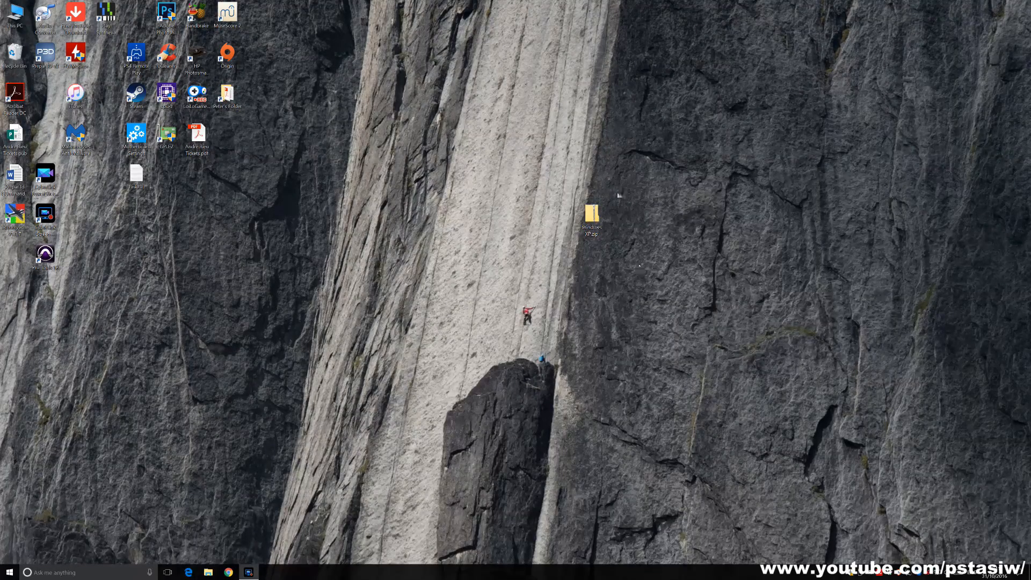
Extract the Windows XP.zip archive to its suggested folder via Extract All.
drag(591, 217, 440, 258)
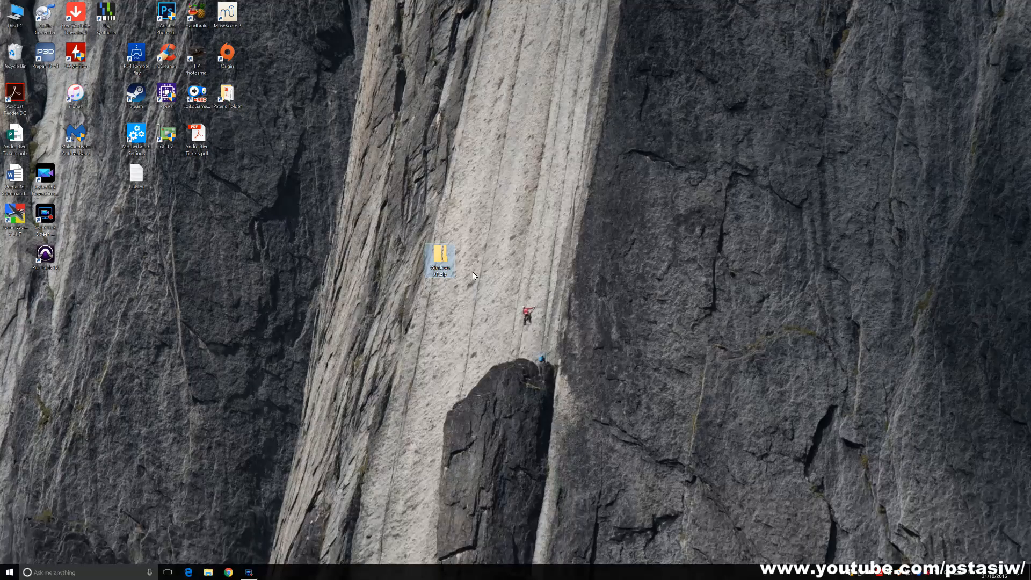
right_click(440, 260)
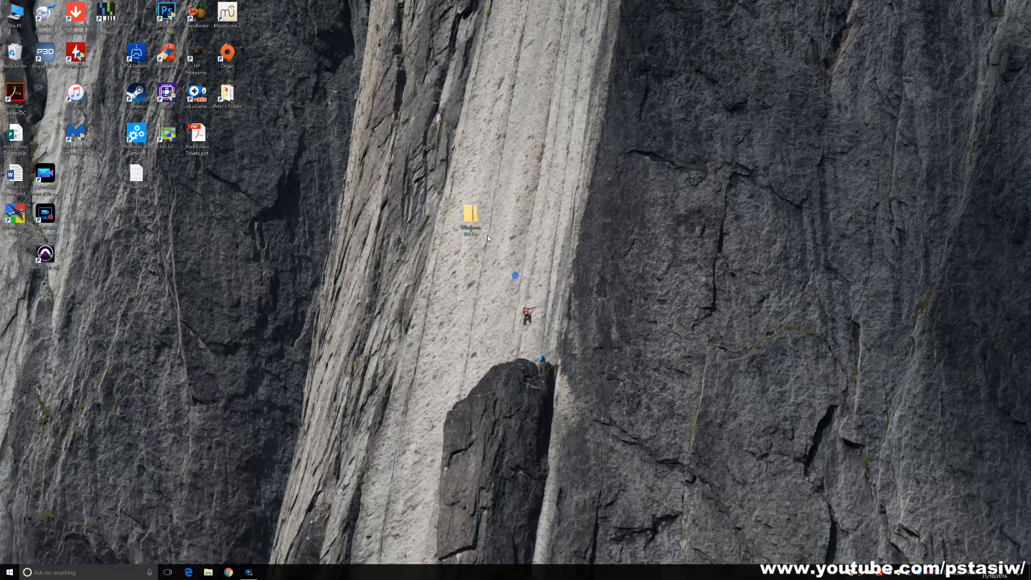
right_click(473, 217)
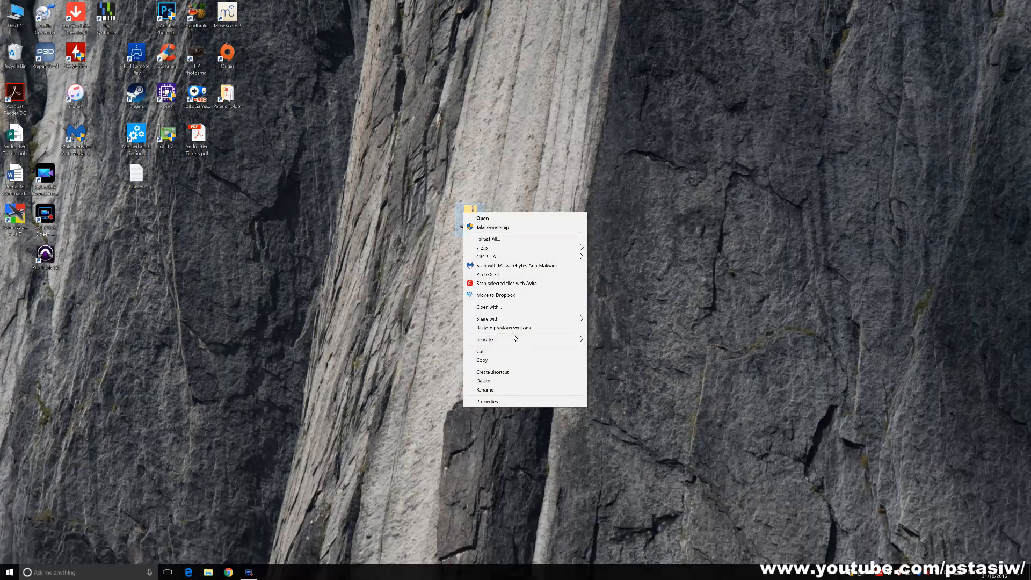
mouse_move(505, 250)
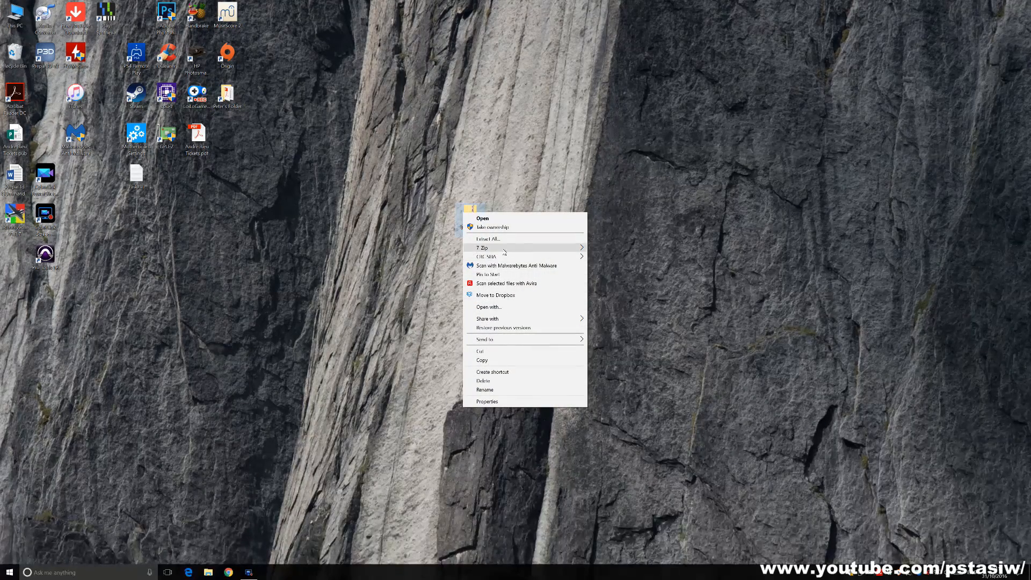
click(488, 239)
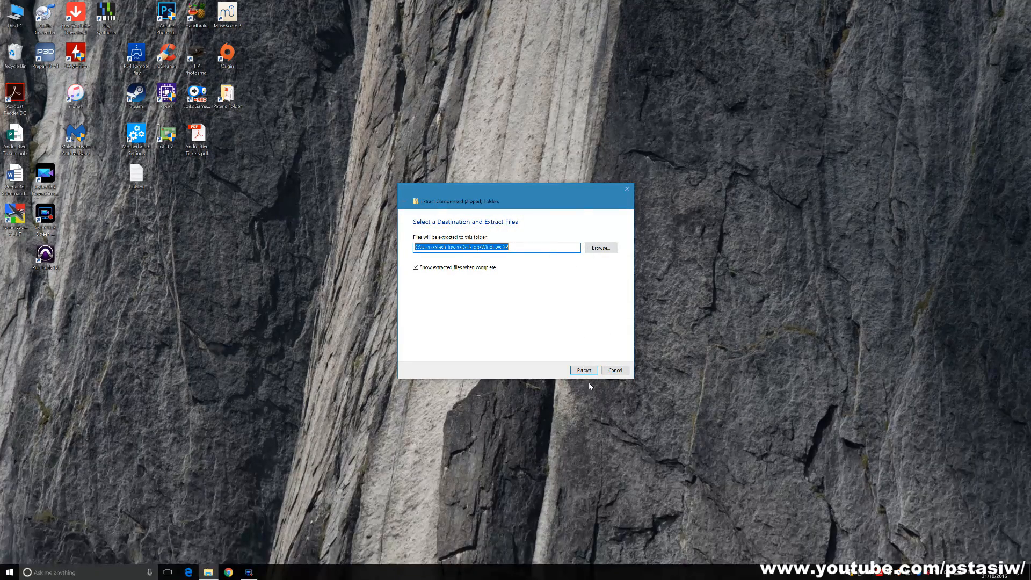
click(582, 369)
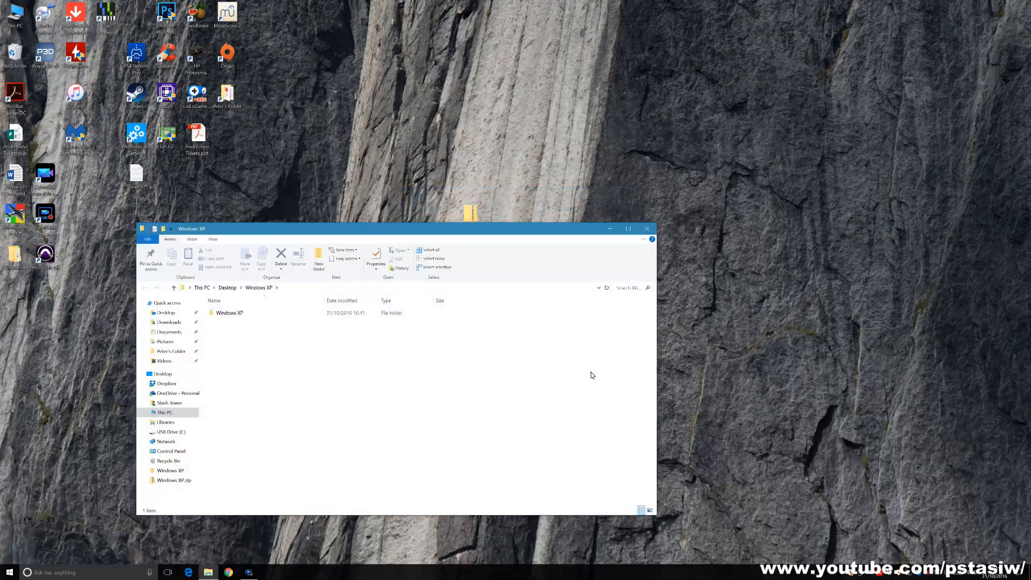
Move the extracted Windows XP folder onto the desktop and close the folder window.
click(230, 312)
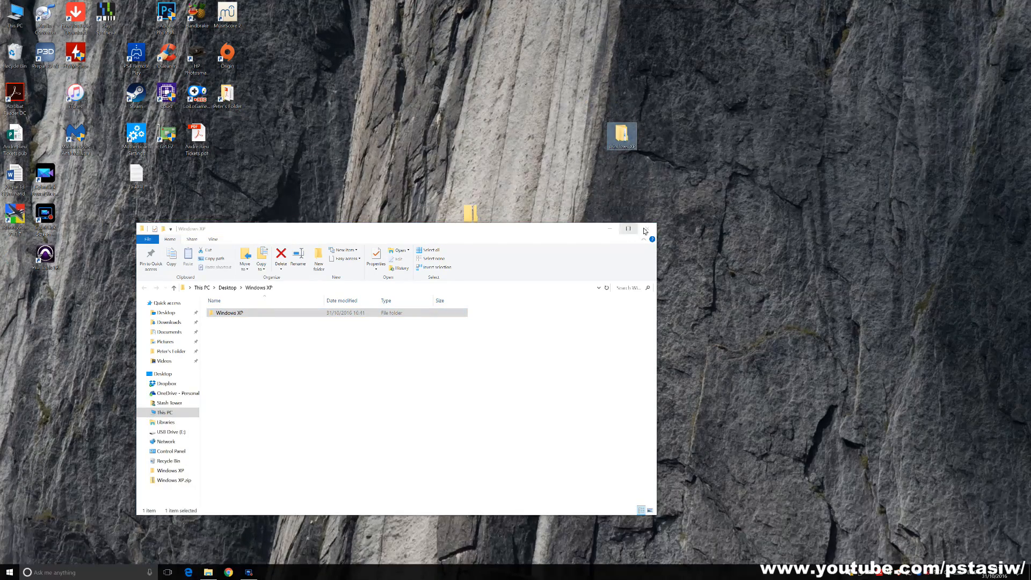
click(645, 228)
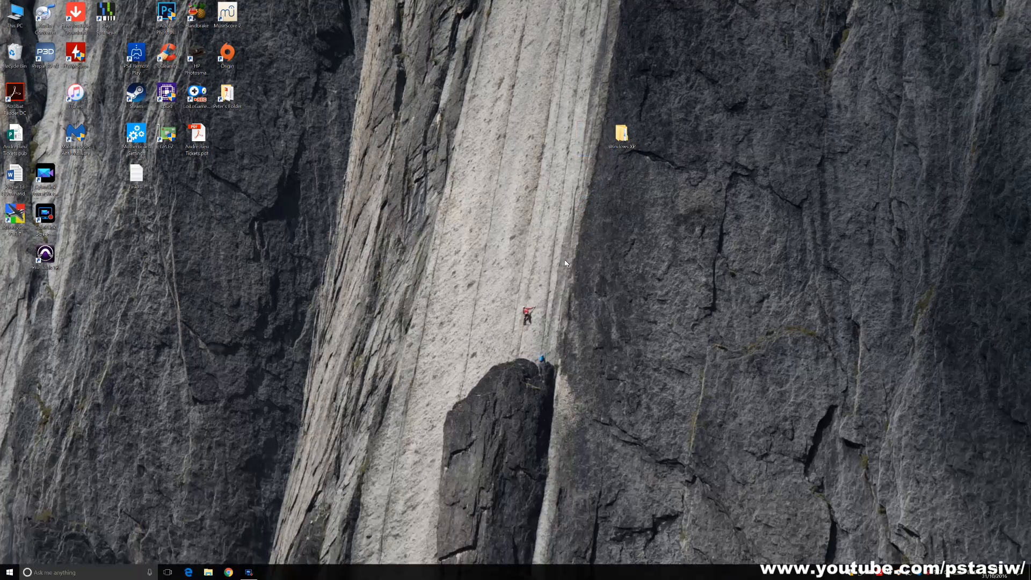
Open the Windows XP folder and bring the nested Windows XP folder out to the desktop.
drag(622, 131, 499, 257)
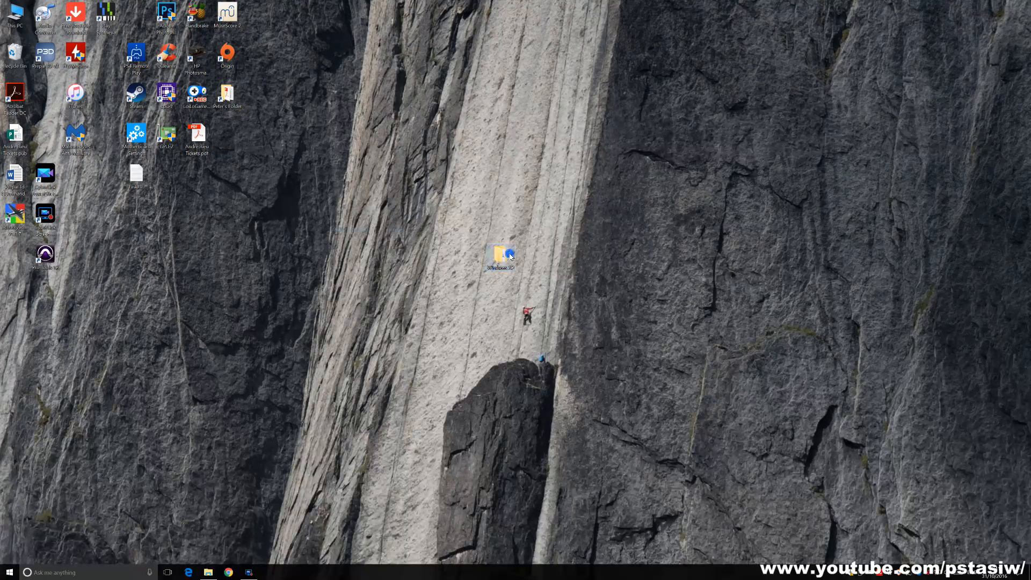
double_click(501, 257)
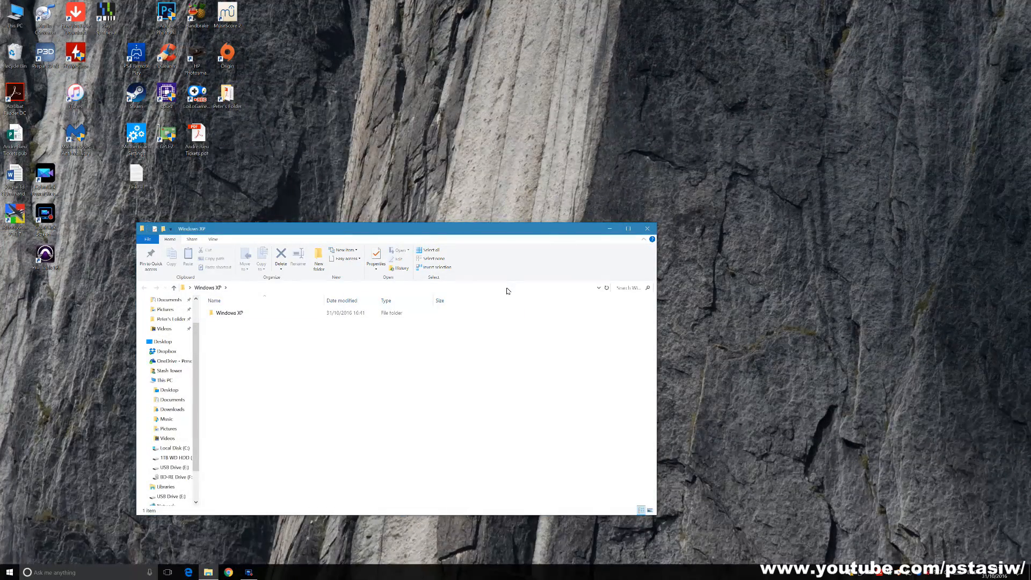
scroll(down, 3)
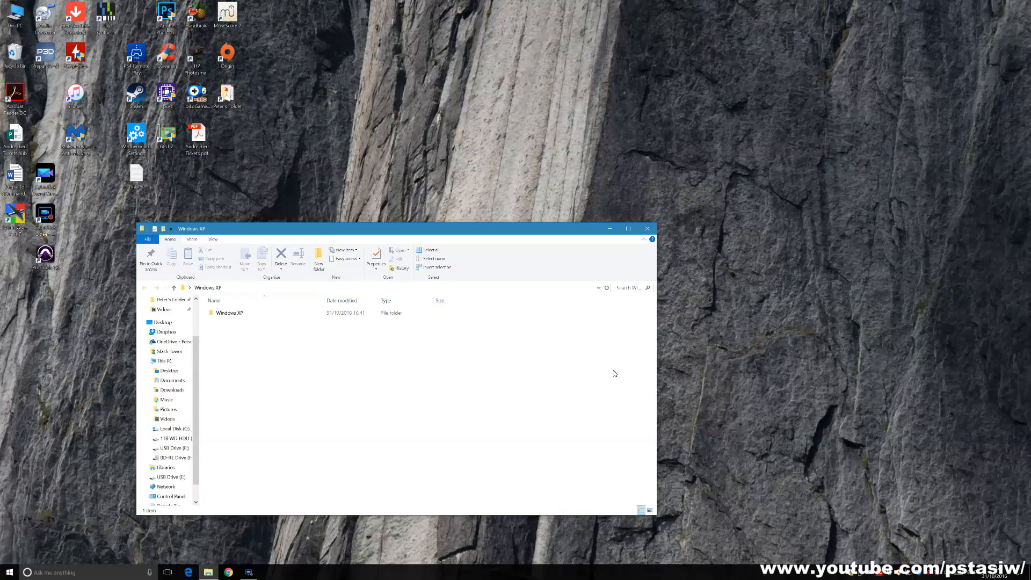
click(229, 313)
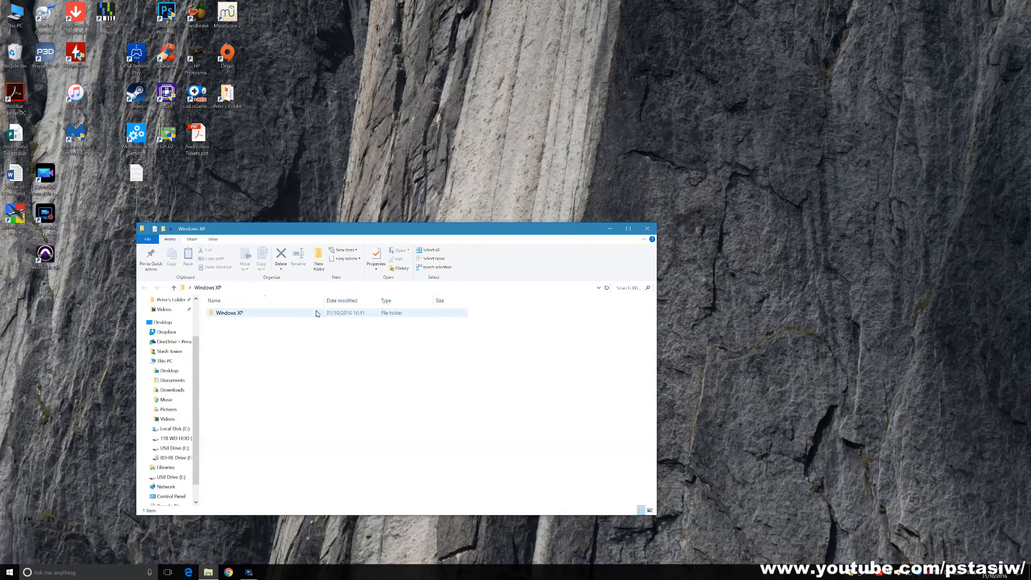
double_click(229, 312)
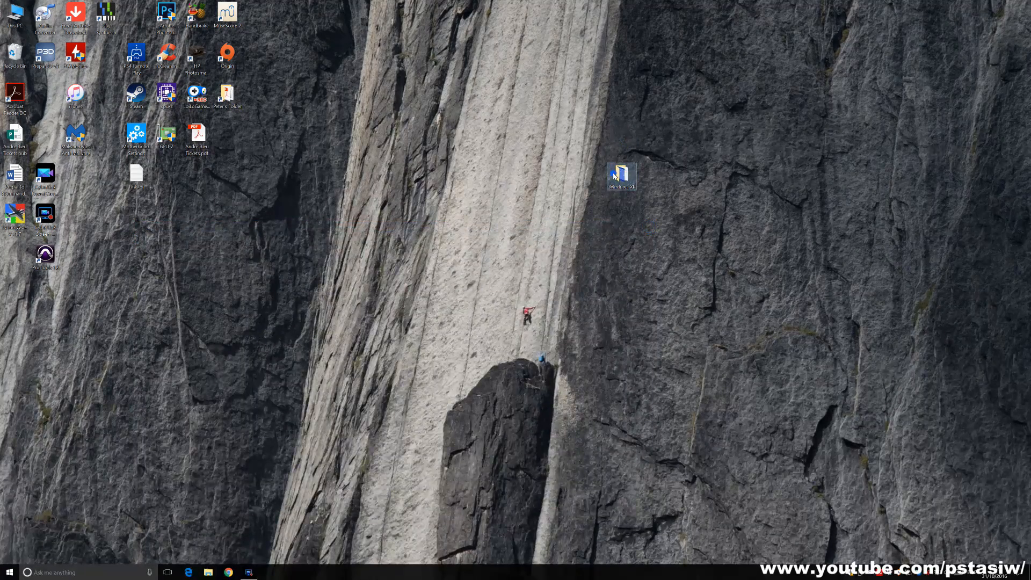
Open the taskbar settings and turn on Use small taskbar buttons.
double_click(621, 173)
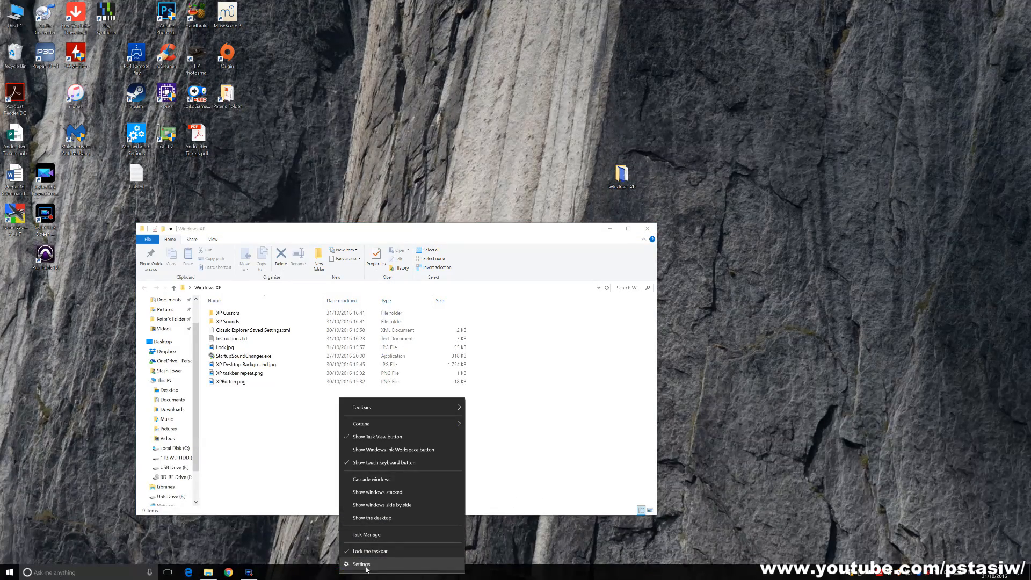
click(361, 564)
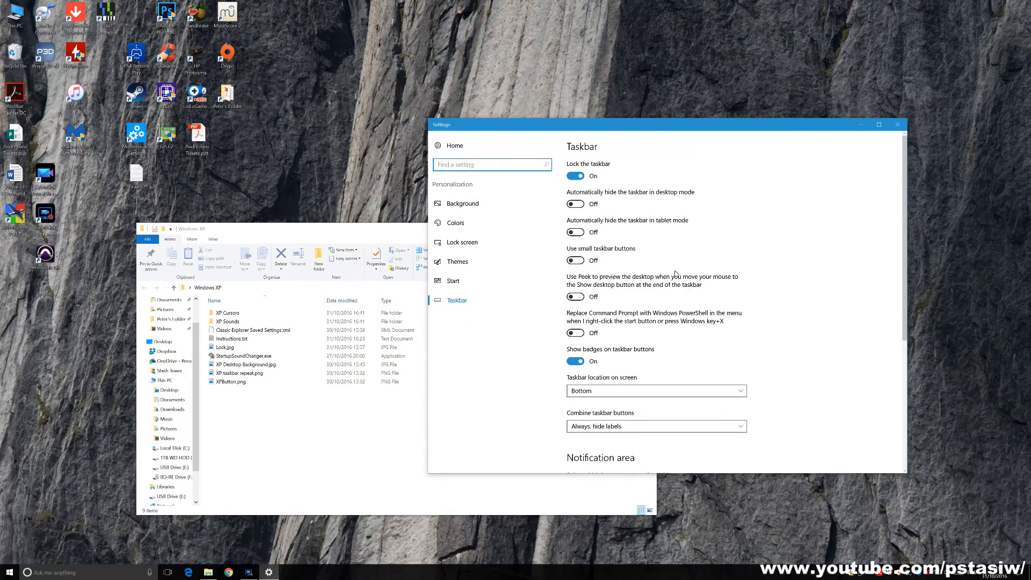
click(575, 260)
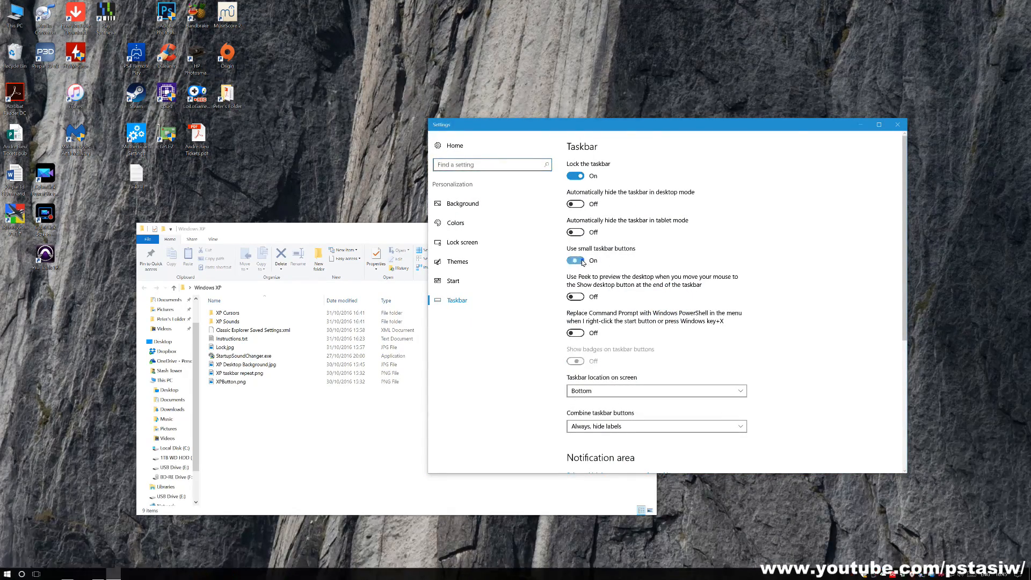
click(575, 260)
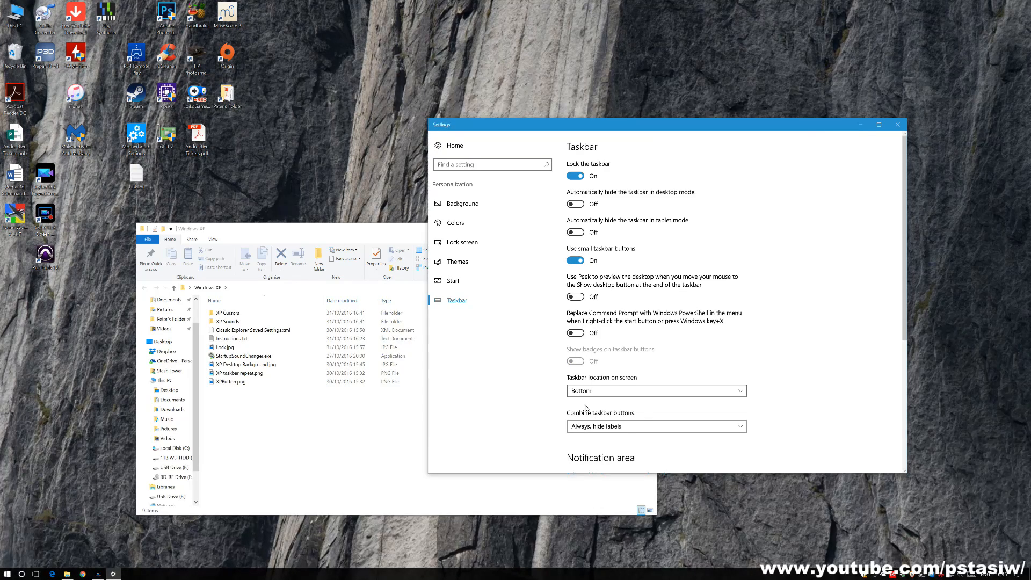
Set Combine taskbar buttons to When taskbar is full and close Settings.
click(655, 427)
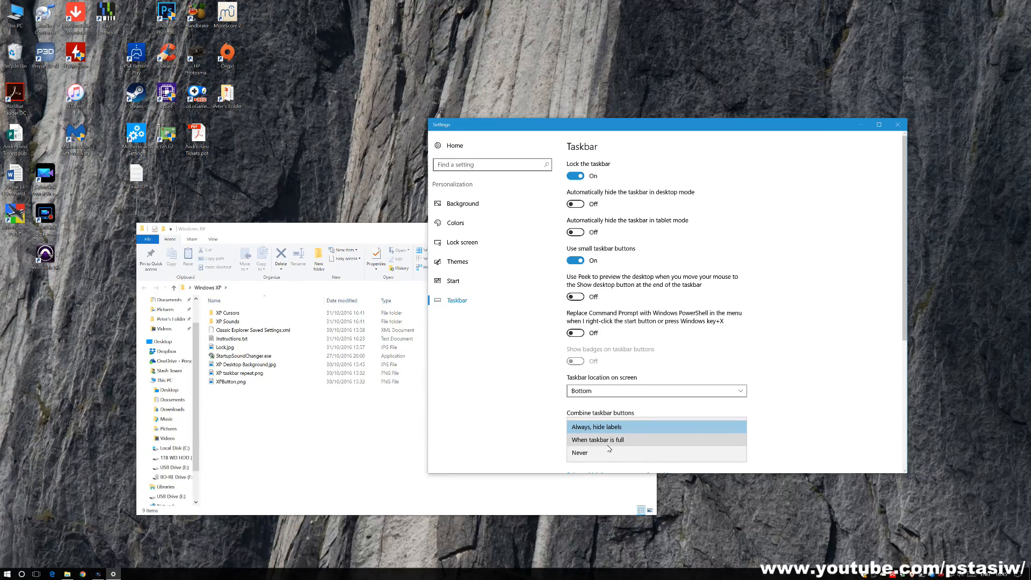
click(598, 440)
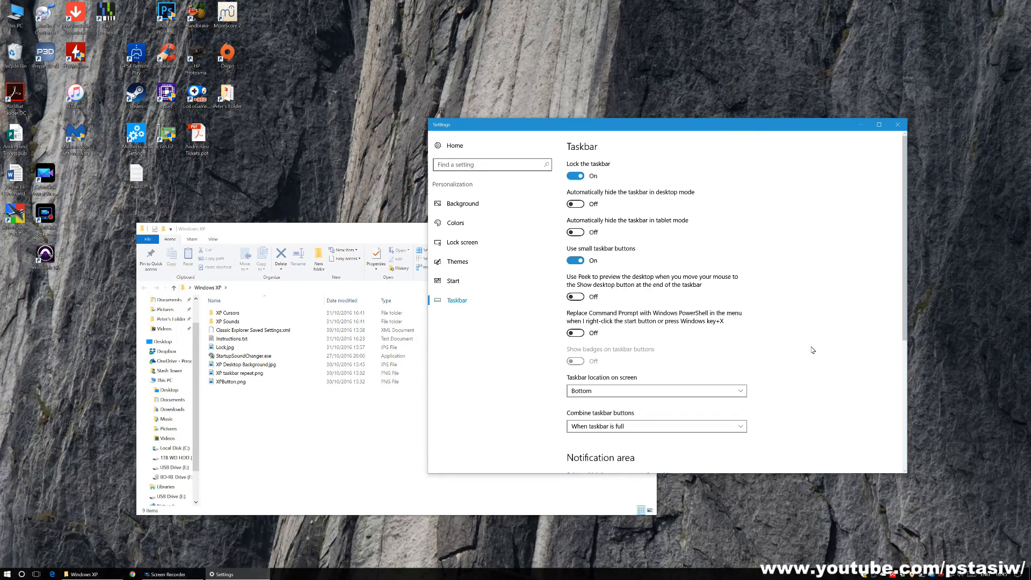
mouse_move(823, 313)
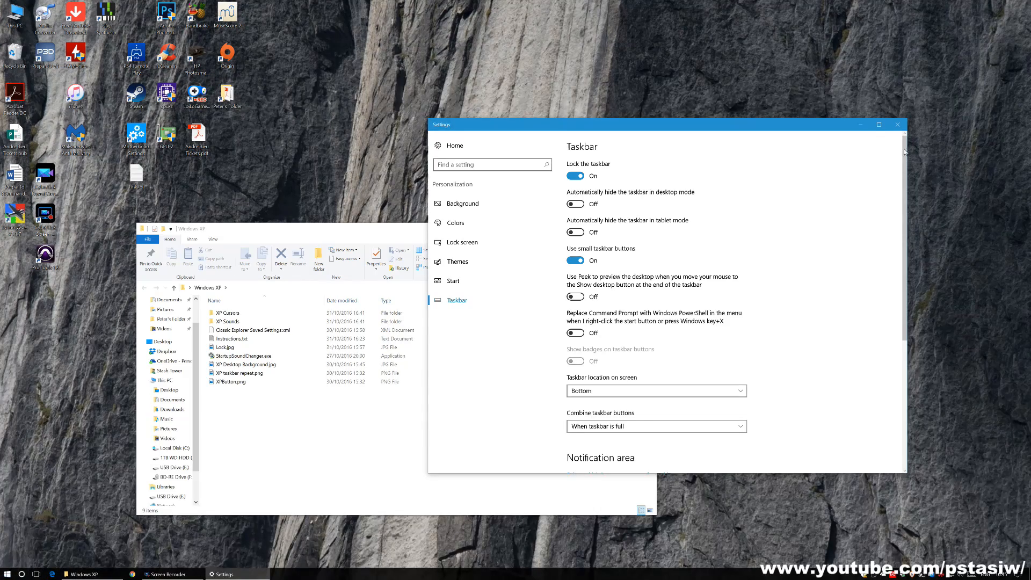
click(896, 125)
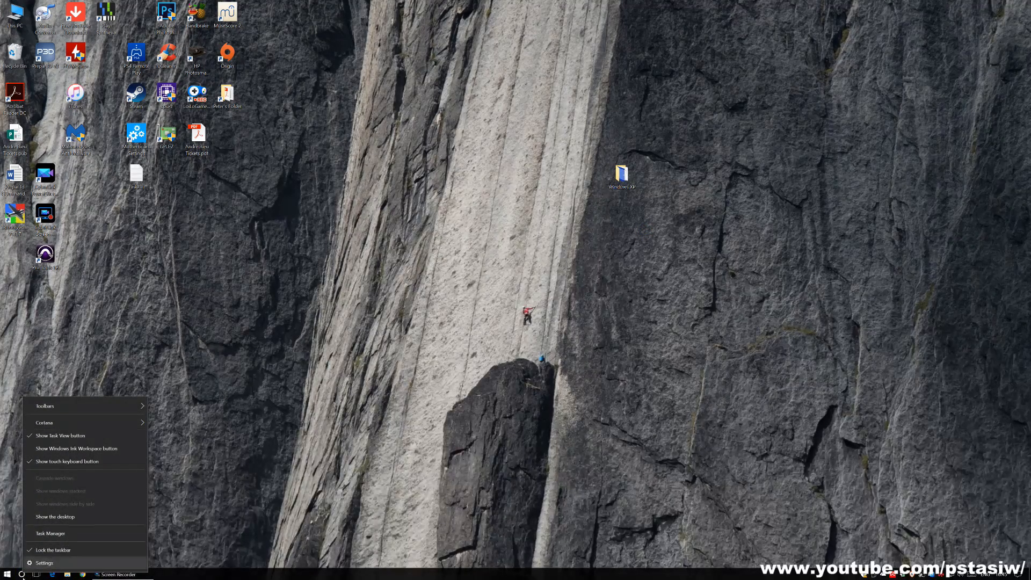
click(44, 423)
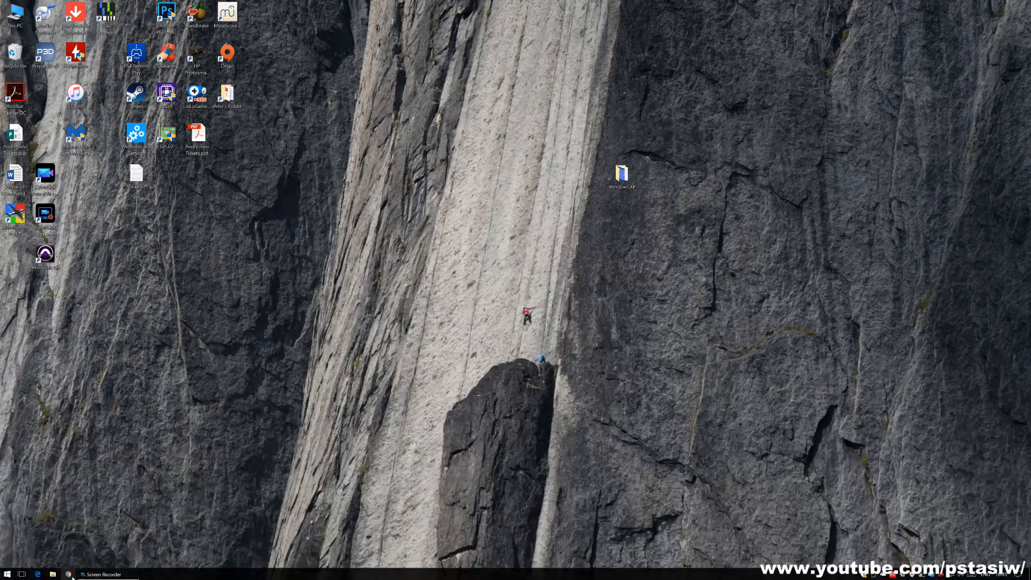
Search 'classic shell download' in Chrome and open the Classic Shell Downloads page.
click(45, 573)
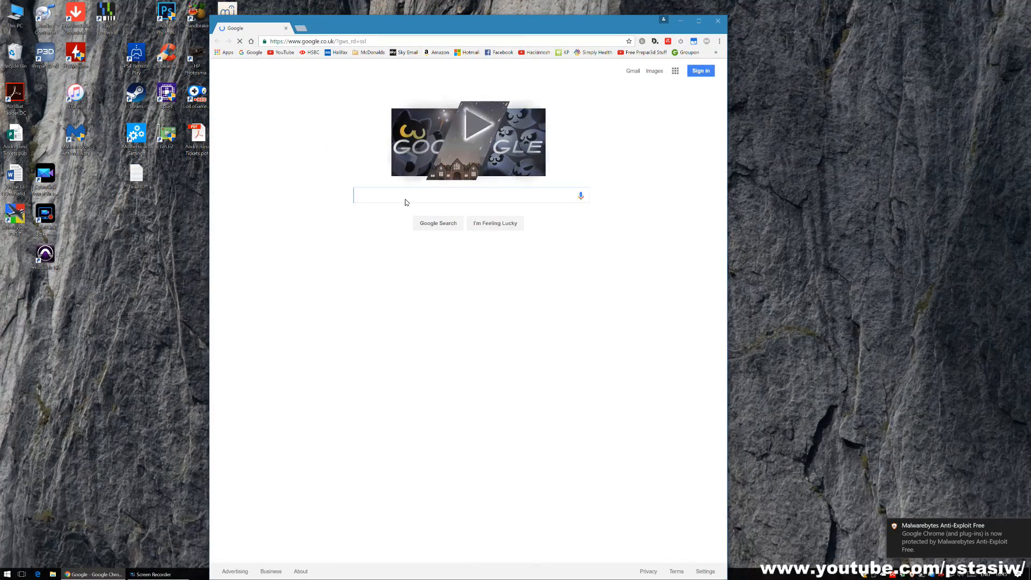
text(classic shell download)
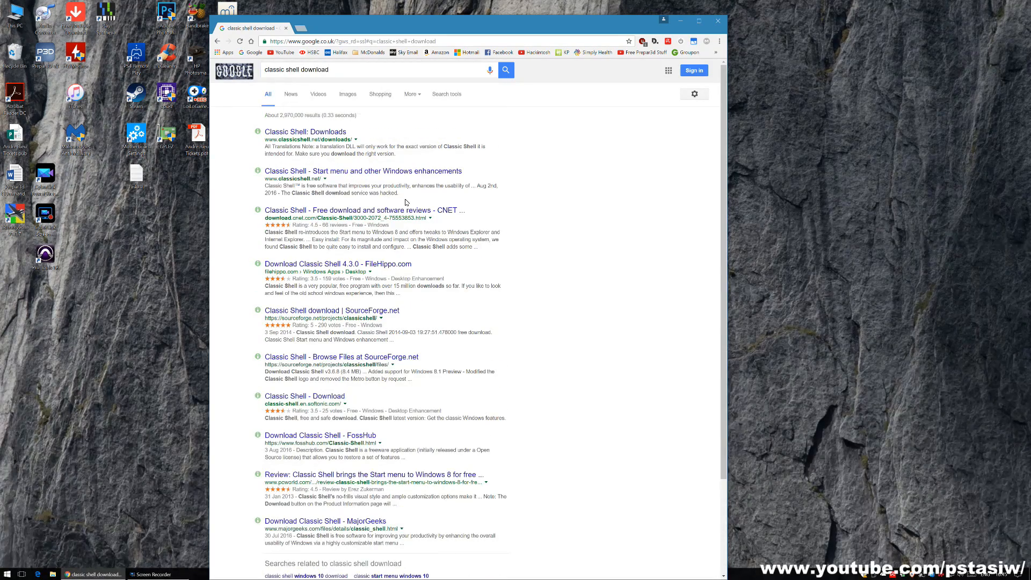
click(304, 131)
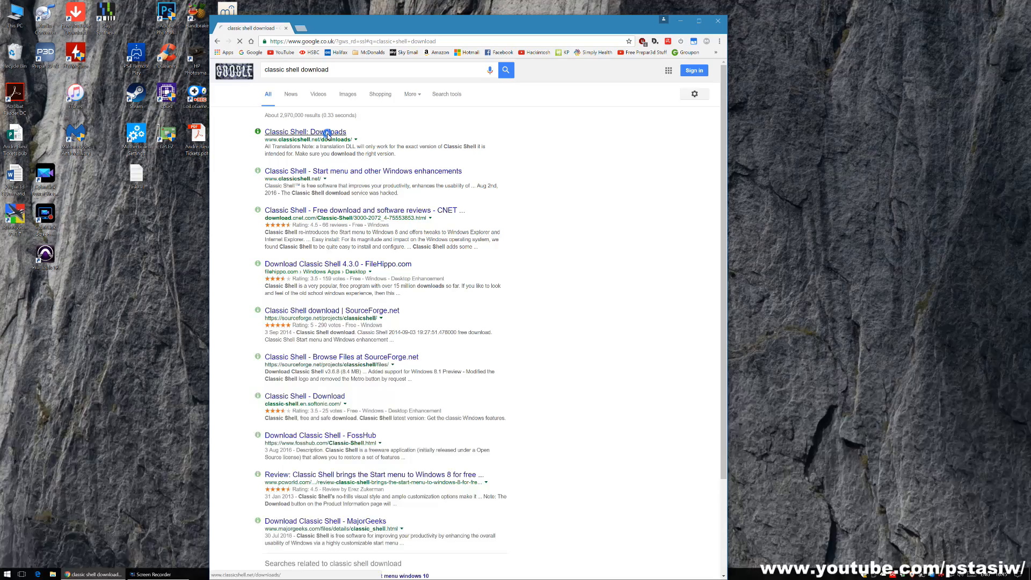
click(304, 131)
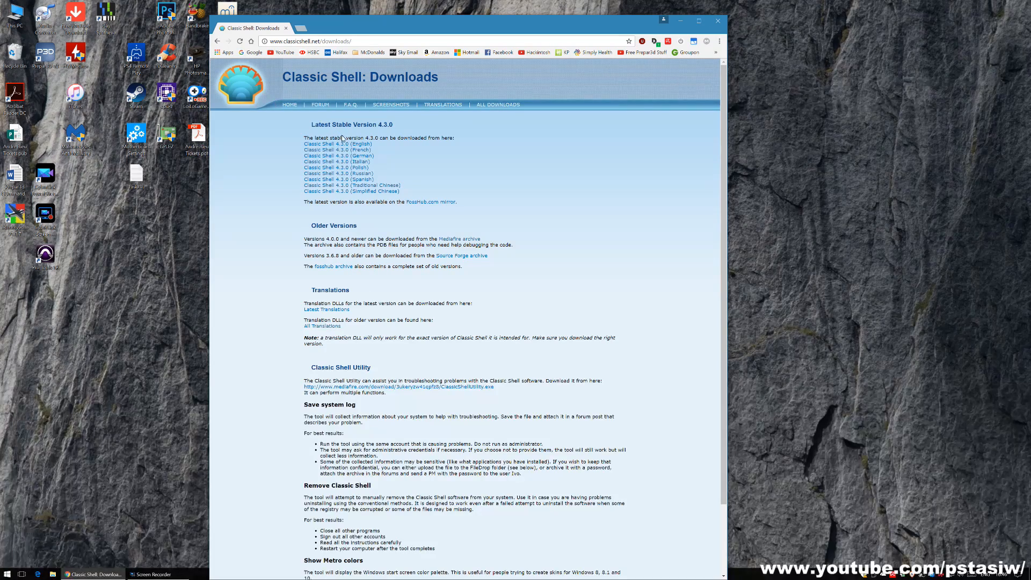
Download Classic Shell 4.3.0 (English), run the installer and close Chrome.
click(337, 143)
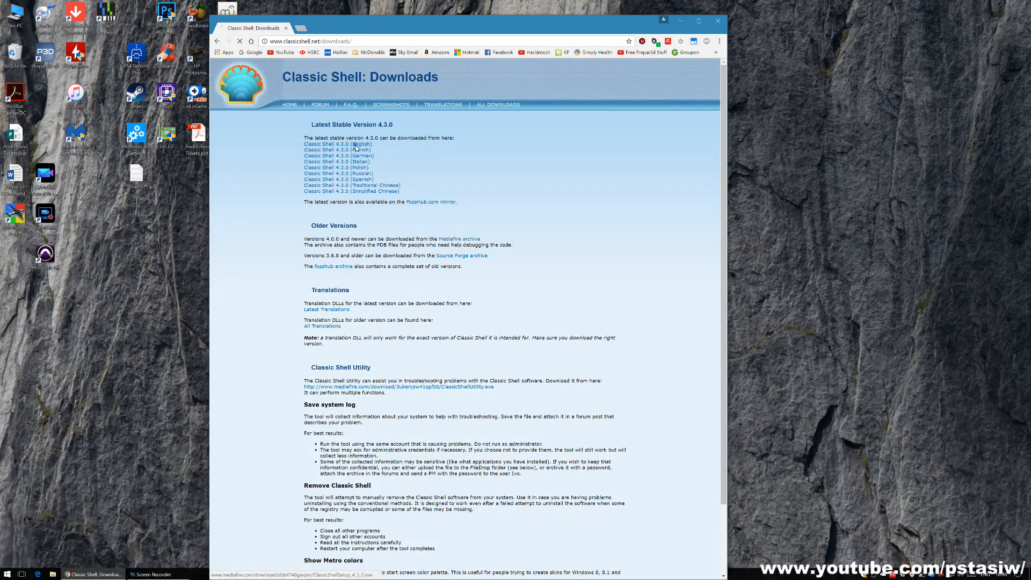
click(337, 143)
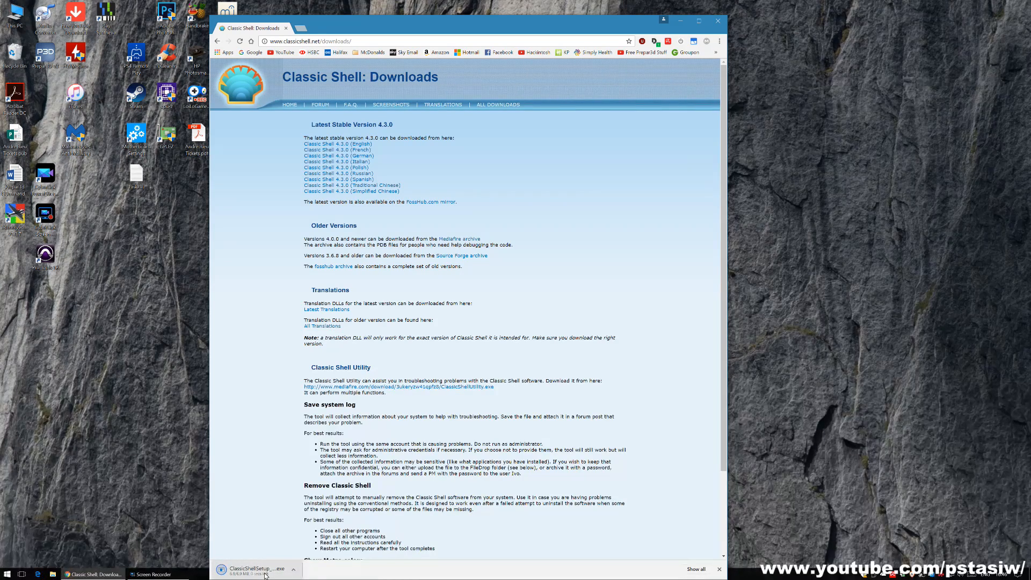
click(257, 570)
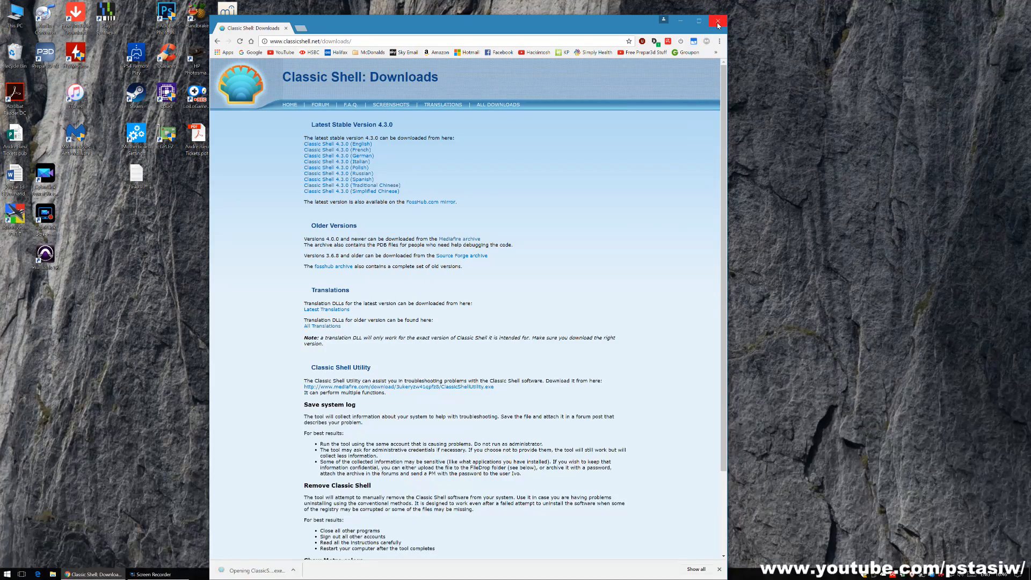
click(718, 21)
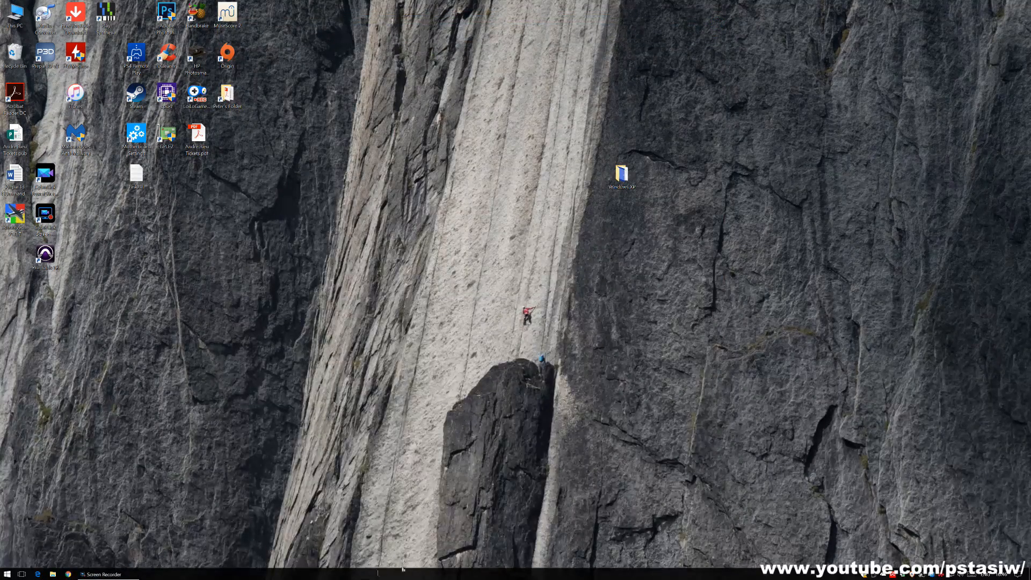
mouse_move(332, 491)
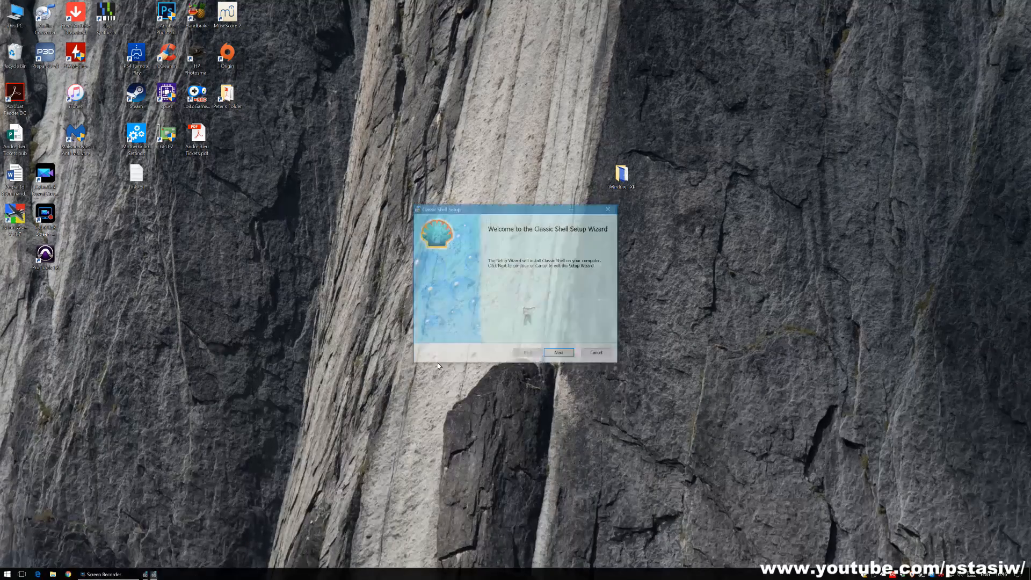
In Classic Shell Setup, exclude Classic Explorer, Classic IE and Update, keeping only the start menu.
click(558, 353)
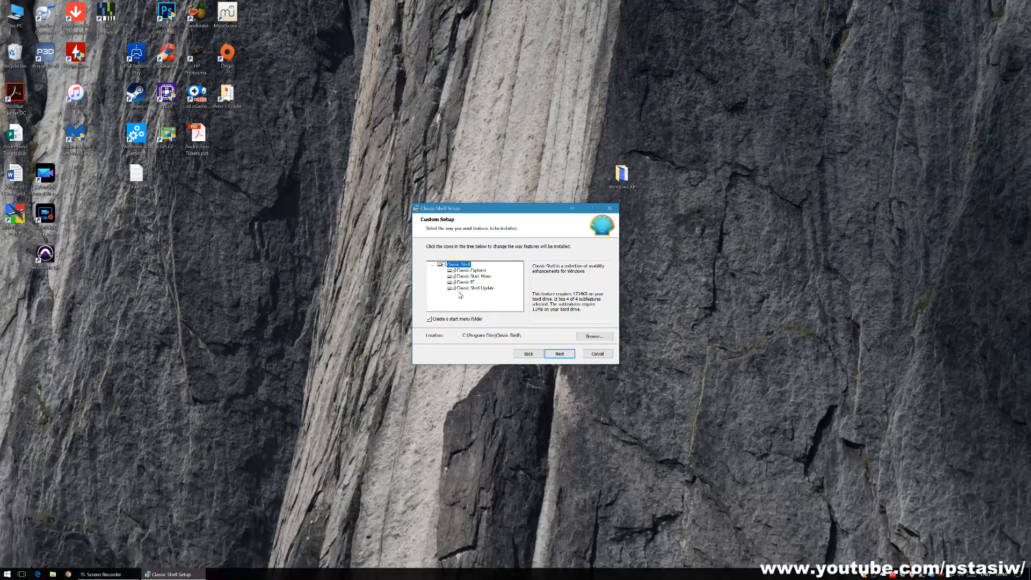
click(452, 271)
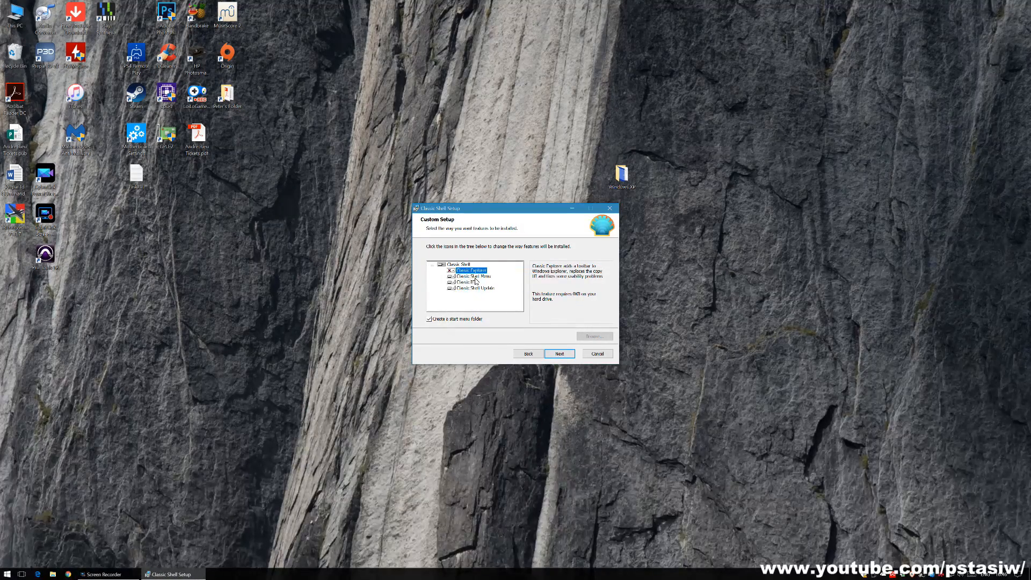
click(467, 282)
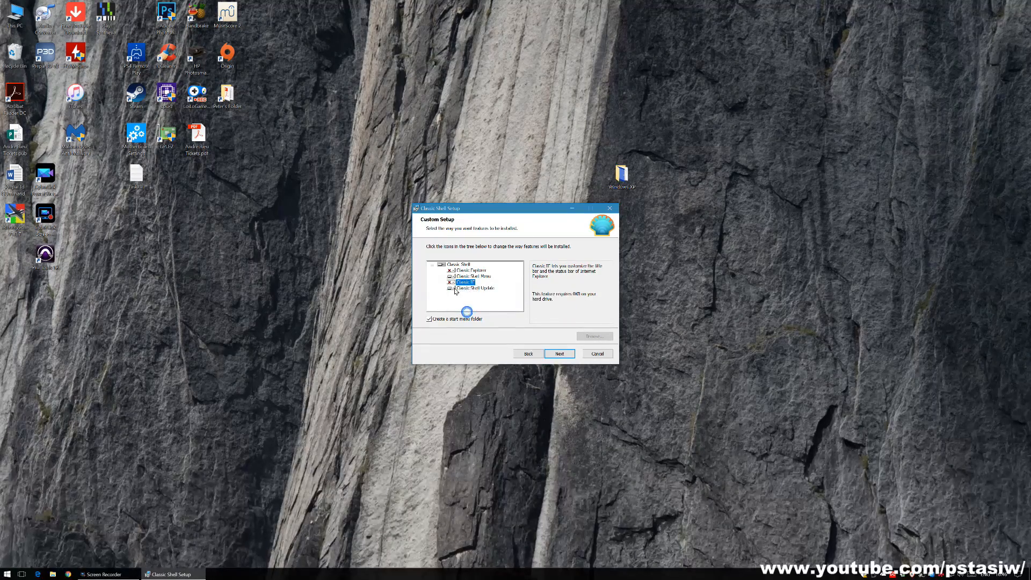
click(475, 288)
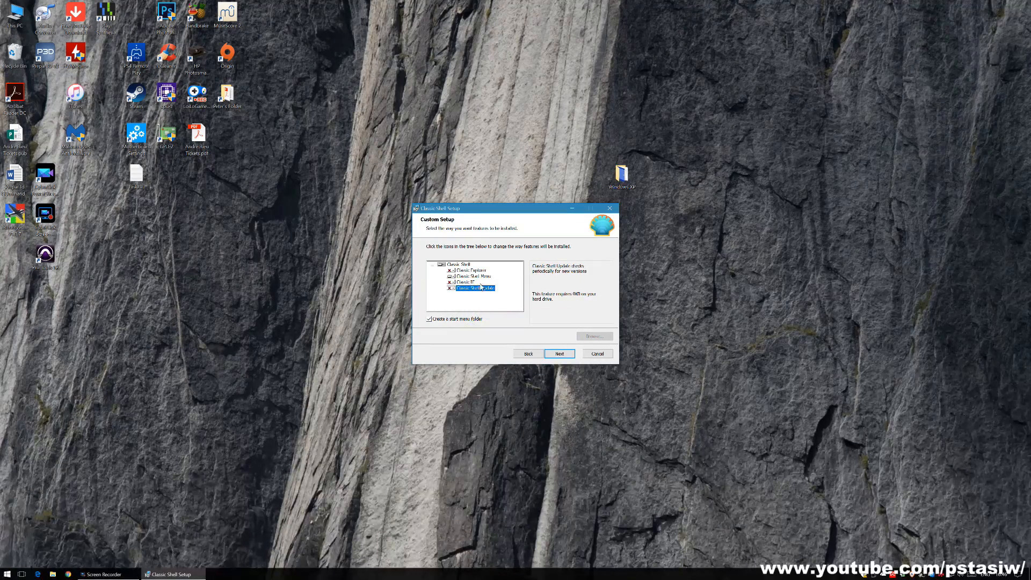
click(470, 269)
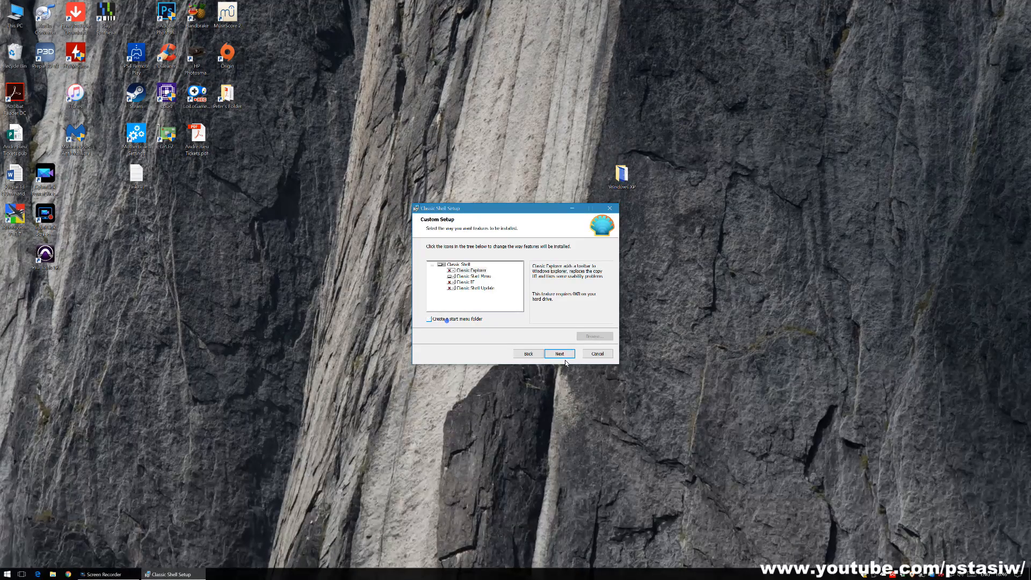
Install the selected component and finish setup without showing the readme.
click(559, 354)
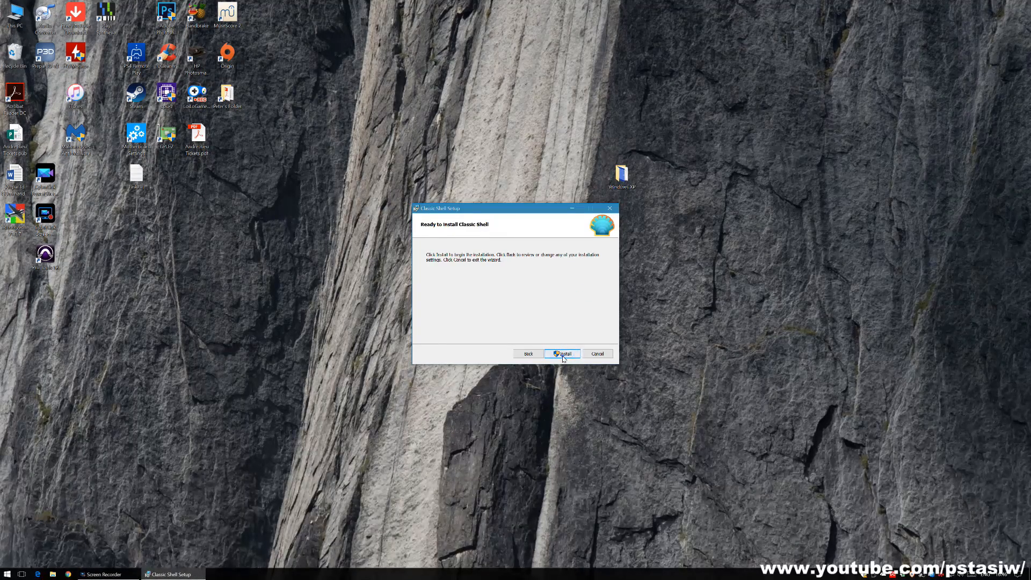
click(562, 353)
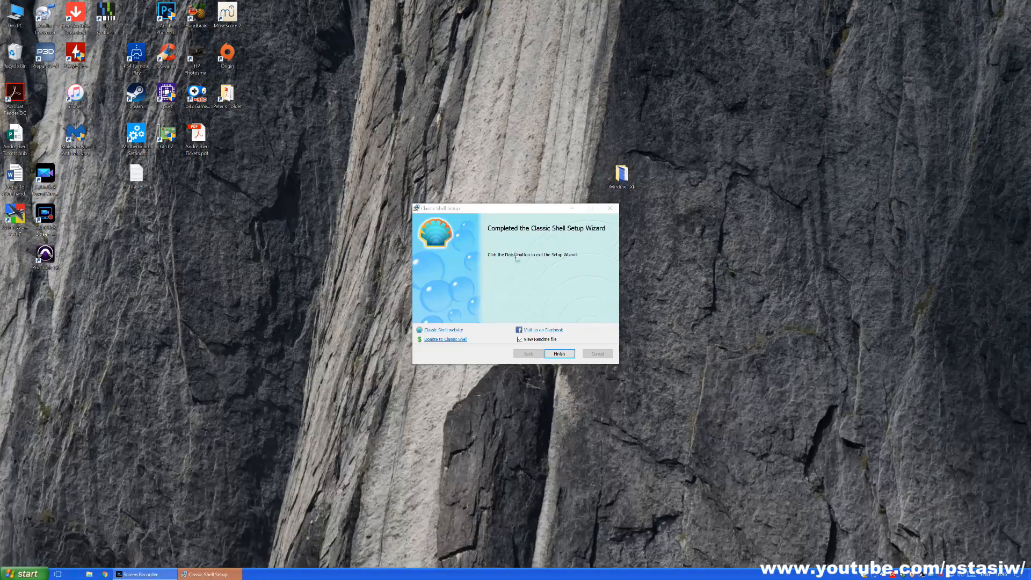
mouse_move(560, 353)
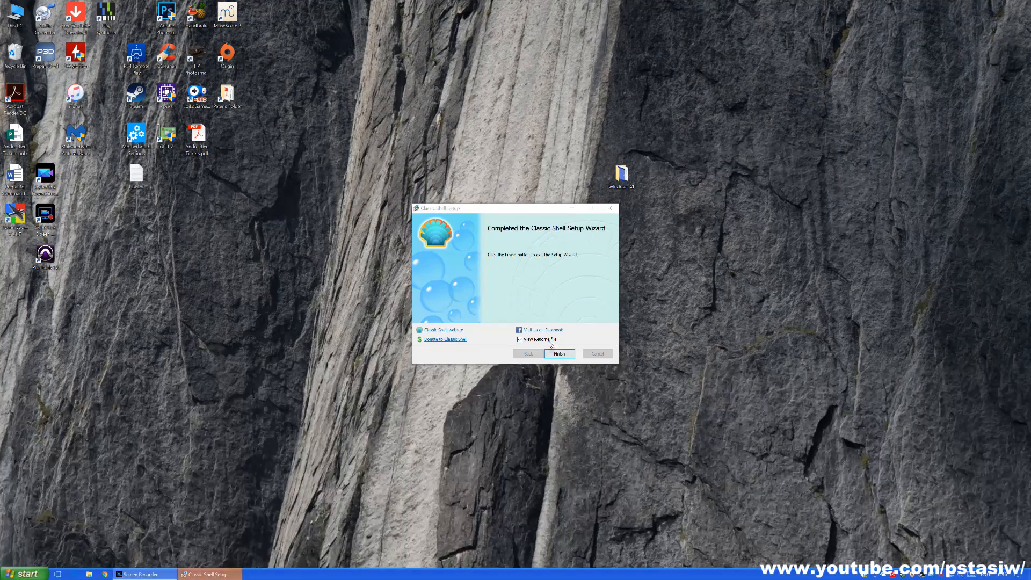
click(519, 339)
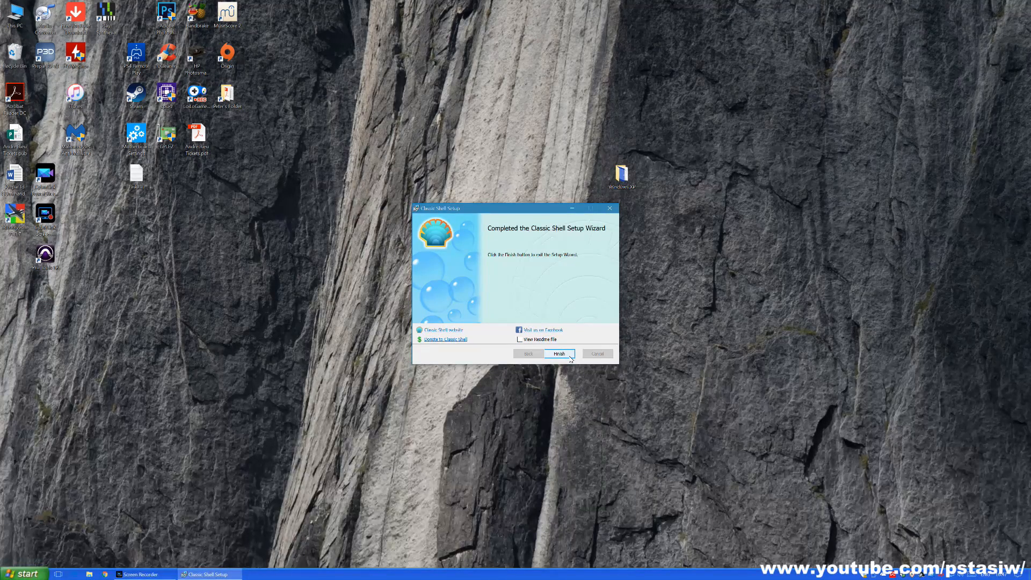
click(559, 353)
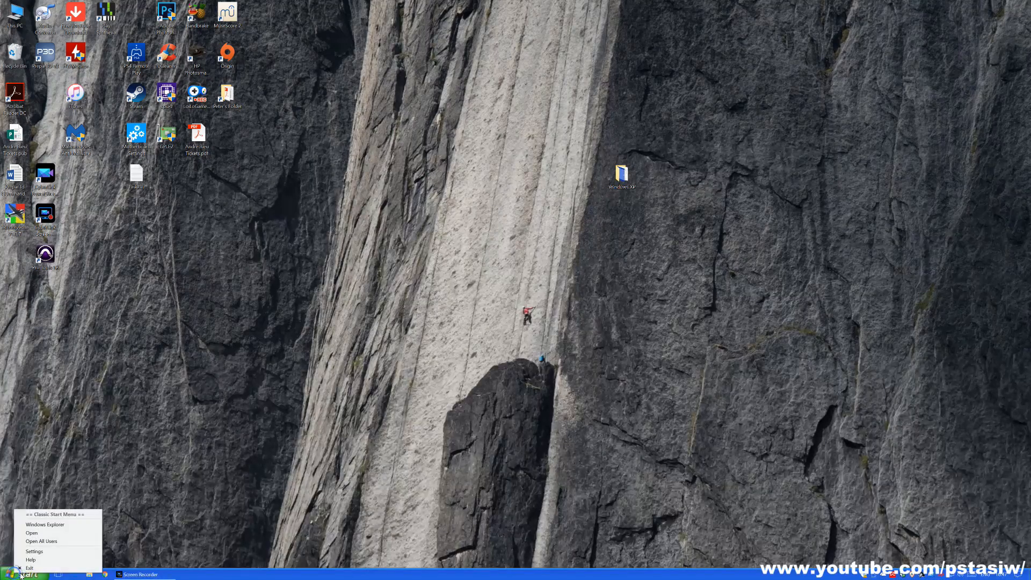
Open the Classic Start Menu settings and tick Show all settings.
click(33, 551)
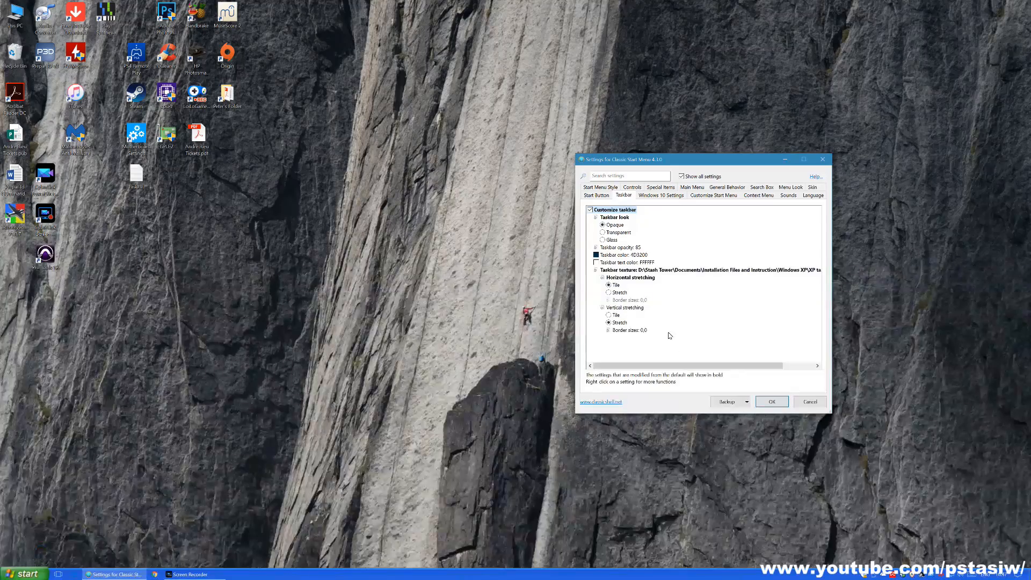
drag(700, 159, 629, 168)
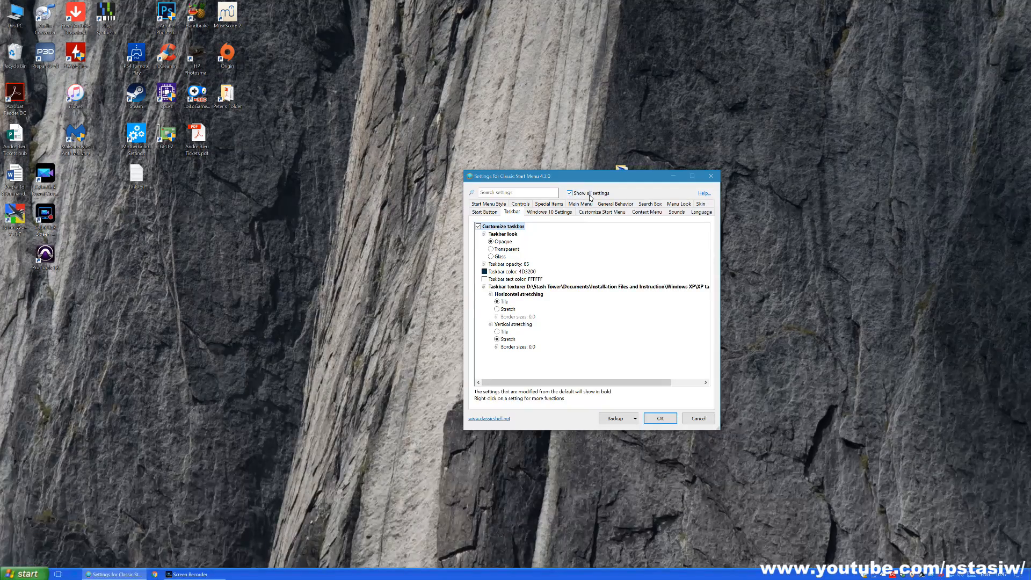
click(569, 193)
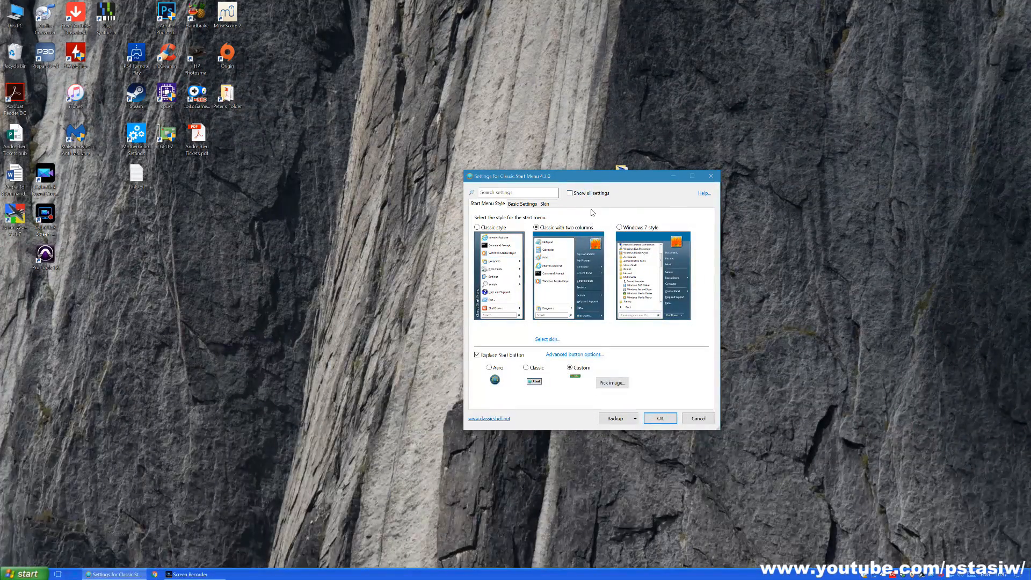
click(569, 192)
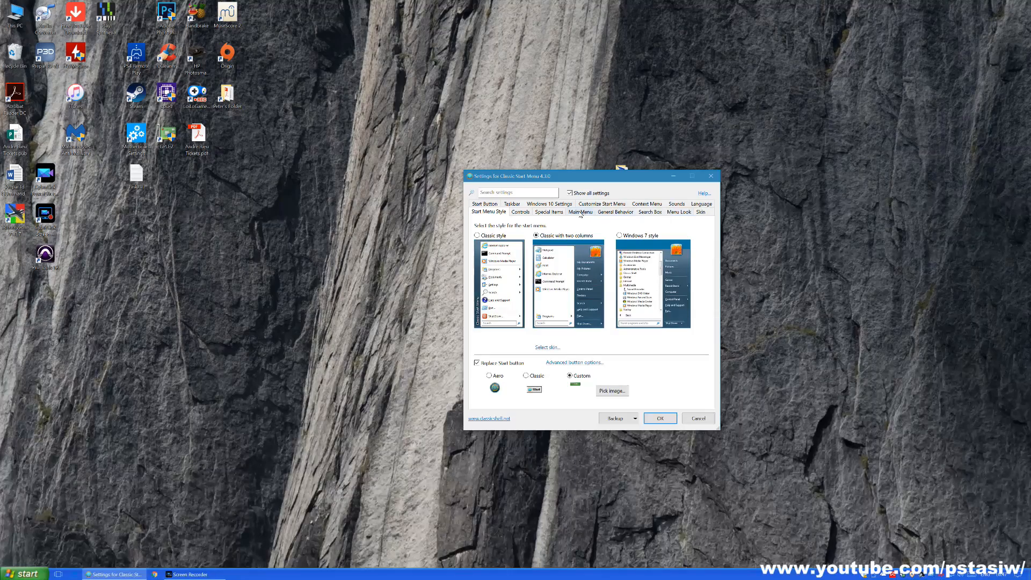
click(600, 203)
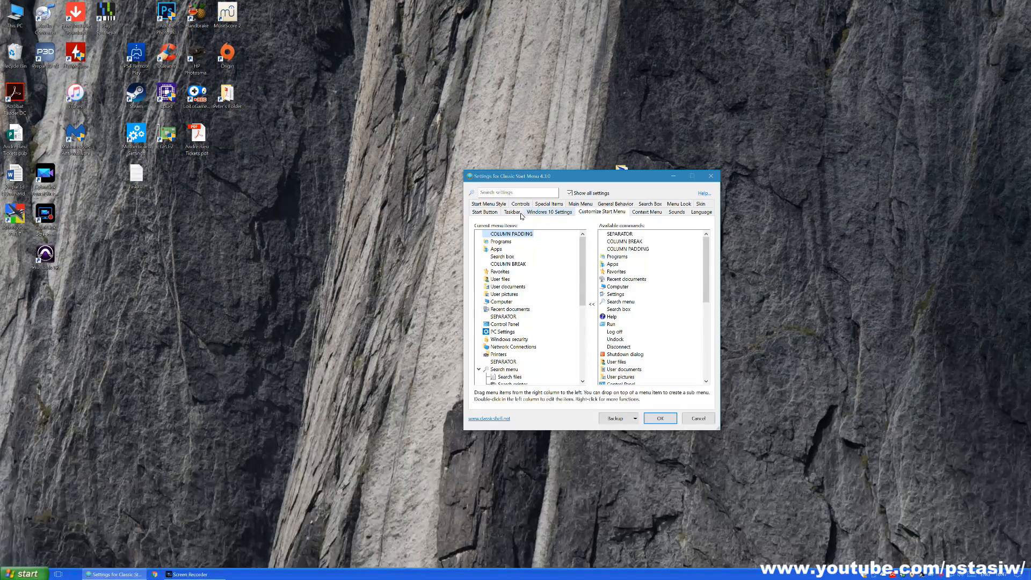
On the Taskbar tab, browse for a taskbar texture image.
click(511, 211)
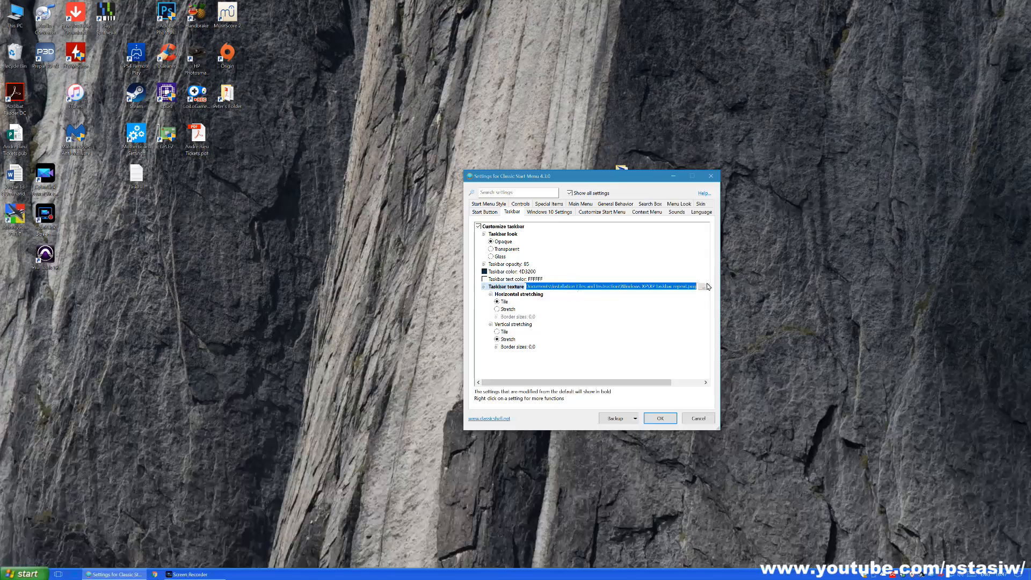
click(706, 285)
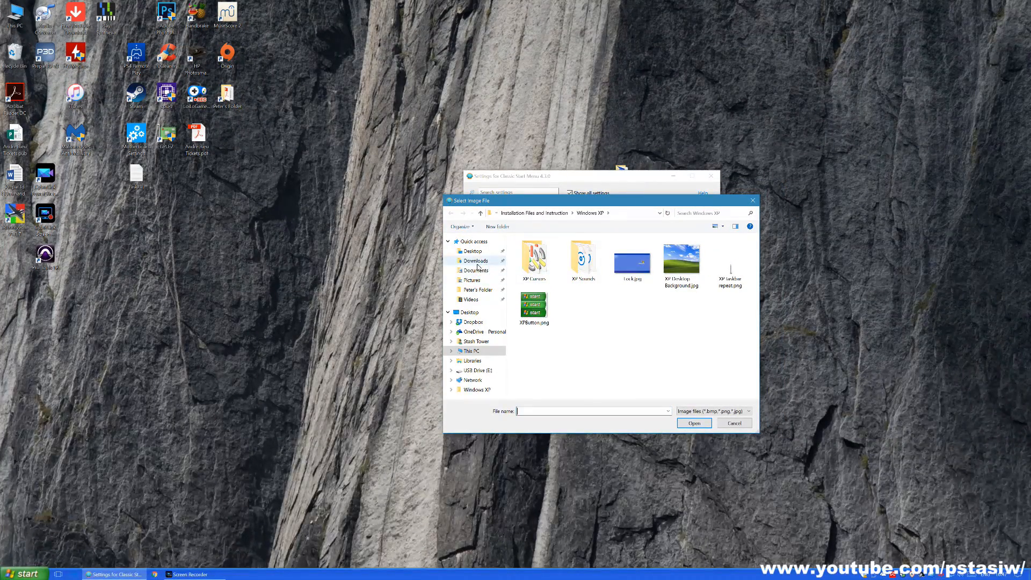
click(473, 251)
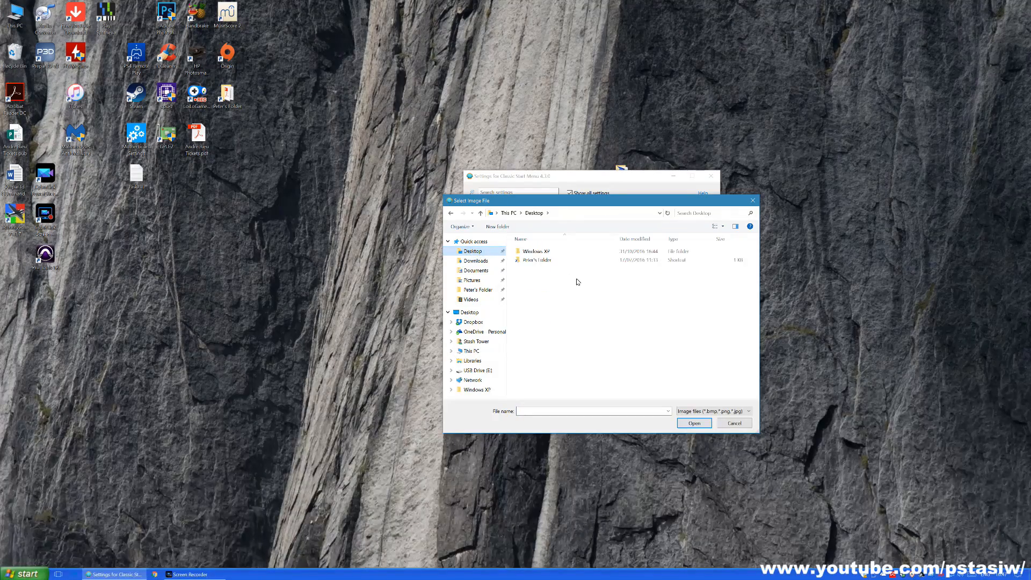
double_click(536, 252)
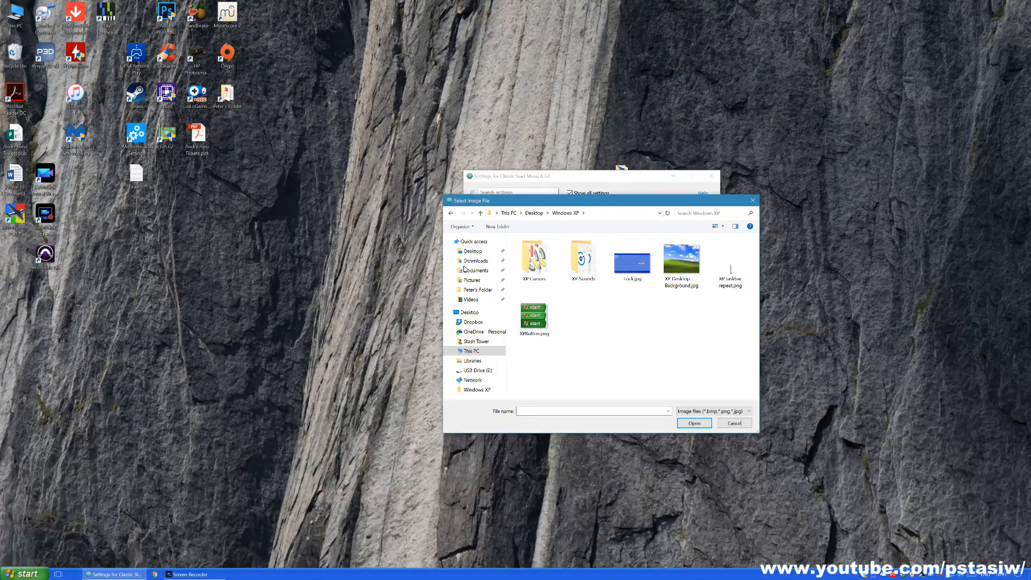
mouse_move(631, 174)
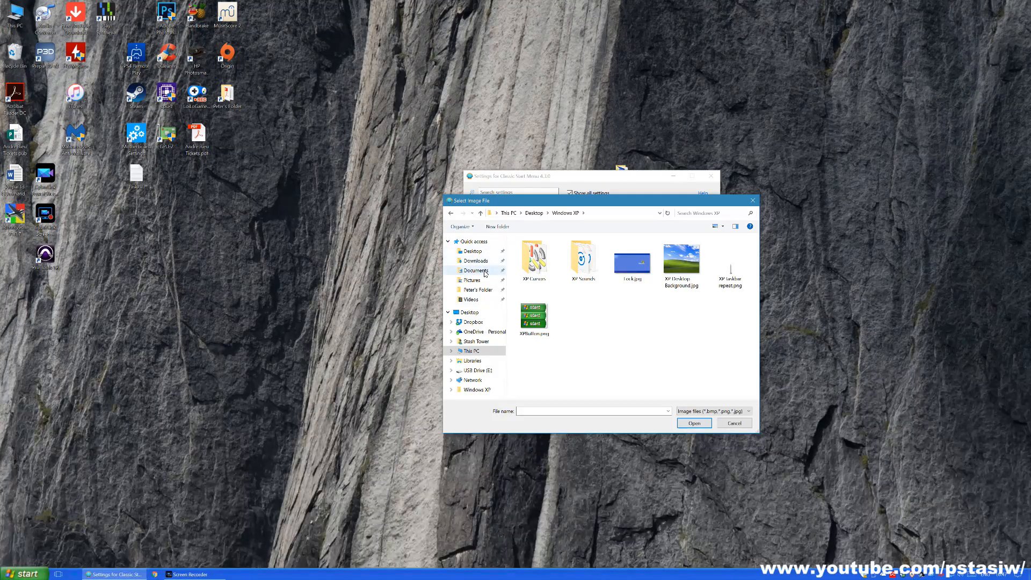
click(475, 271)
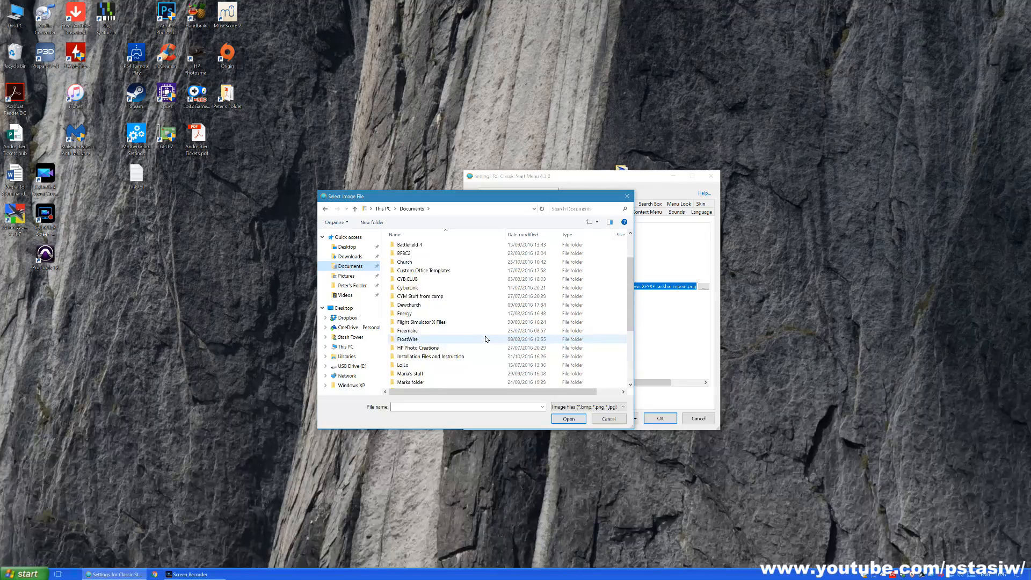
Pick XP taskbar repeat.png from Installation Files and Instruction > Windows XP as the texture.
double_click(432, 356)
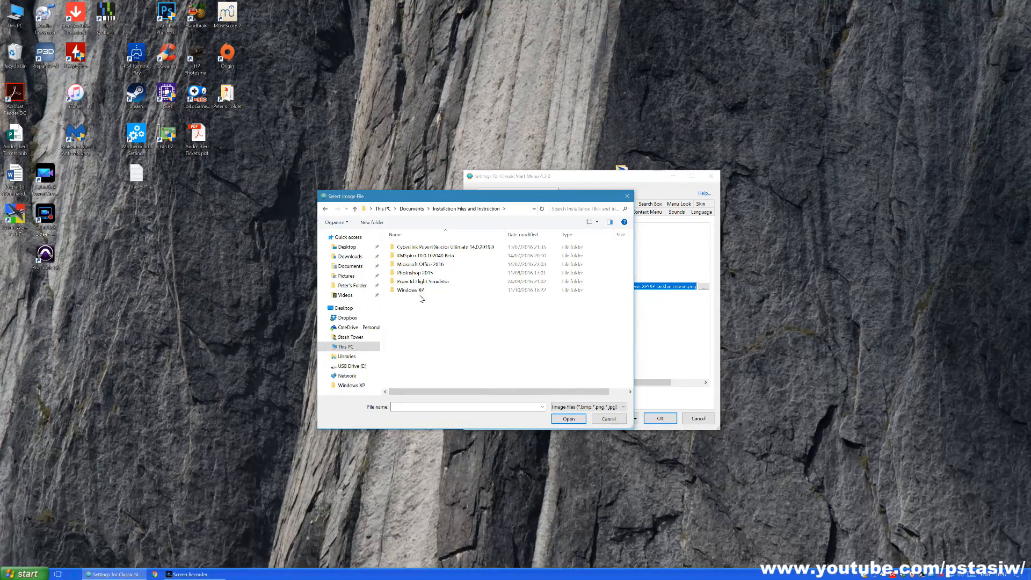
double_click(412, 290)
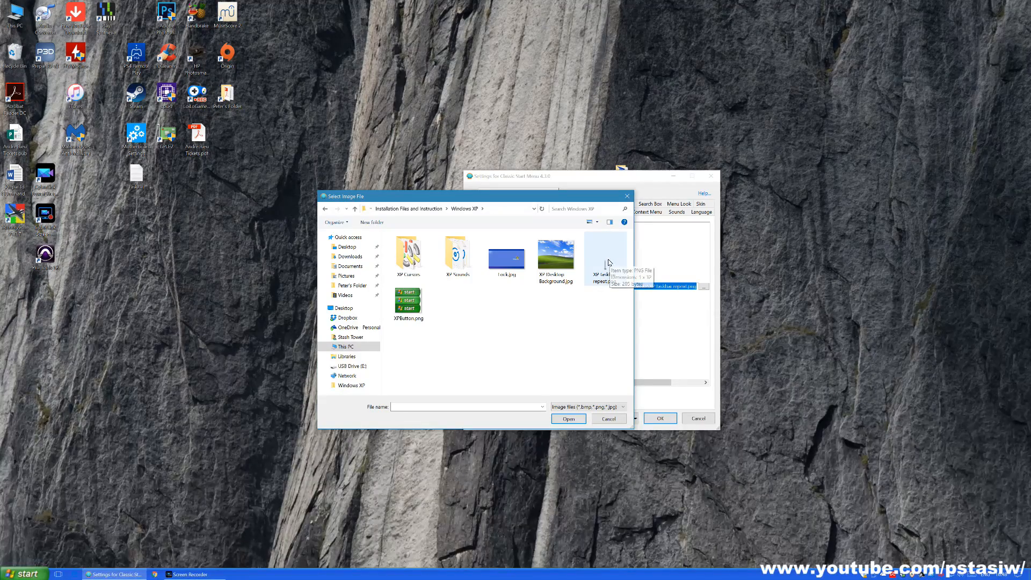
click(603, 256)
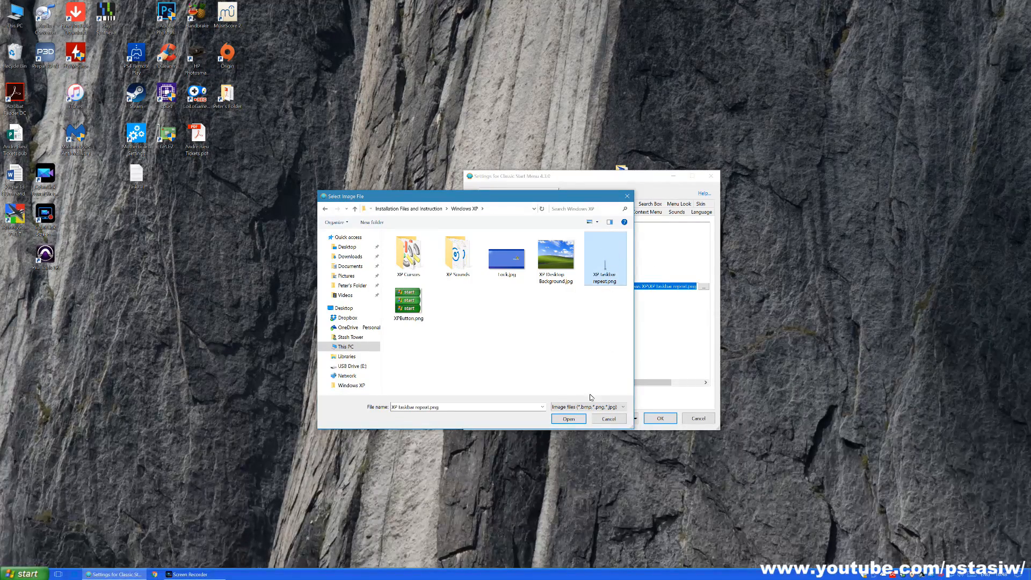
click(568, 419)
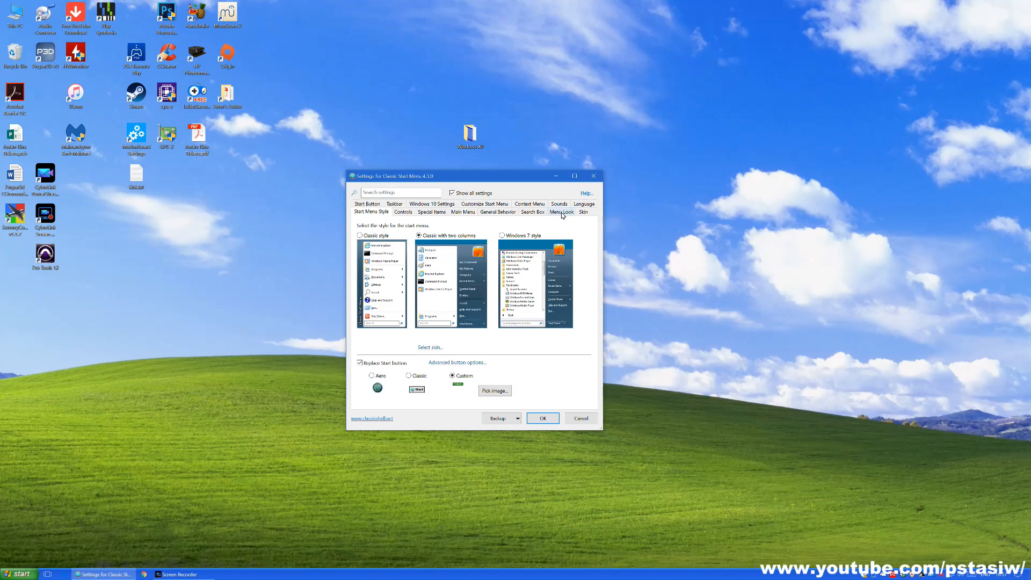
Choose the XP-style blue start menu skin, preview it and apply with OK.
click(533, 211)
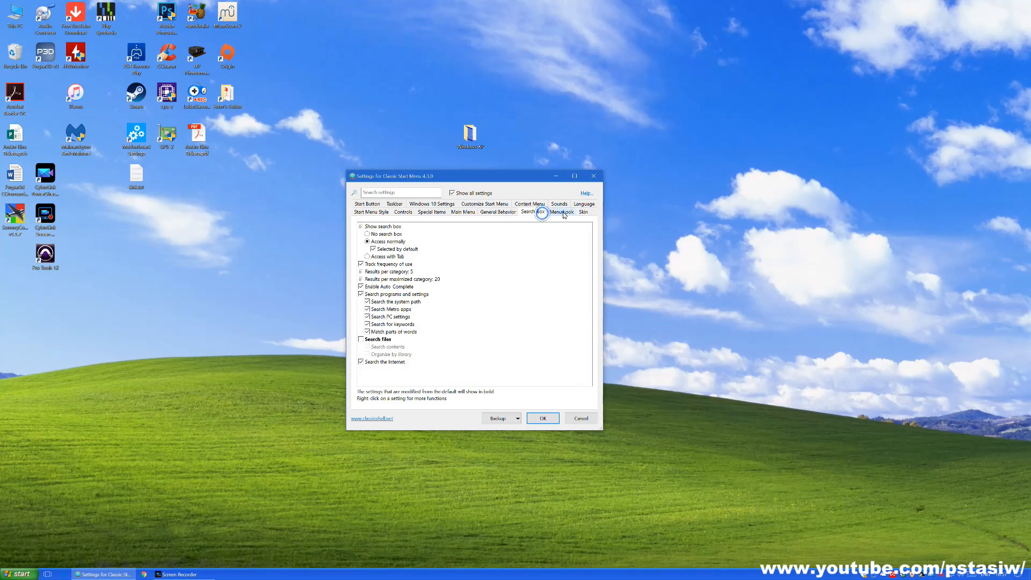
click(582, 212)
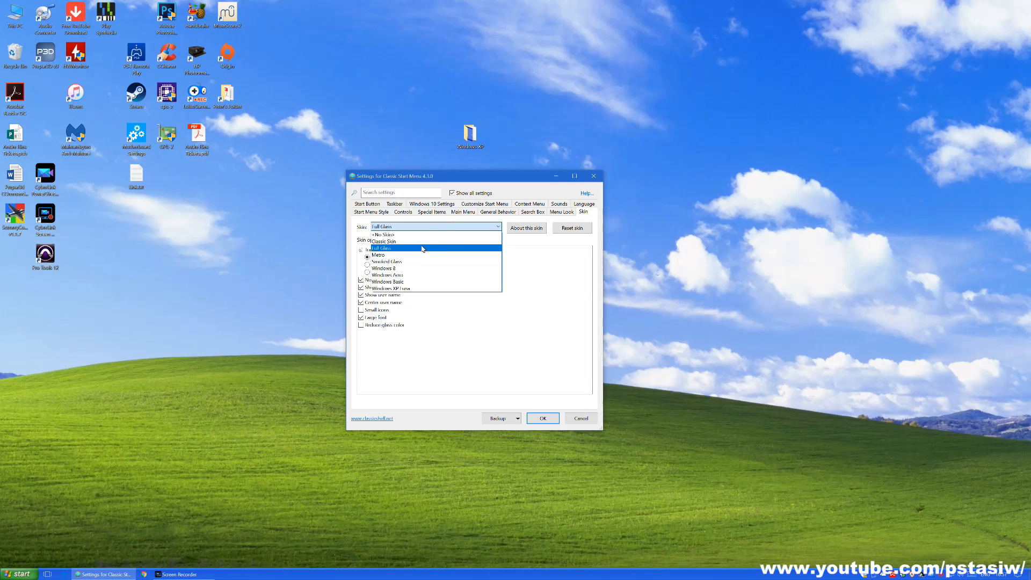
click(382, 248)
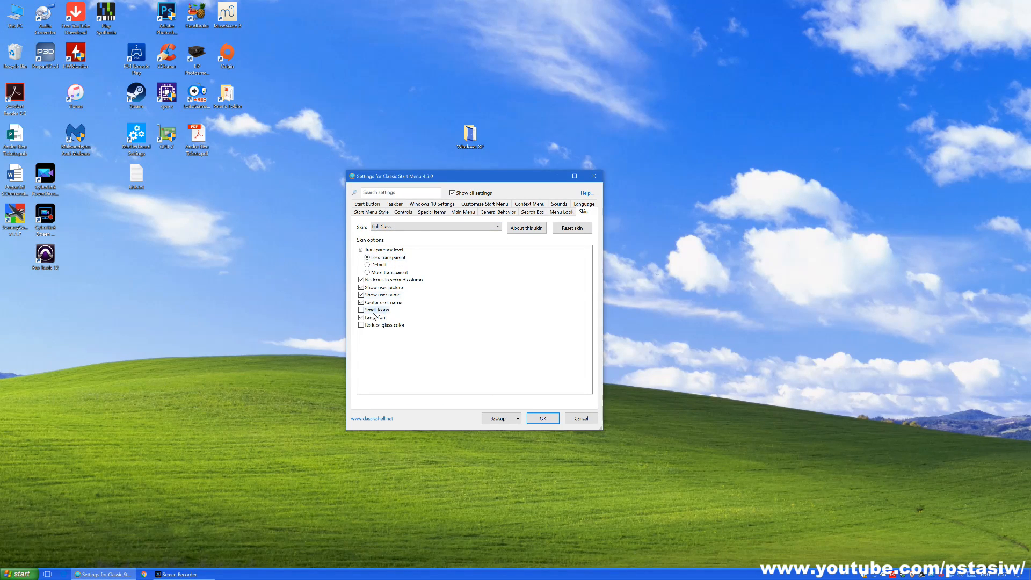
click(361, 317)
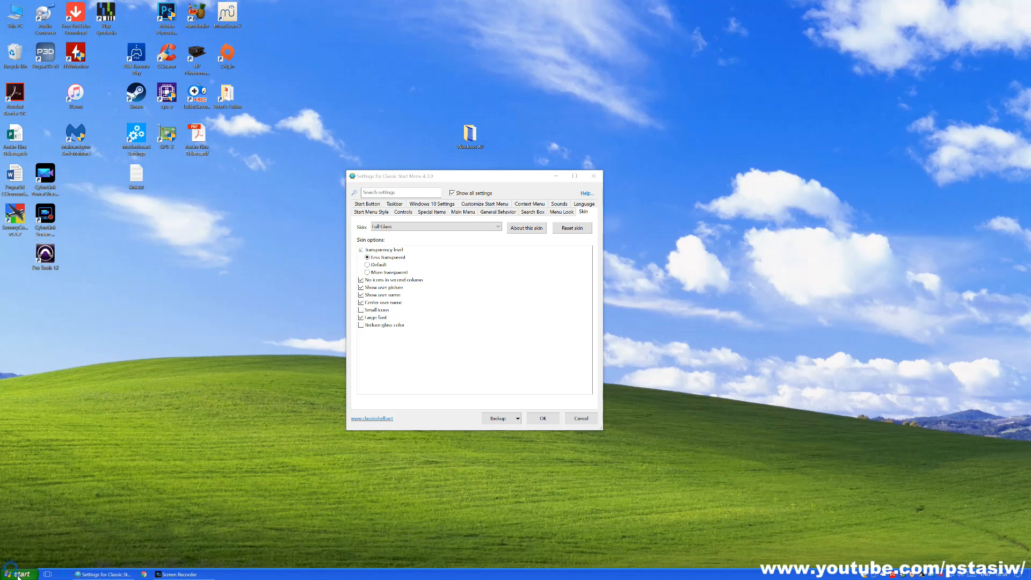
click(19, 574)
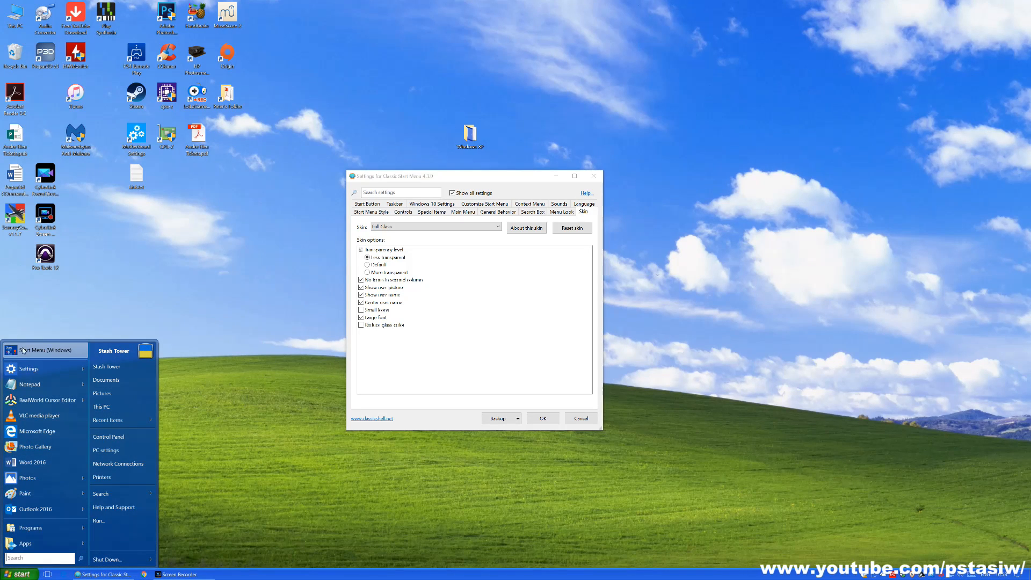
mouse_move(147, 355)
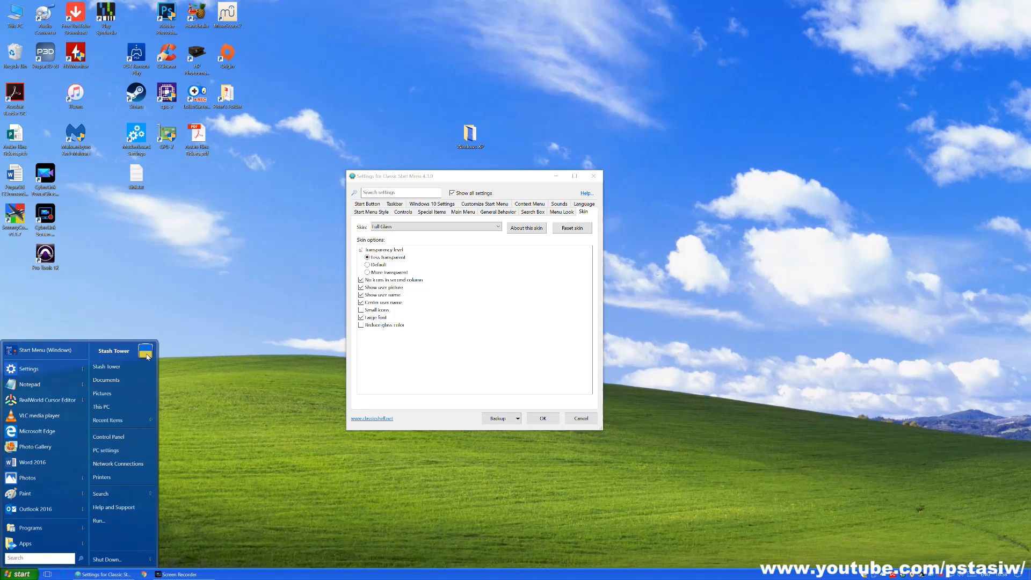
mouse_move(20, 520)
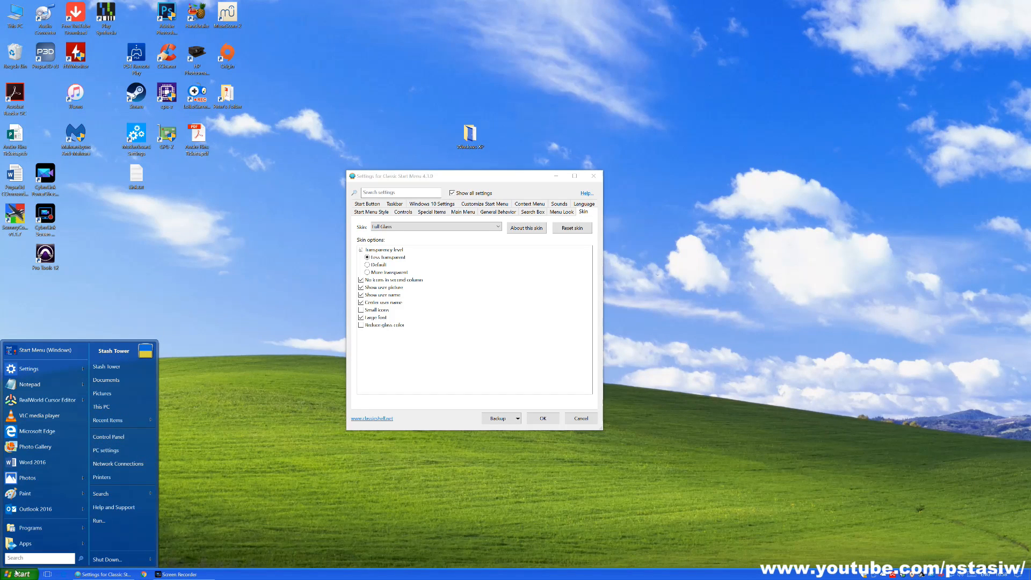
click(541, 418)
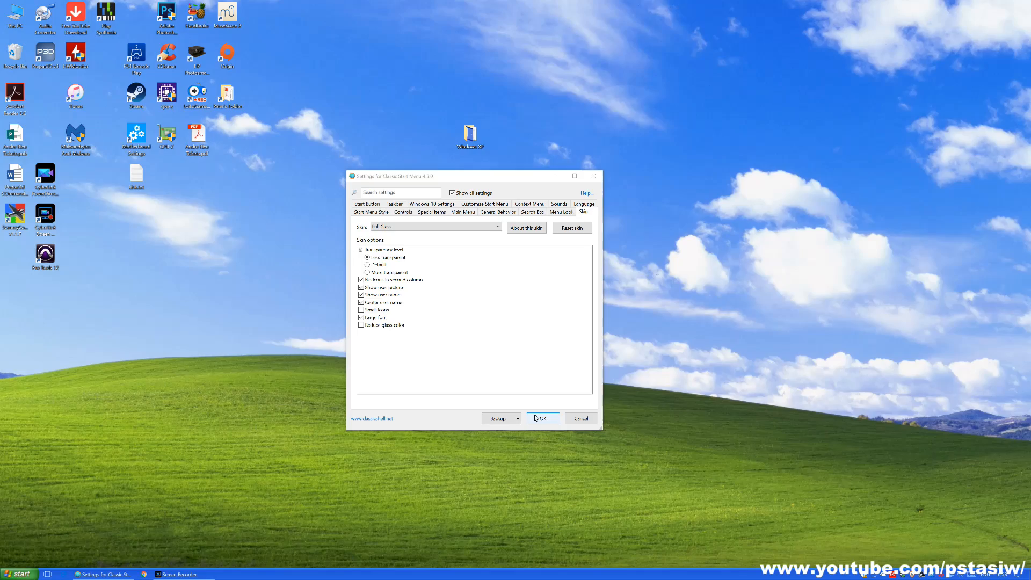
click(540, 418)
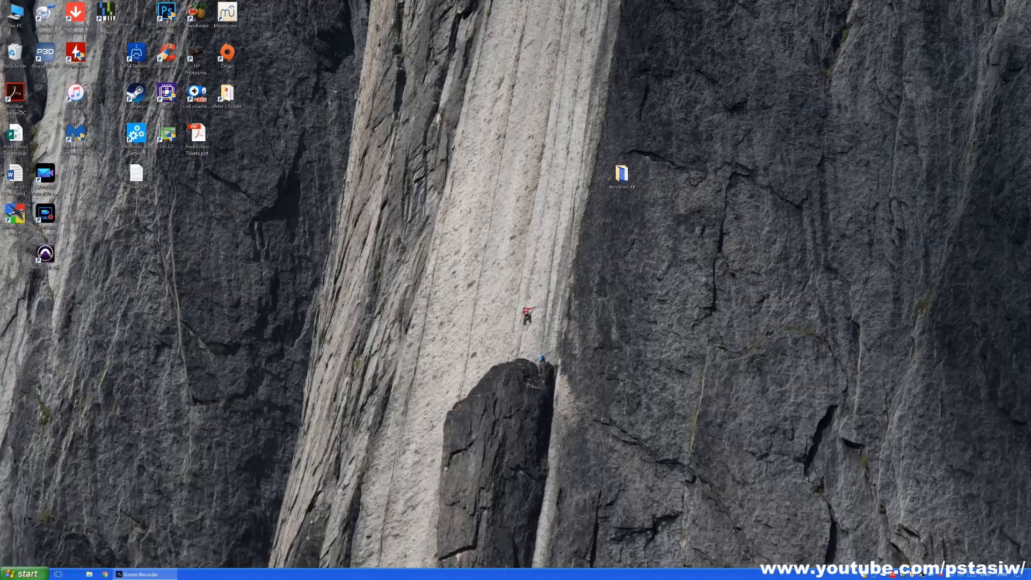
Set the start button to the custom XPButton.png image and apply with OK.
click(25, 574)
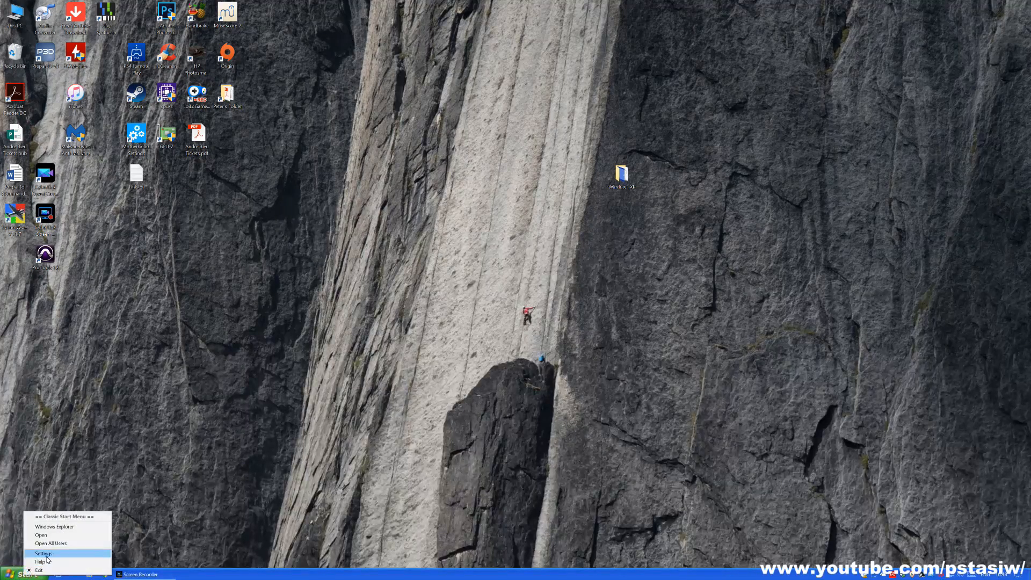
click(43, 554)
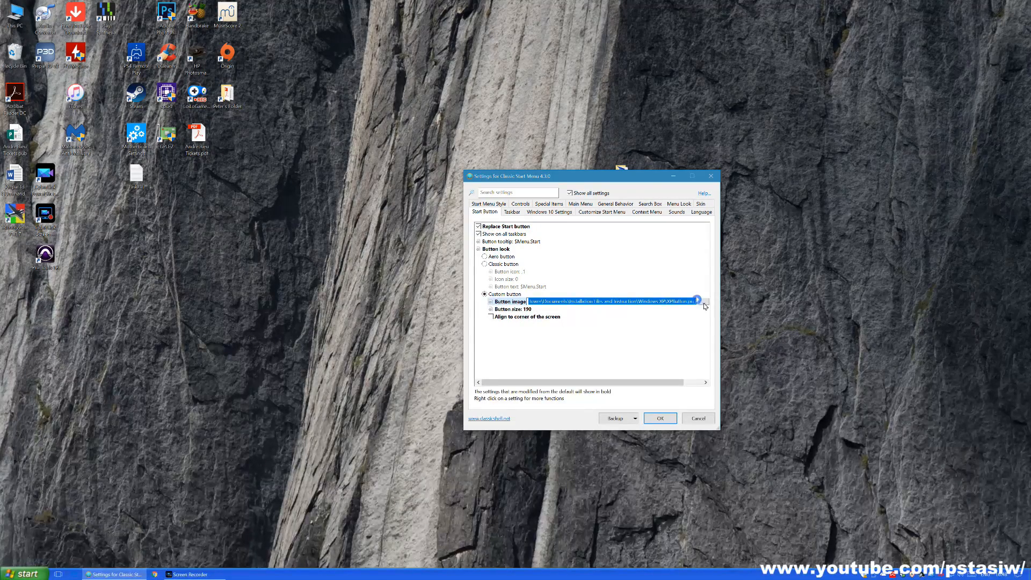
click(705, 300)
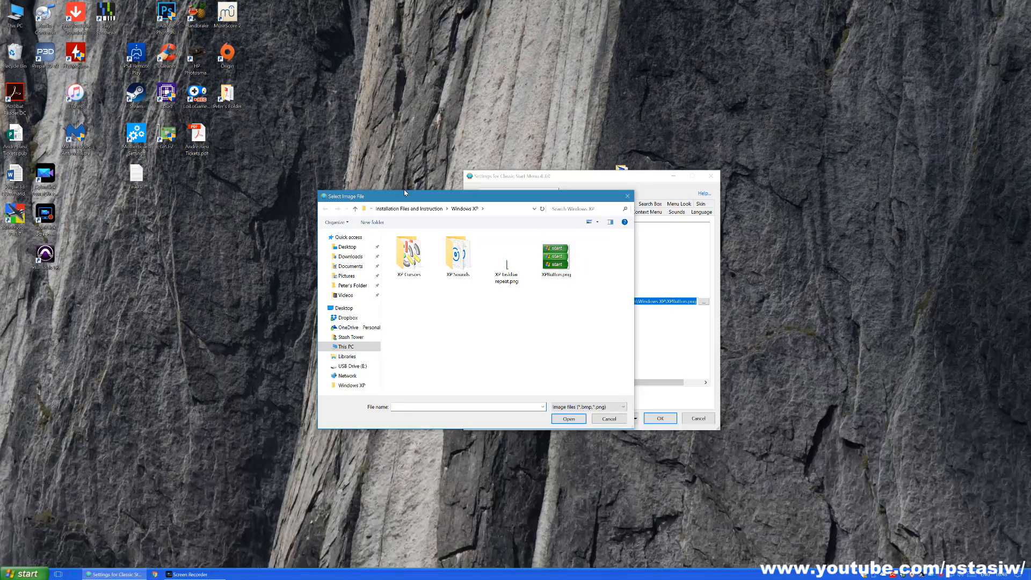
click(557, 254)
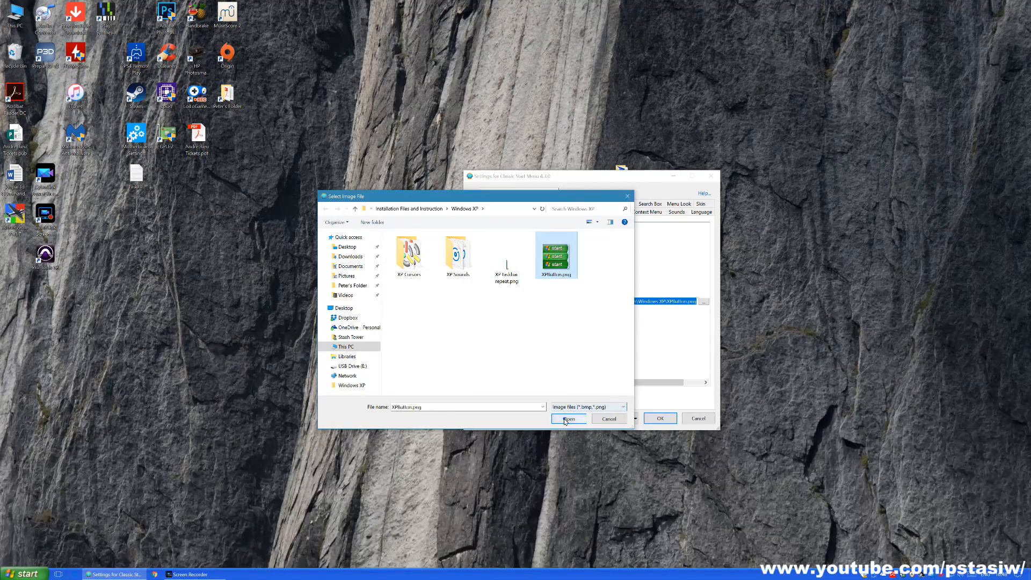
click(567, 420)
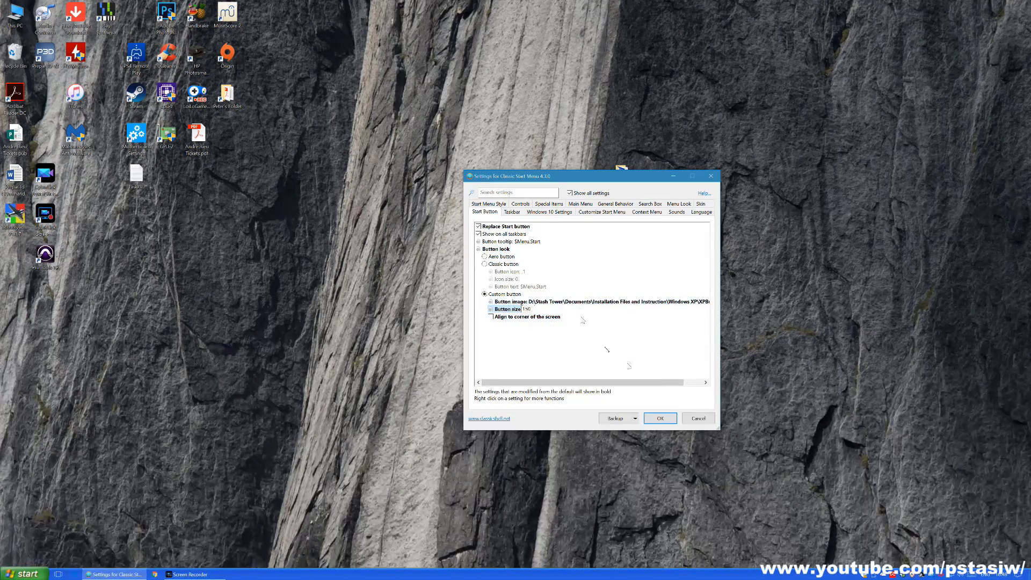
click(660, 418)
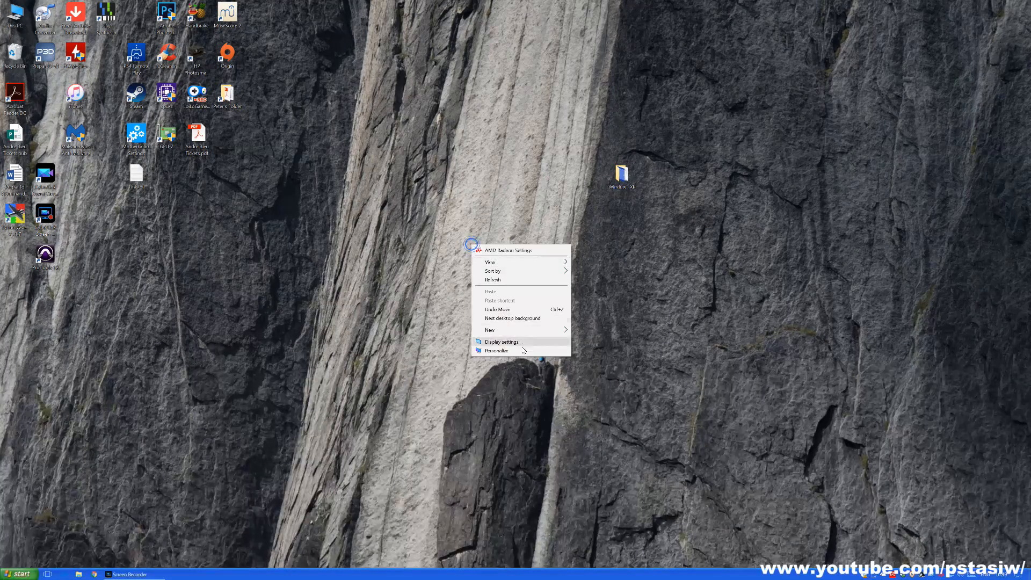
In Personalization, set the background to Picture and choose XP Desktop Background.jpg (Bliss hill).
click(495, 350)
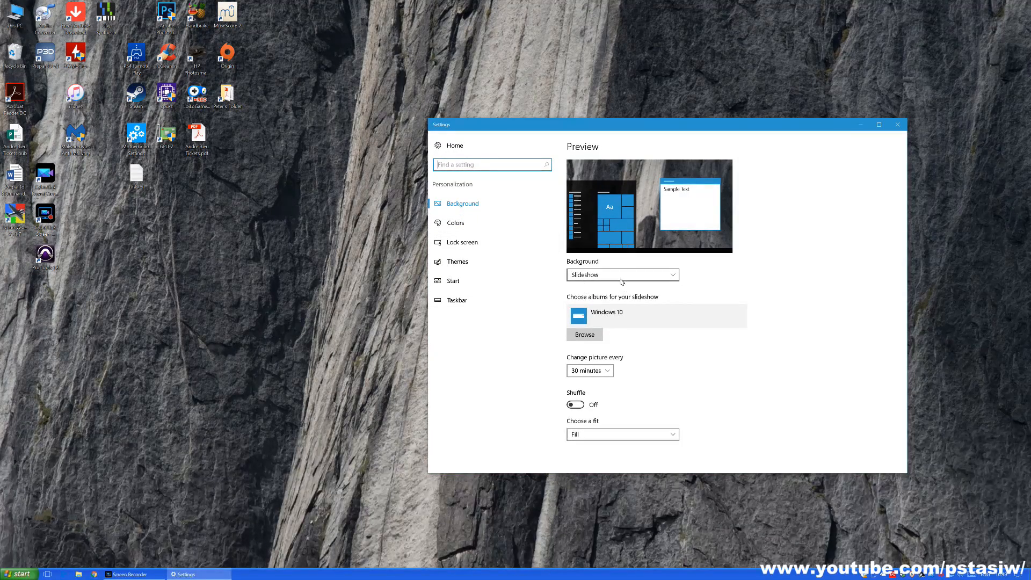
click(622, 274)
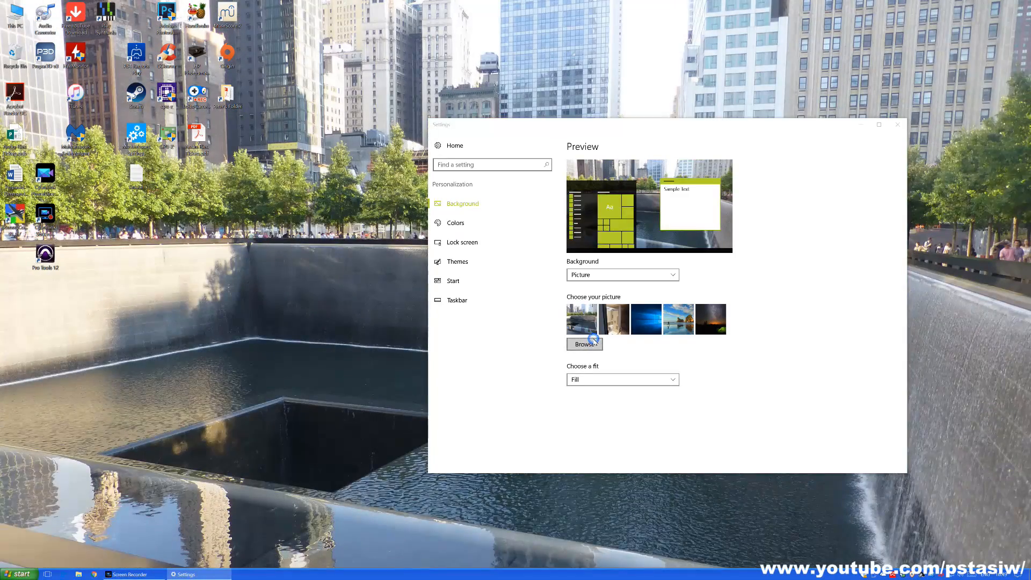
click(584, 344)
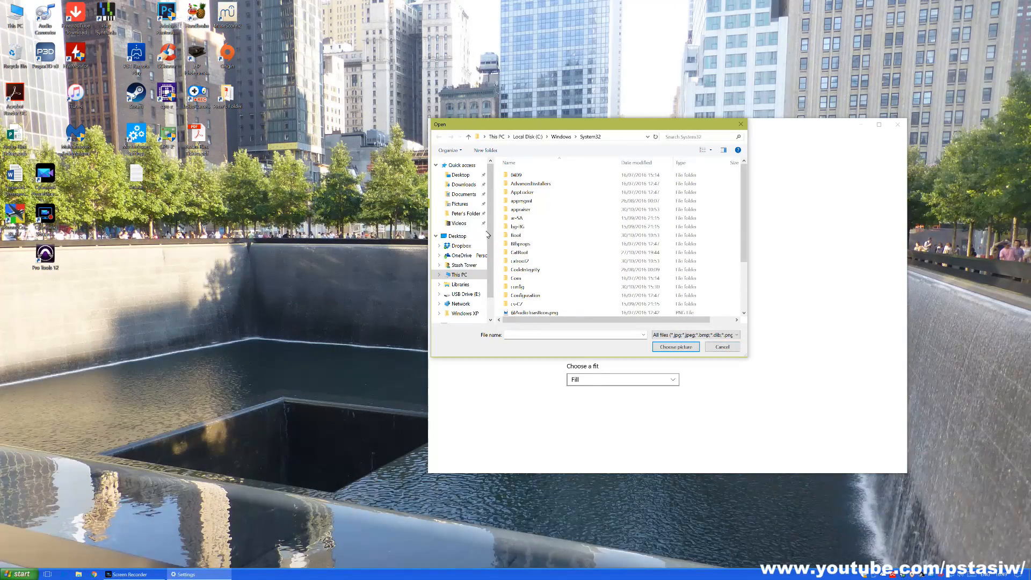
click(464, 194)
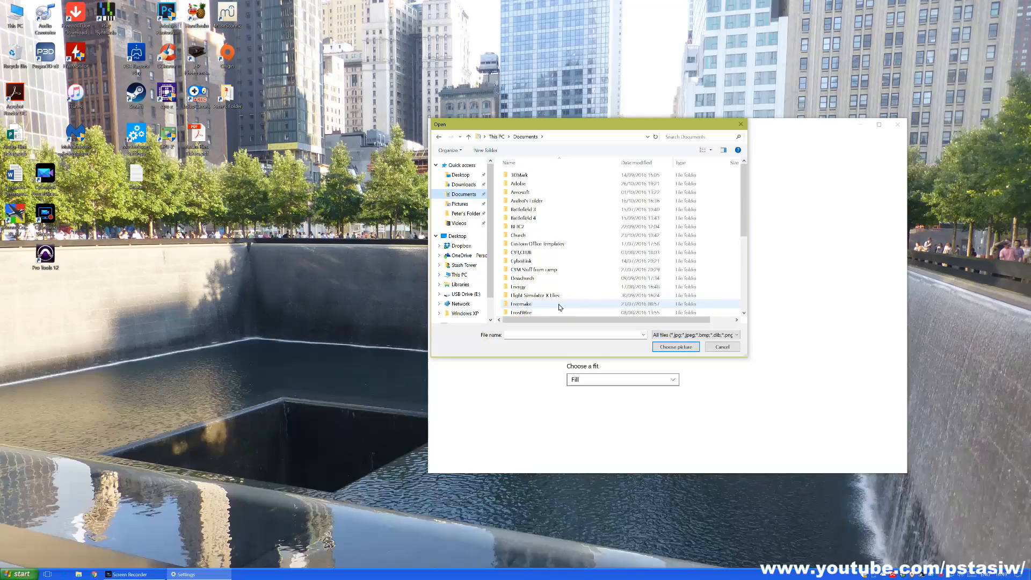
scroll(down, 3)
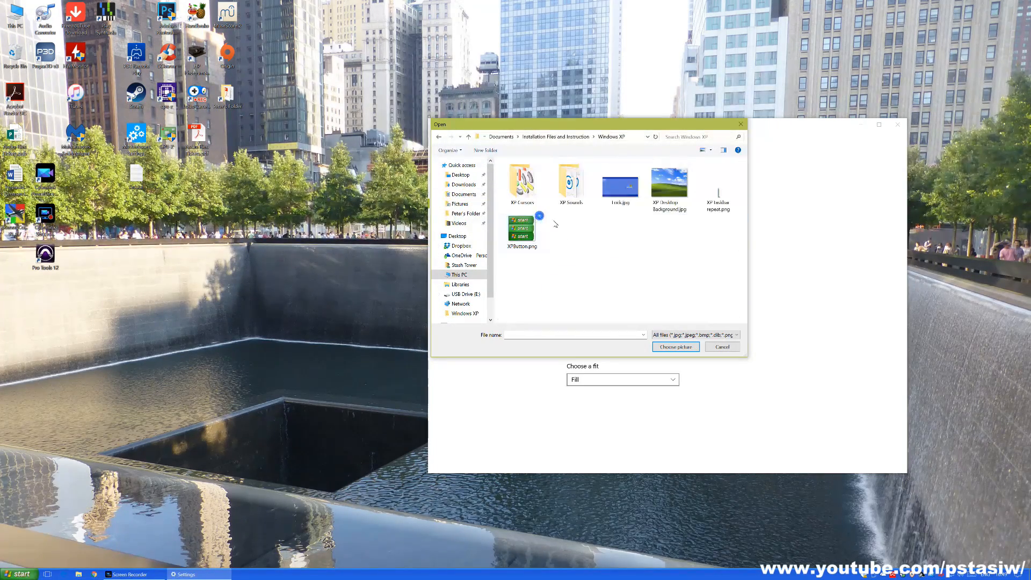
click(669, 181)
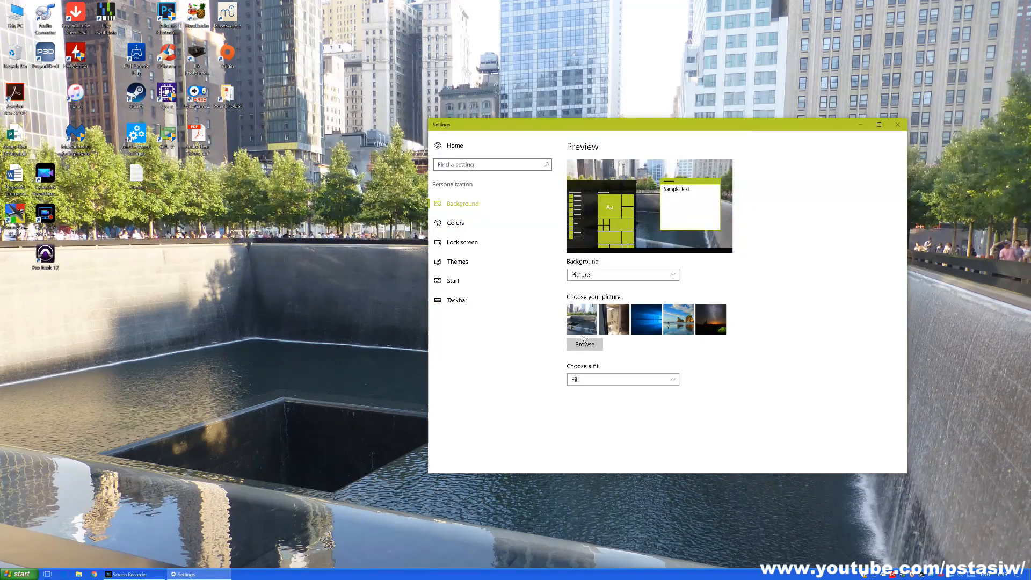
click(581, 319)
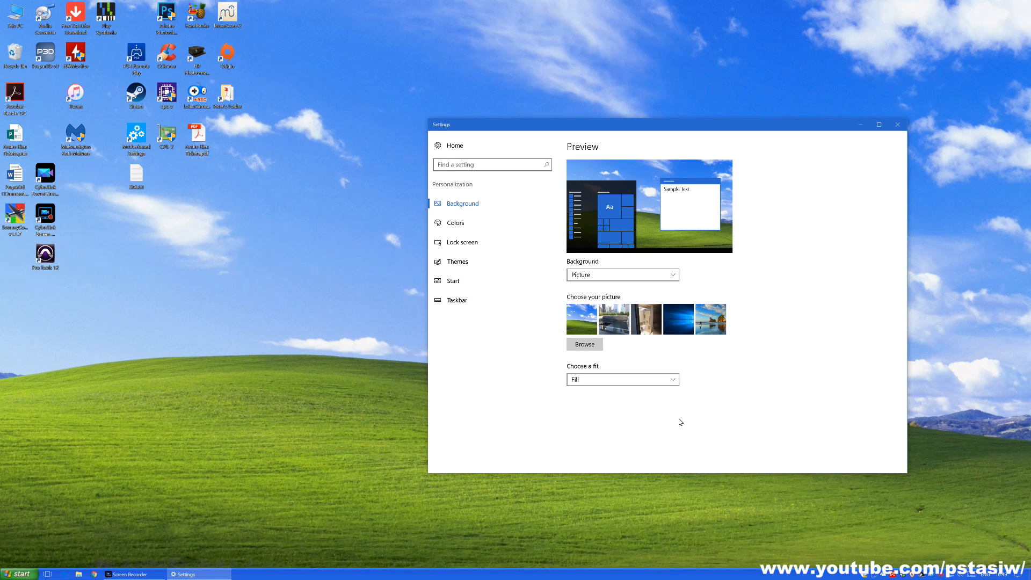
Browse for the XP lock screen image, dismiss the location error and close Settings.
click(460, 242)
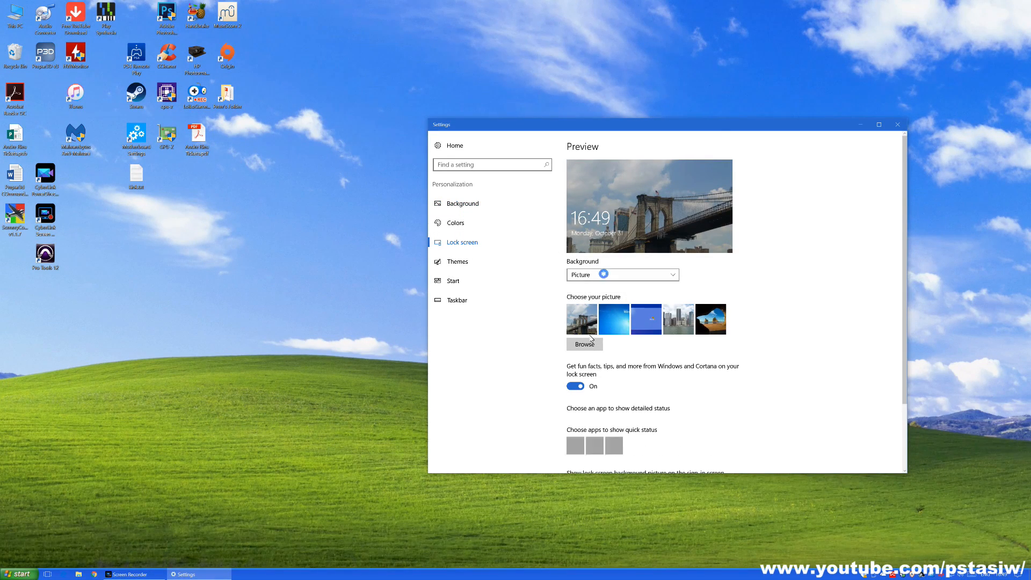
click(584, 344)
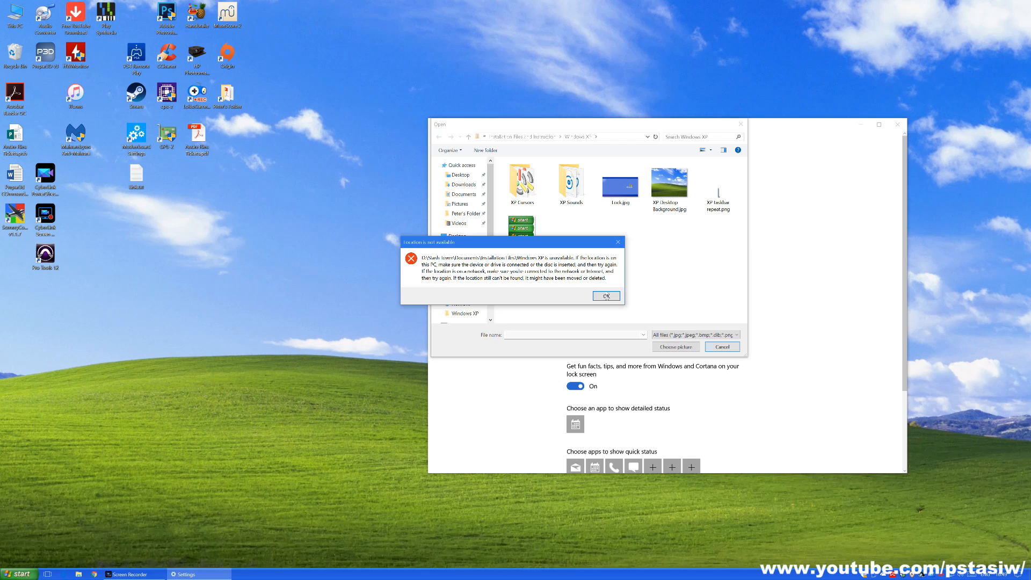
click(604, 295)
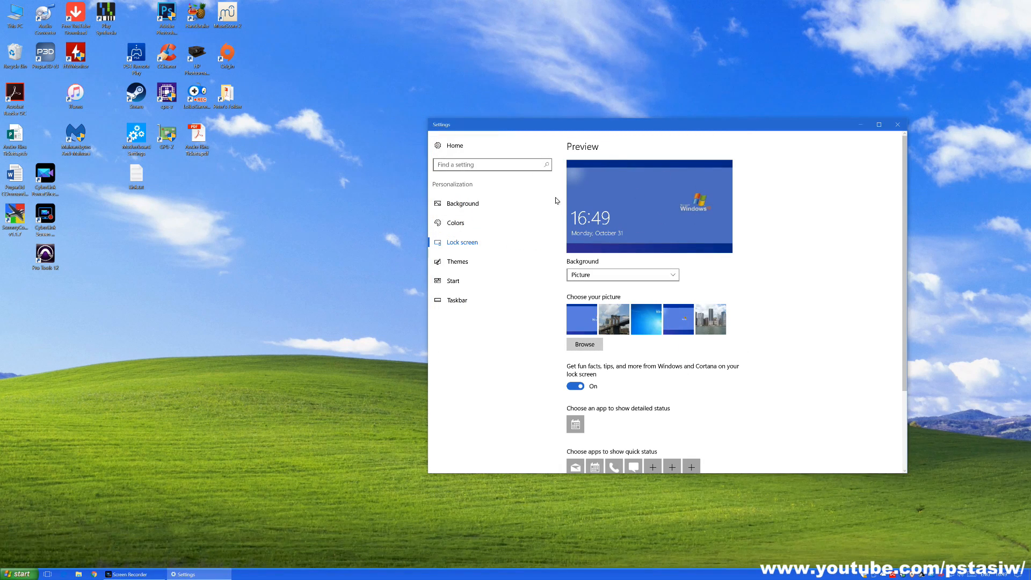
mouse_move(710, 216)
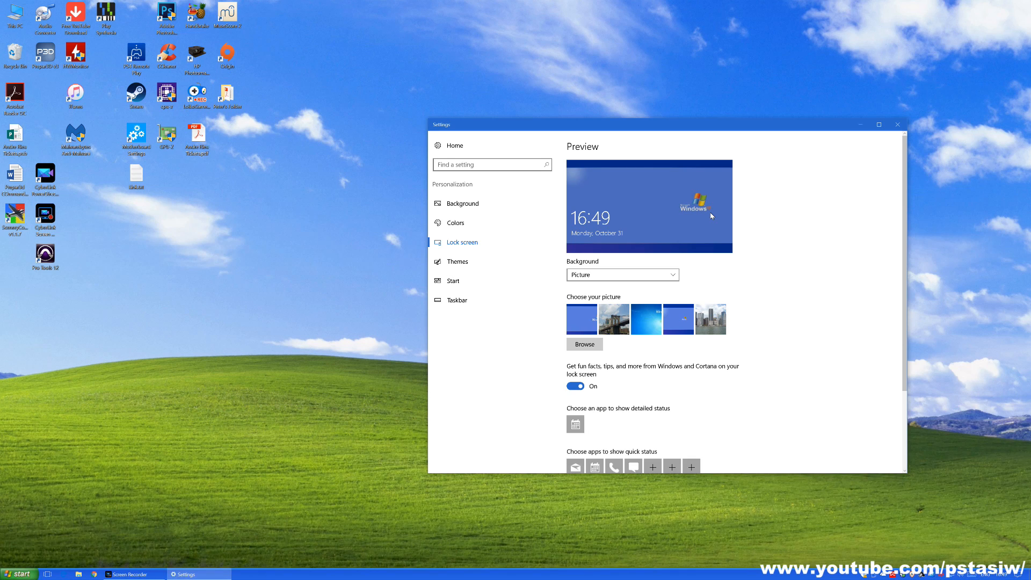
mouse_move(897, 125)
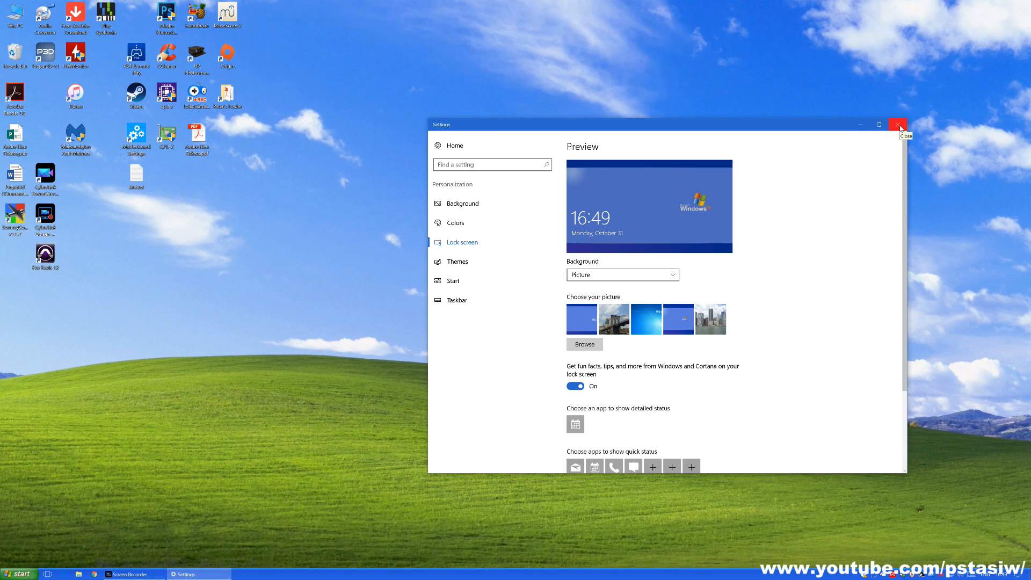
click(898, 125)
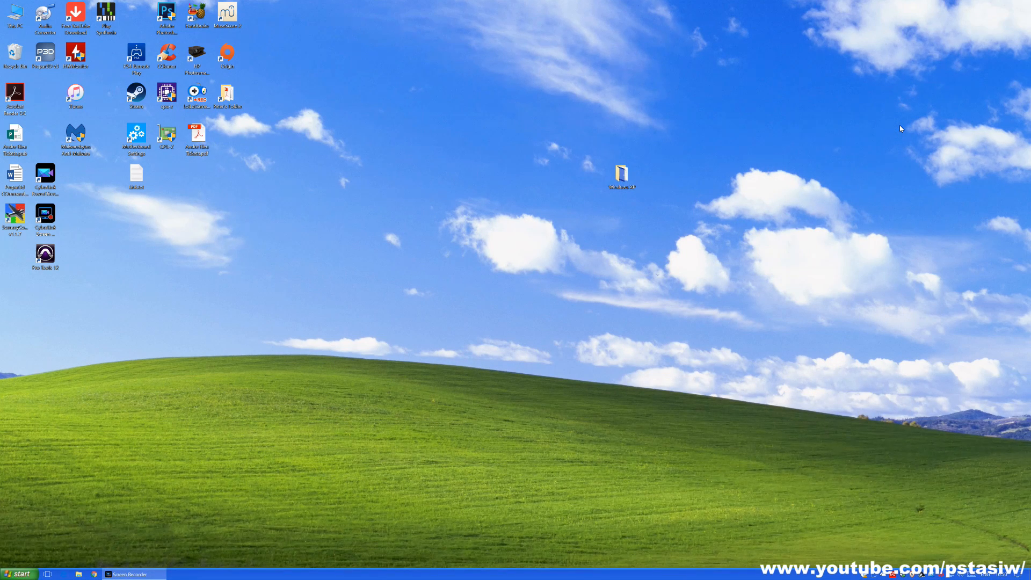
mouse_move(761, 191)
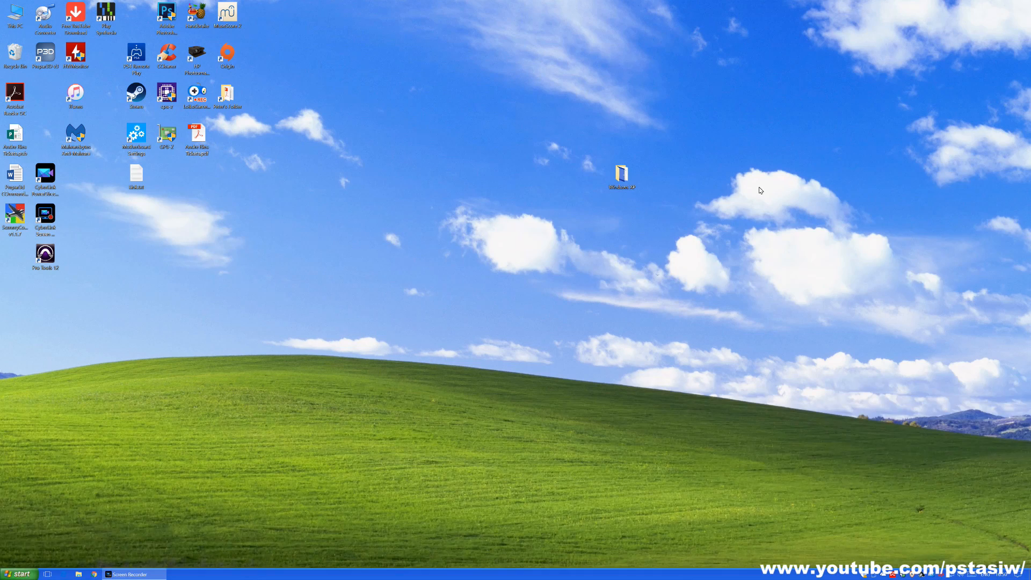
click(621, 176)
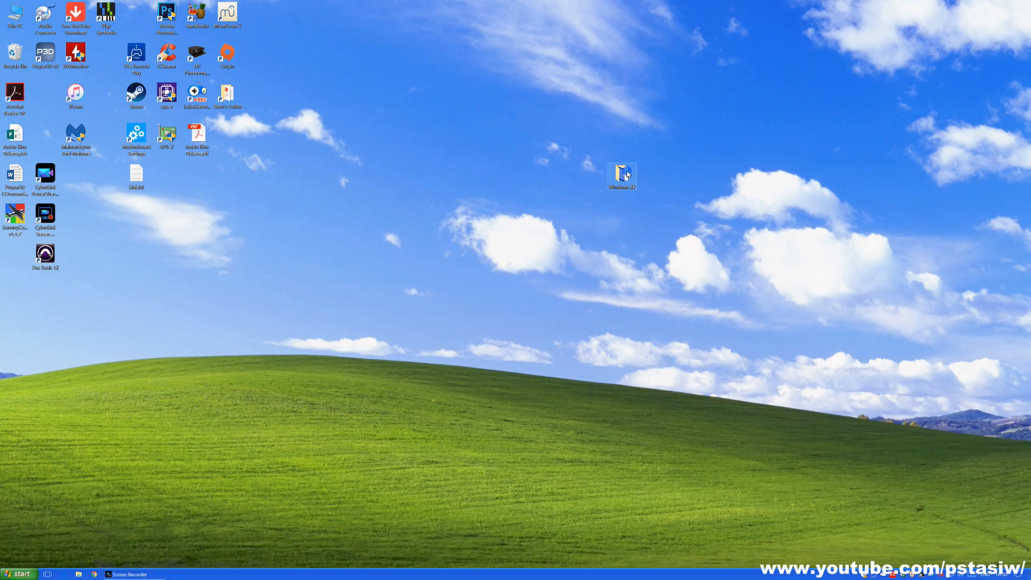
Copy the XP cursors folder into C:\Windows\Cursors, granting permission, and close the window.
double_click(622, 173)
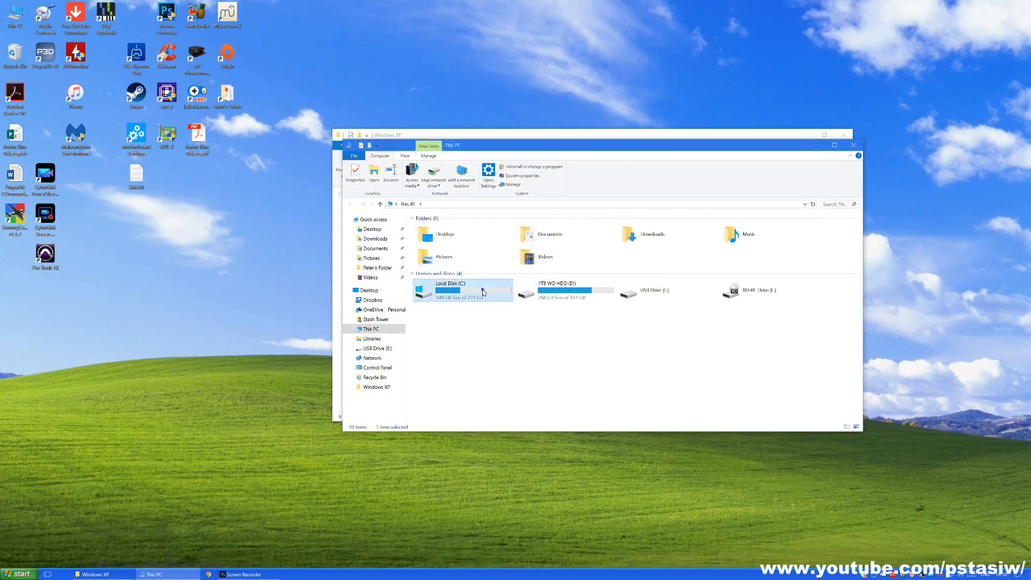
double_click(450, 290)
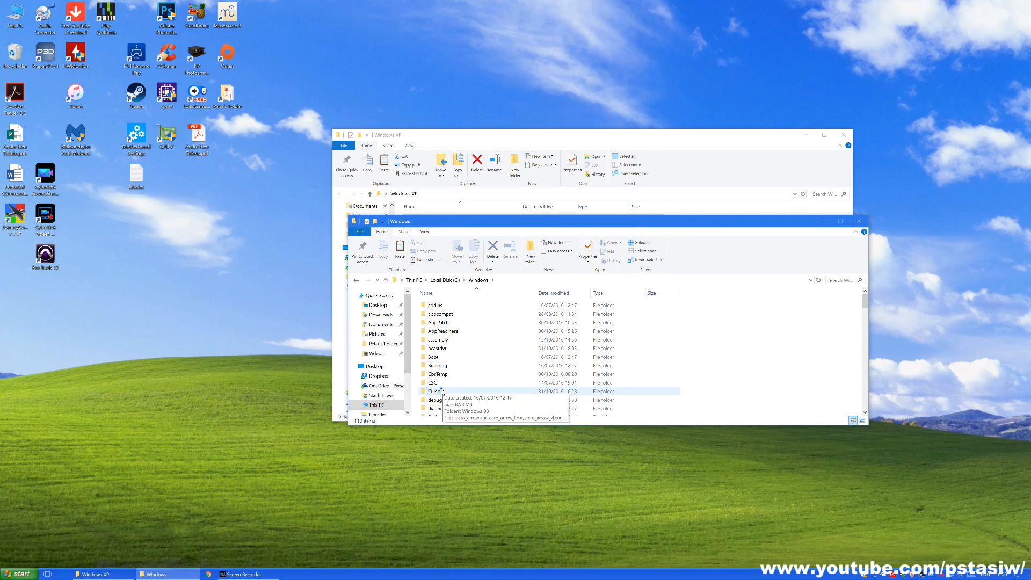
double_click(435, 391)
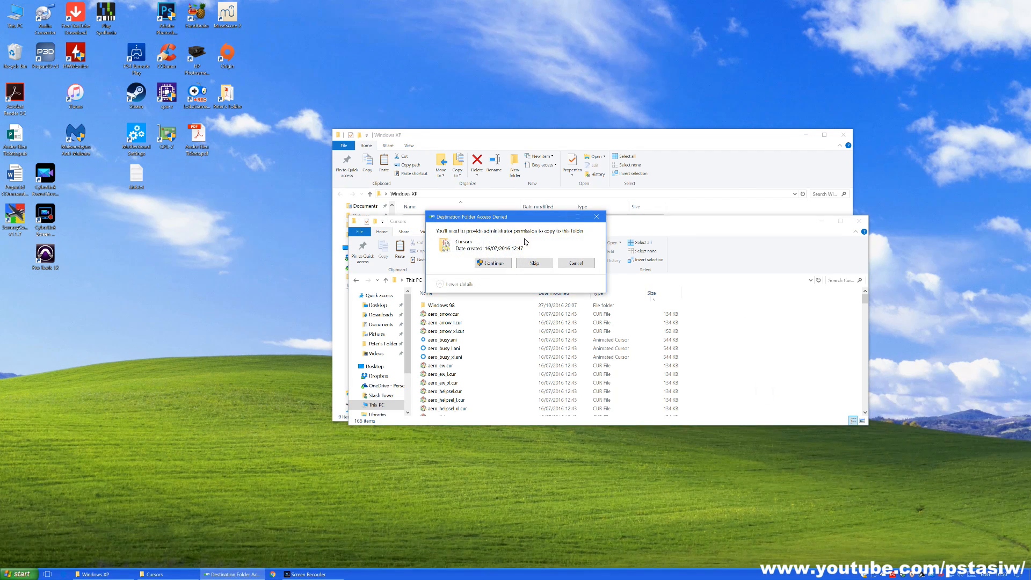
click(492, 262)
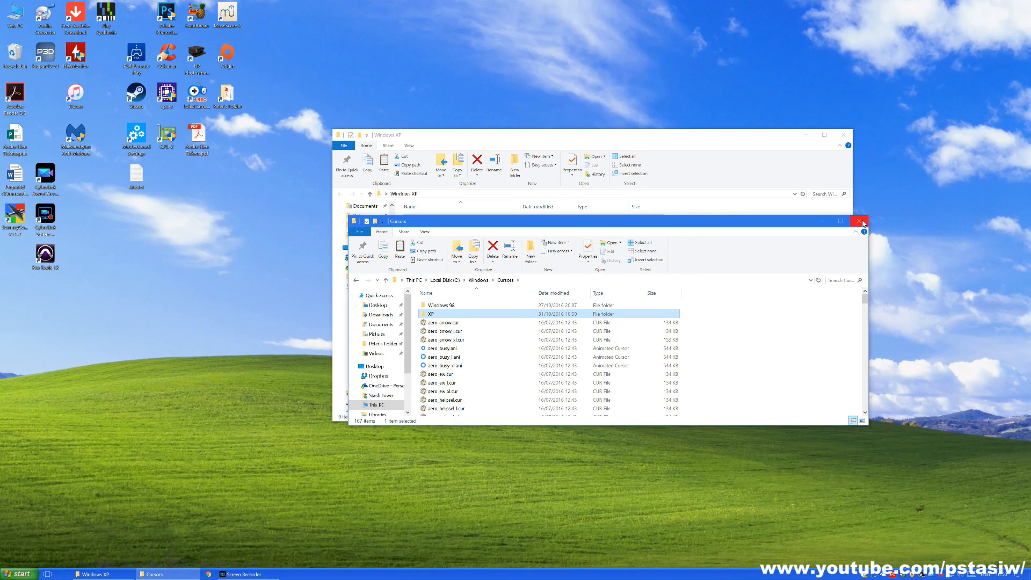
click(860, 221)
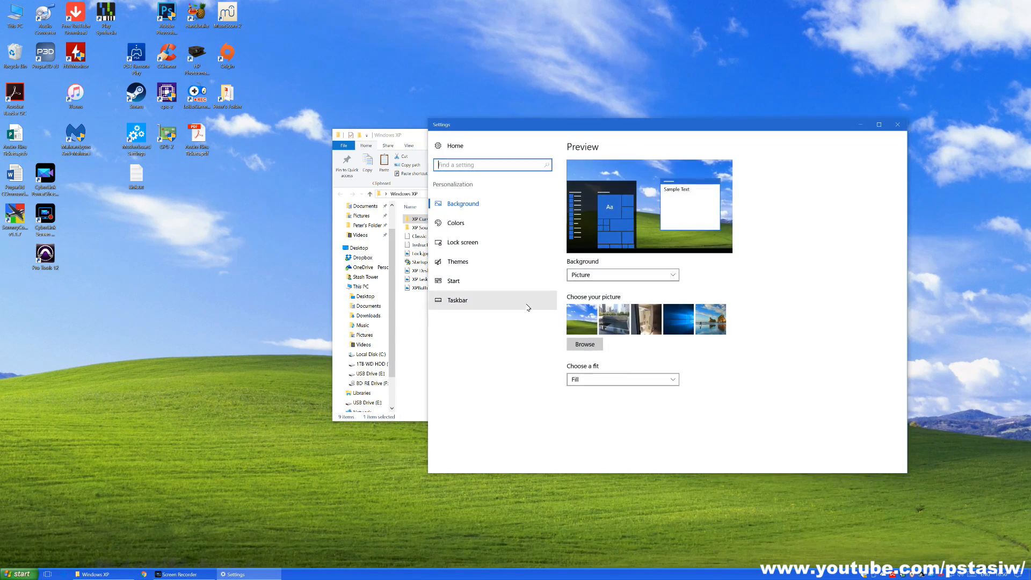
Reach Mouse Properties and browse the XP cursors folder for the Normal Select pointer.
click(457, 261)
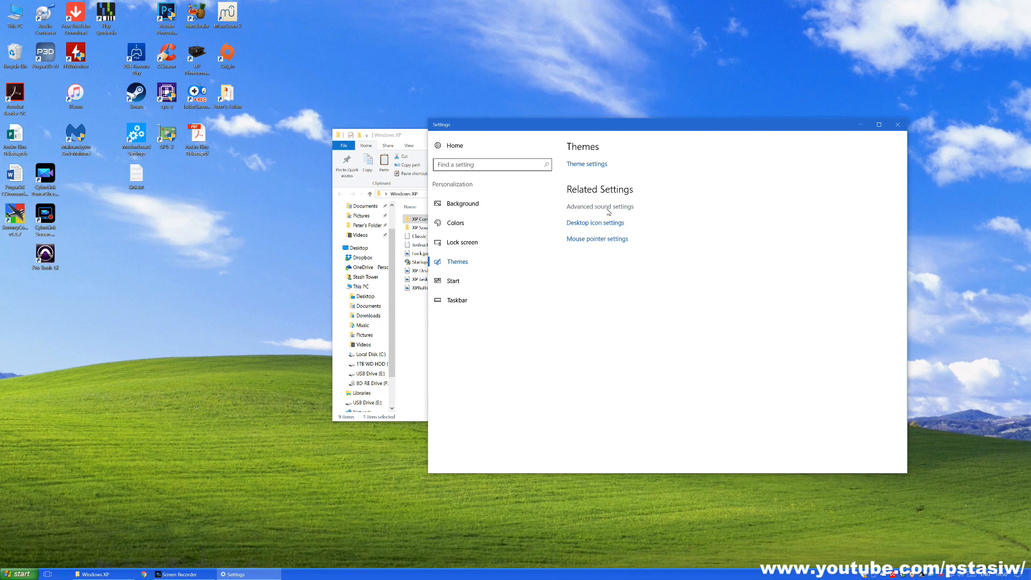
click(586, 163)
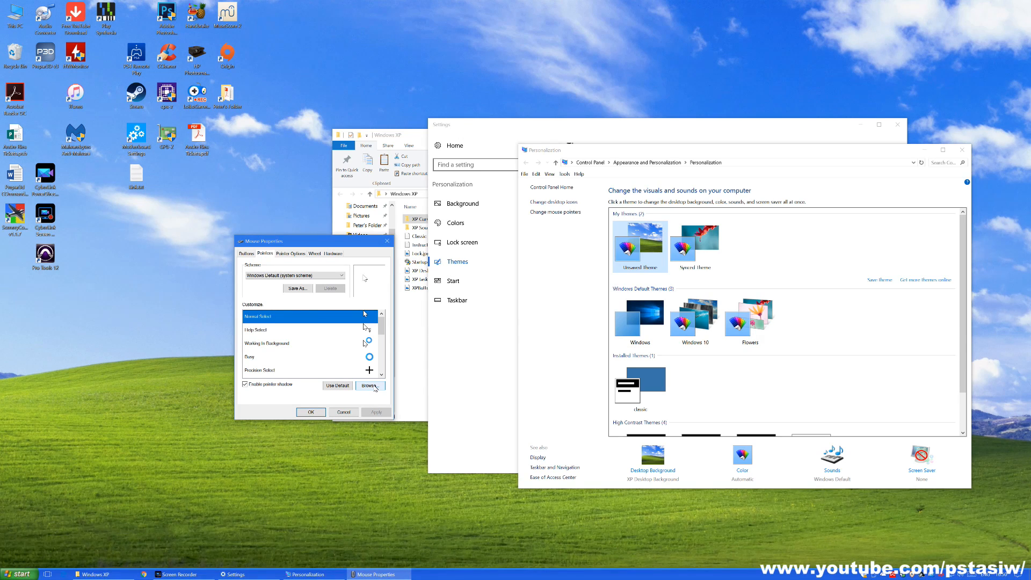
mouse_move(374, 387)
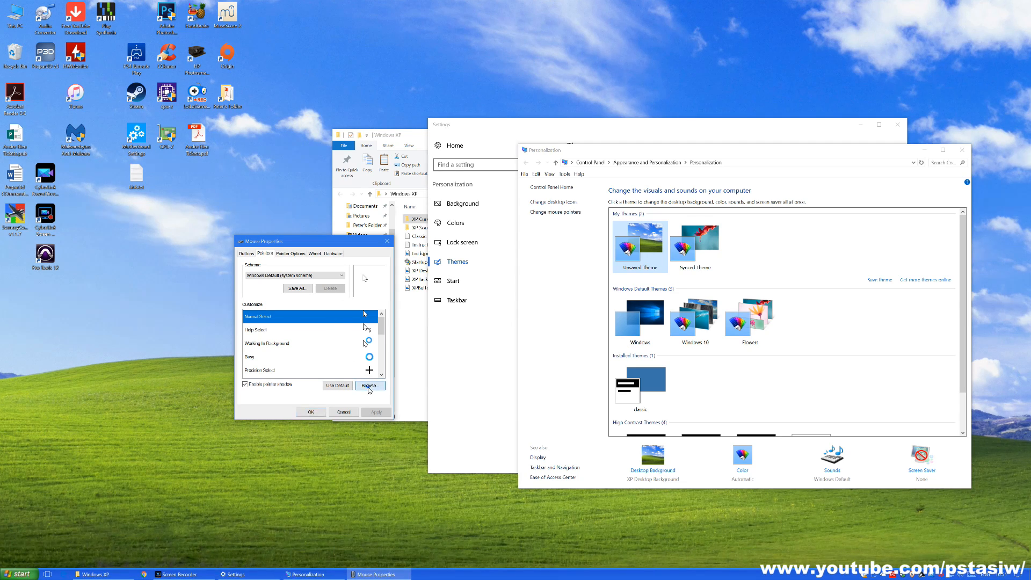
click(369, 385)
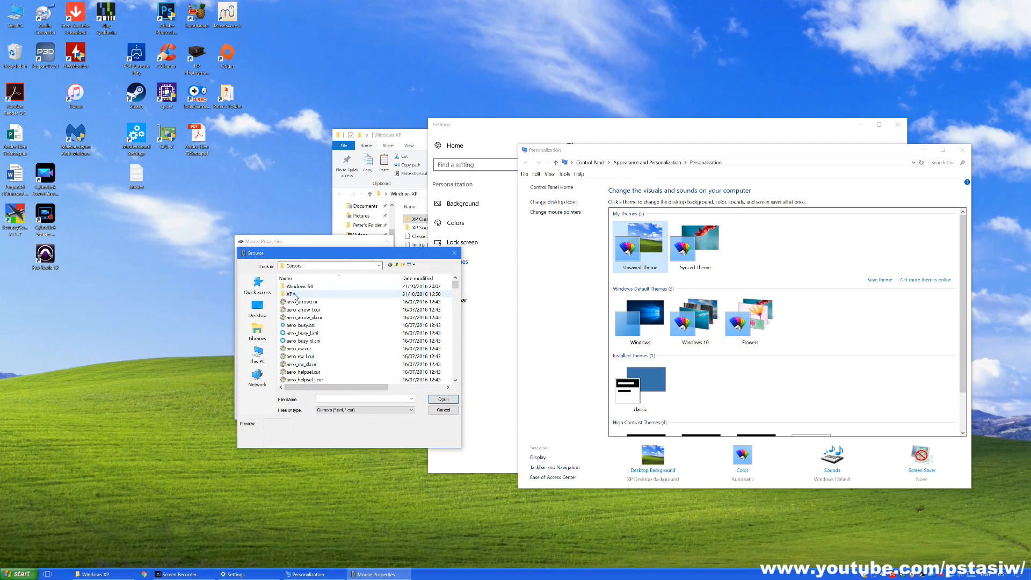
double_click(291, 295)
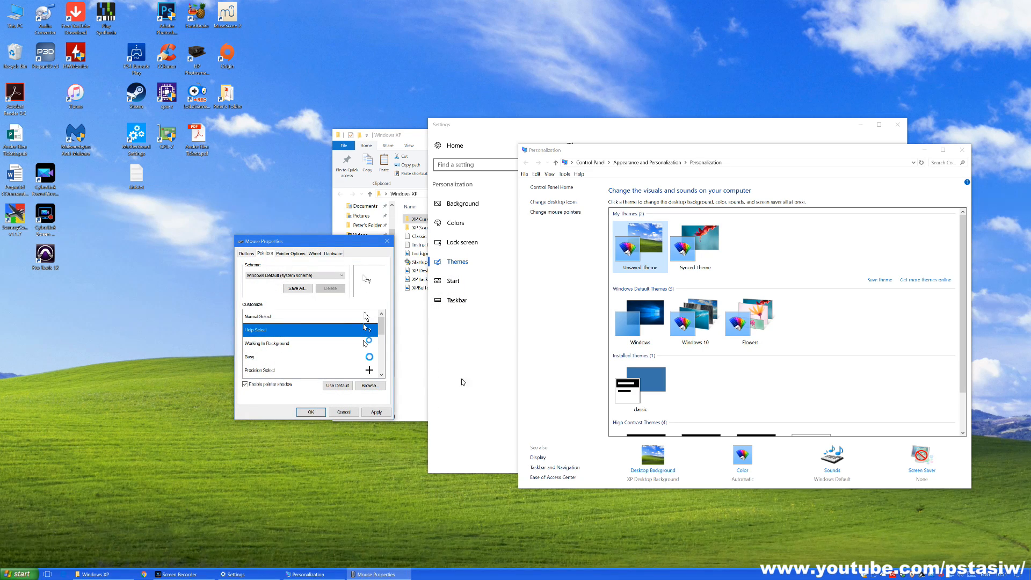
Apply the XP pointer scheme with hourglass busy cursors and close the personalization window.
scroll(down, 3)
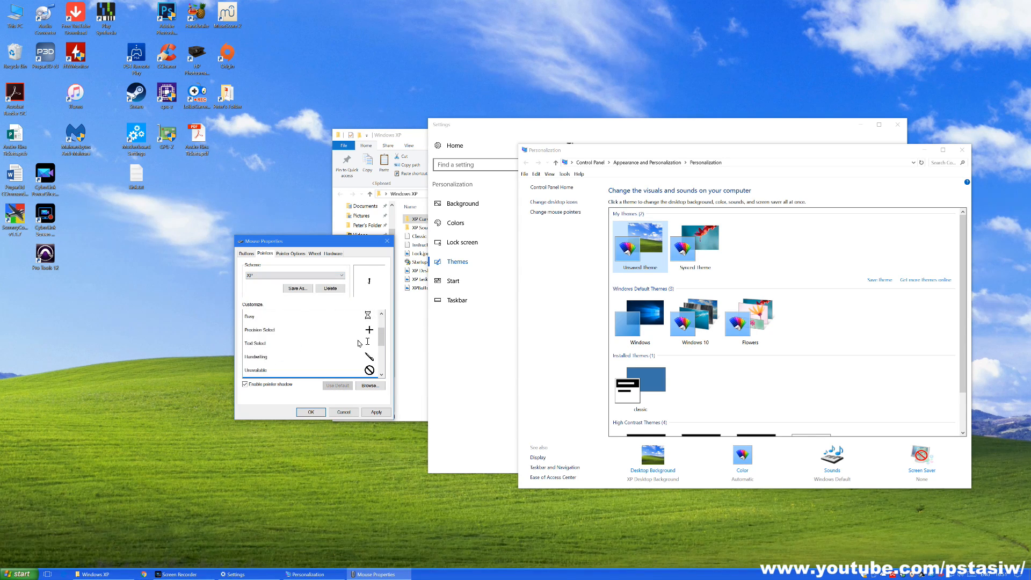
scroll(down, 3)
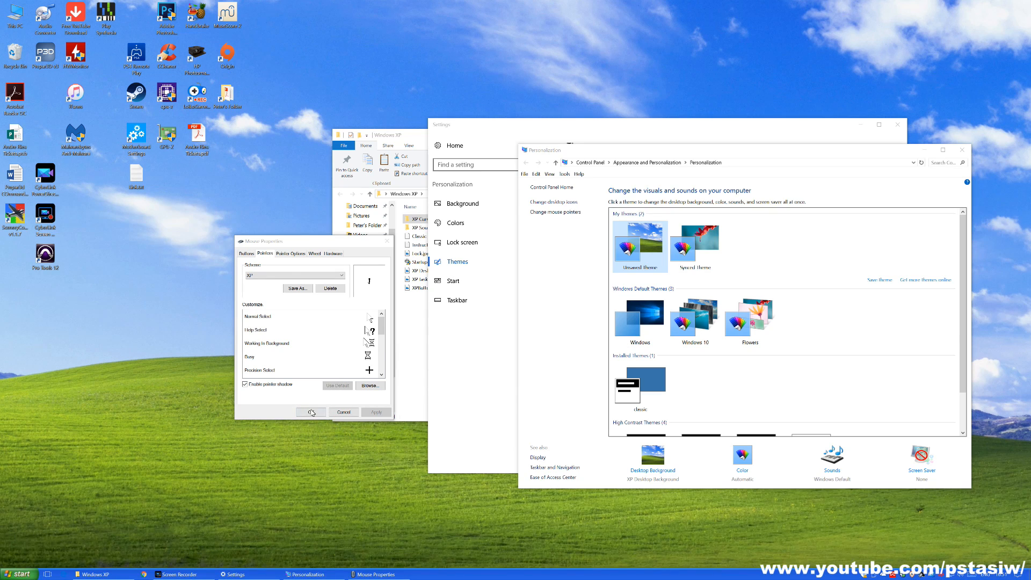
click(245, 385)
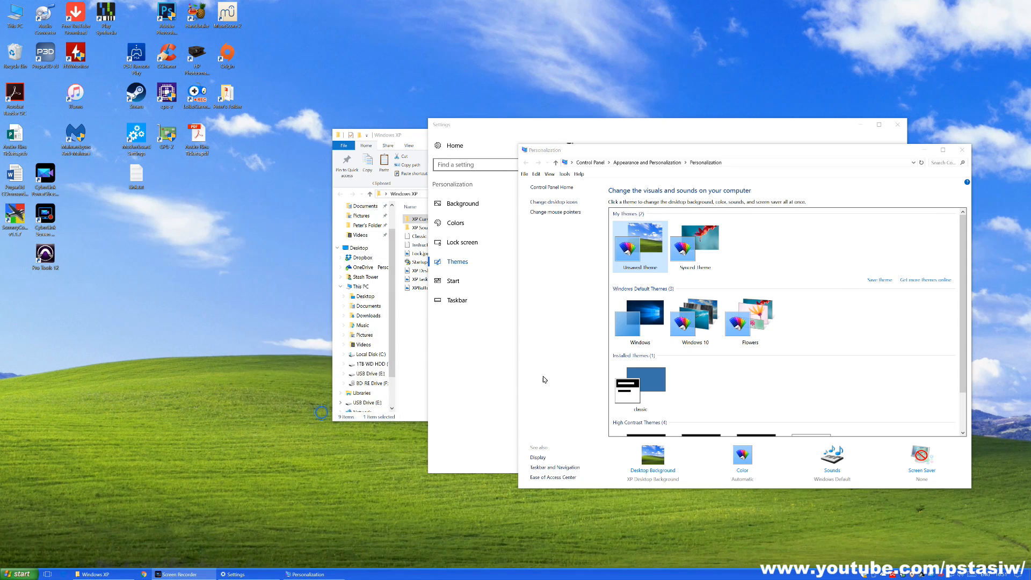
click(961, 151)
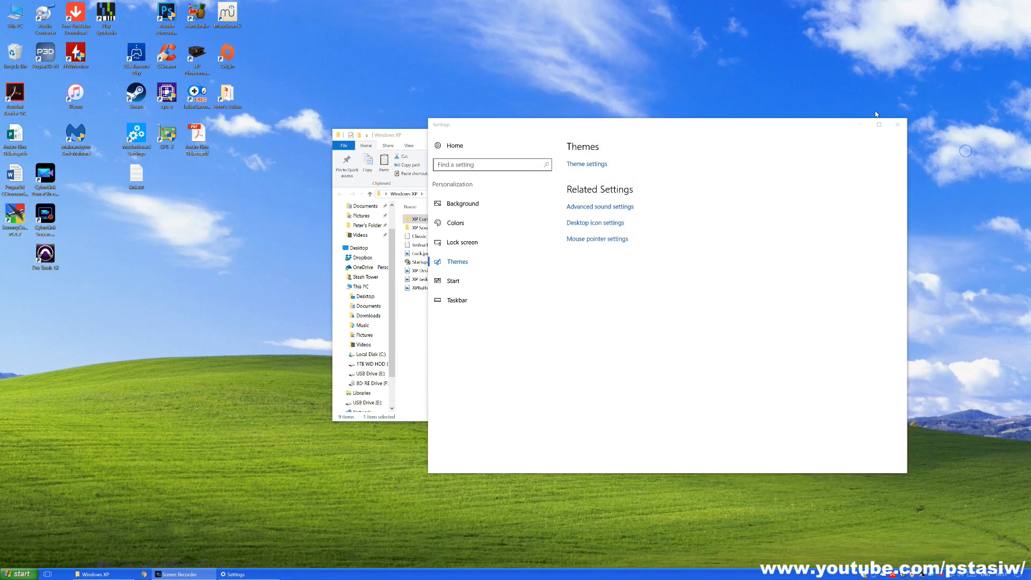
Copy the XP sounds folder into C:\Windows\Media with administrator permission and return to Themes.
right_click(422, 228)
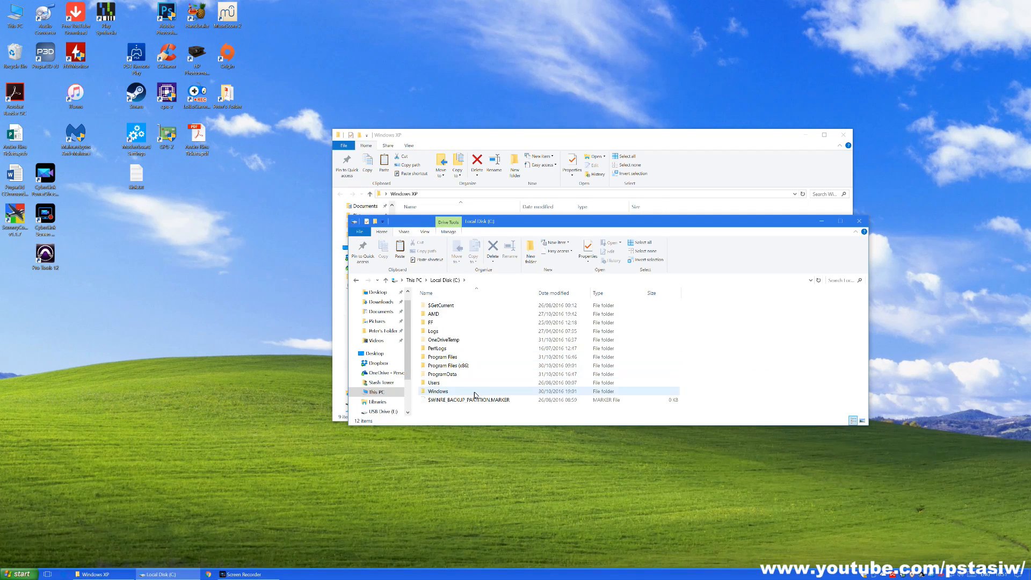
double_click(438, 391)
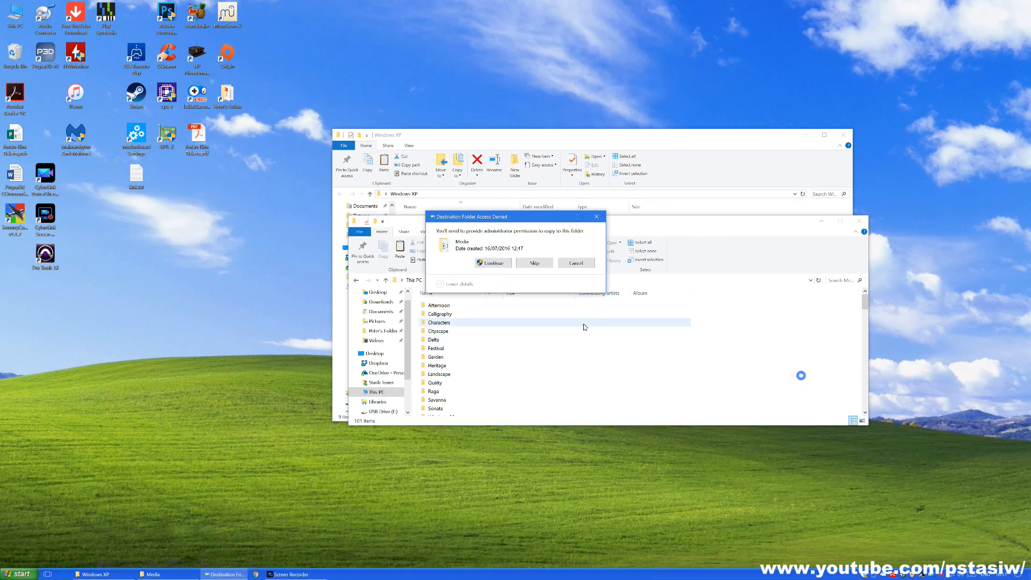
click(492, 262)
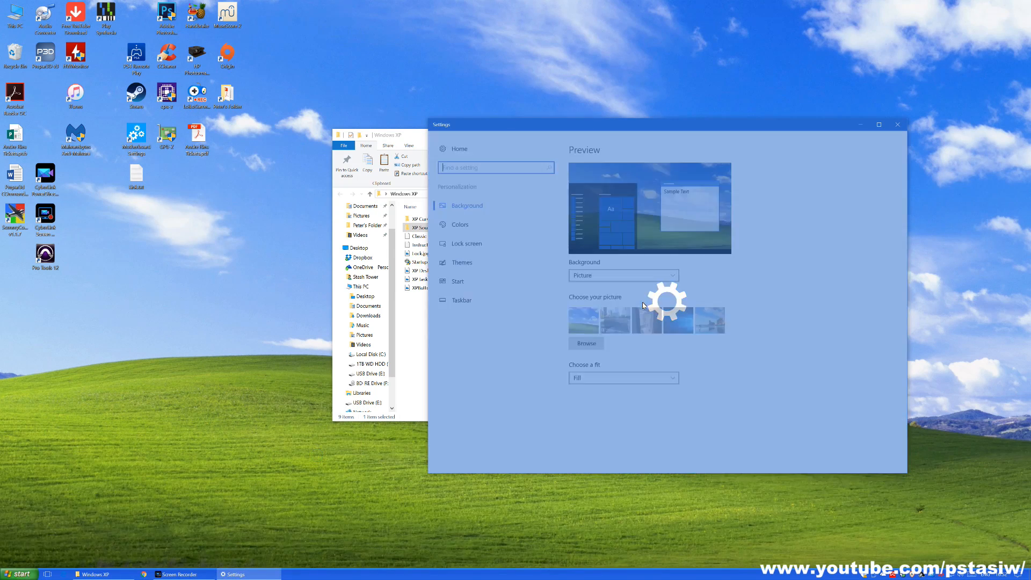
click(462, 262)
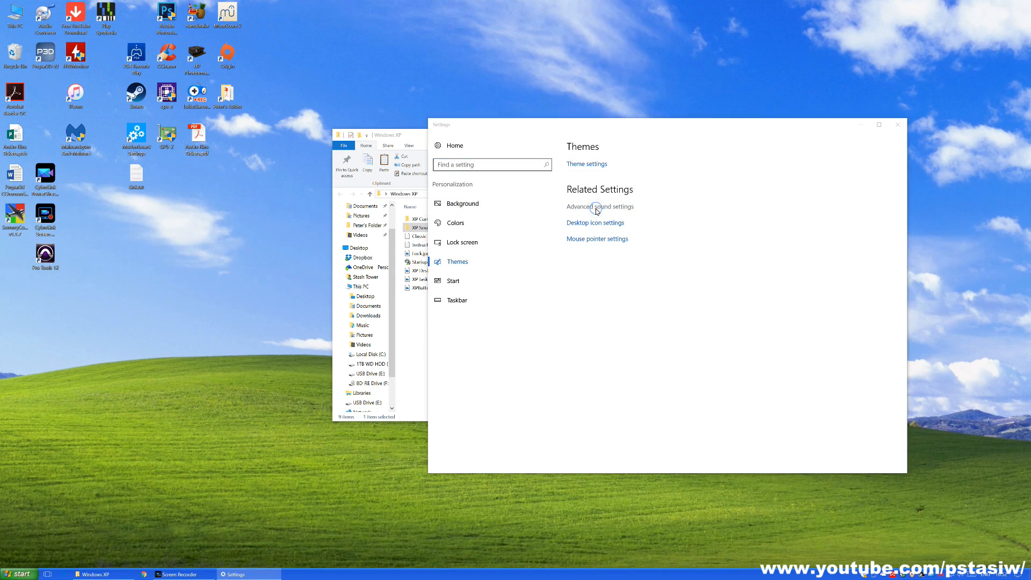
Assign an XP wav file to the Asterisk event in advanced sound settings and test it.
click(599, 206)
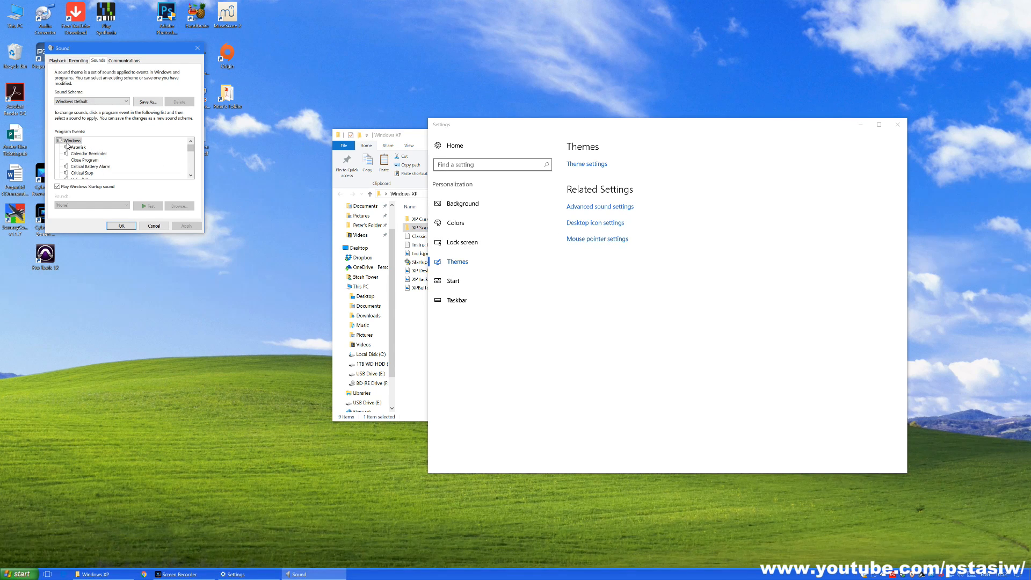
click(73, 141)
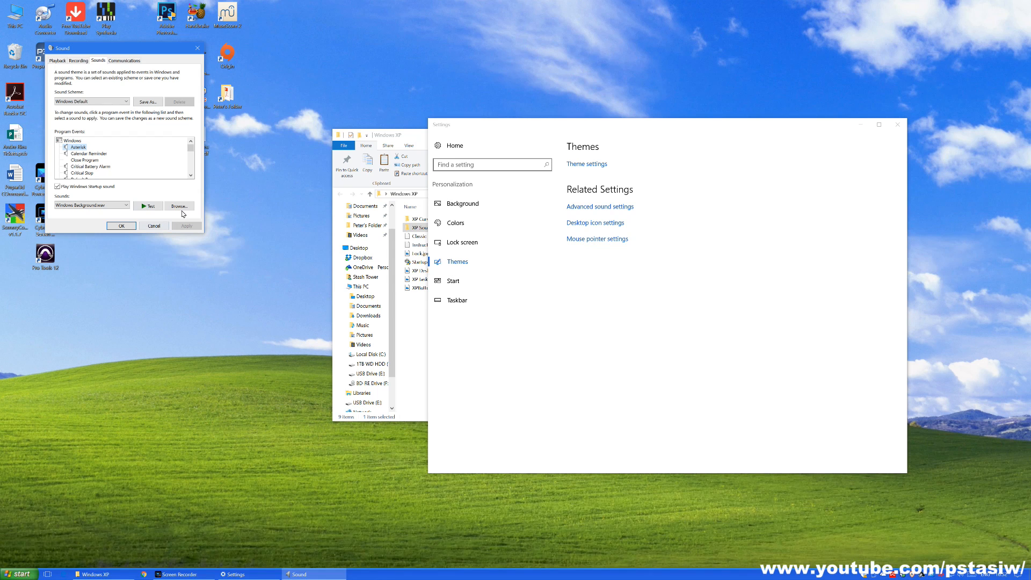
click(179, 206)
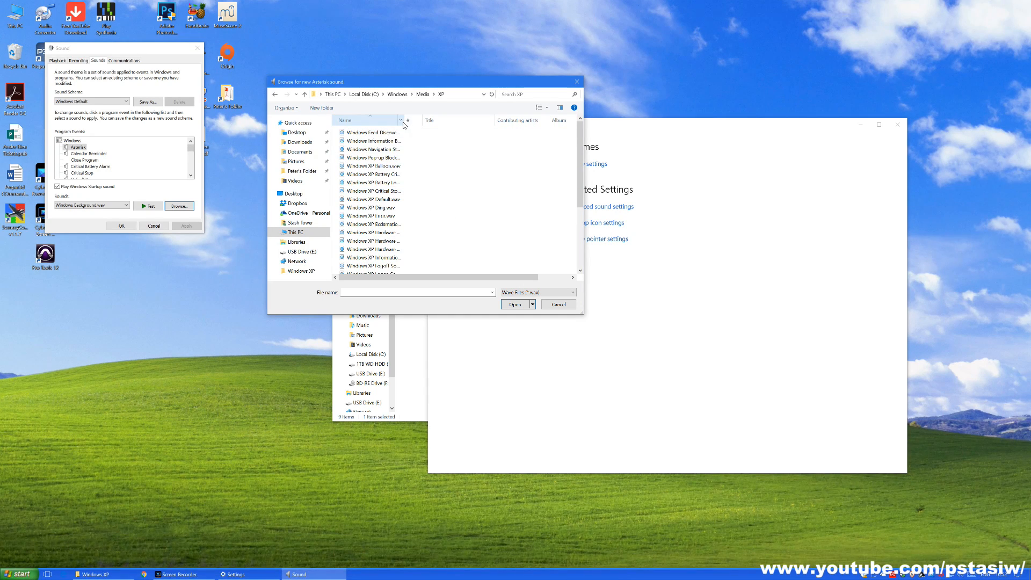
click(373, 199)
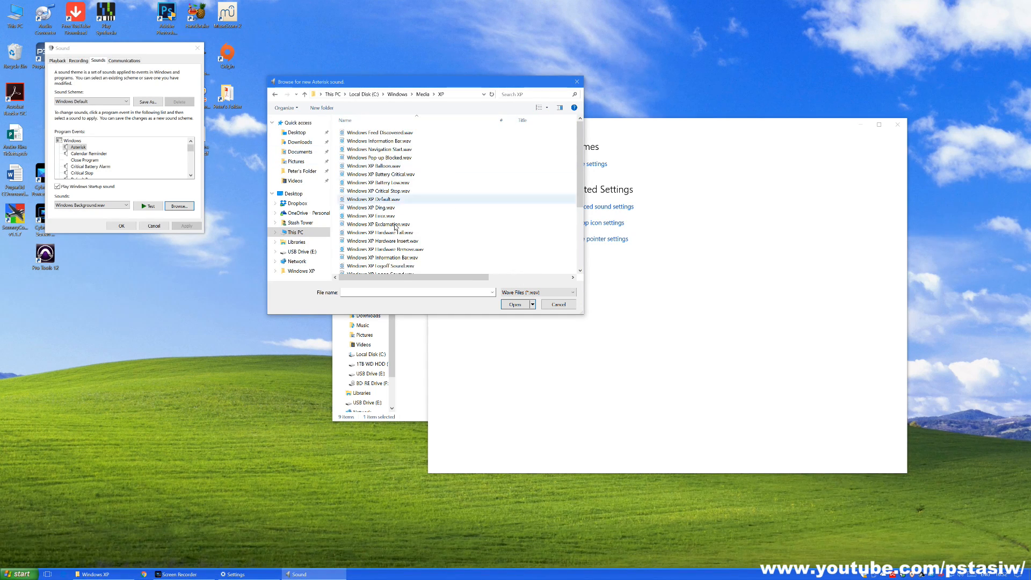
click(379, 183)
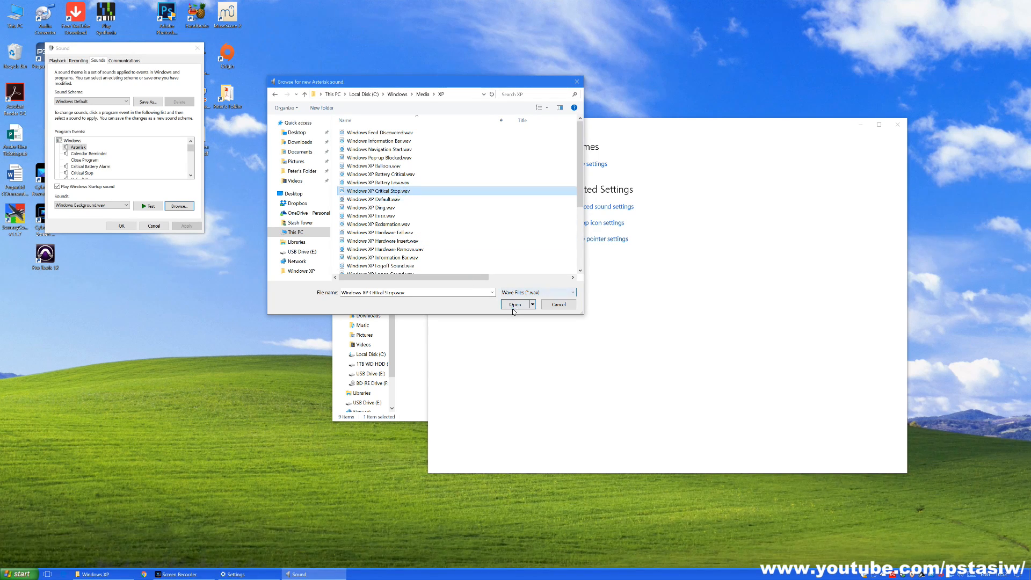
click(515, 304)
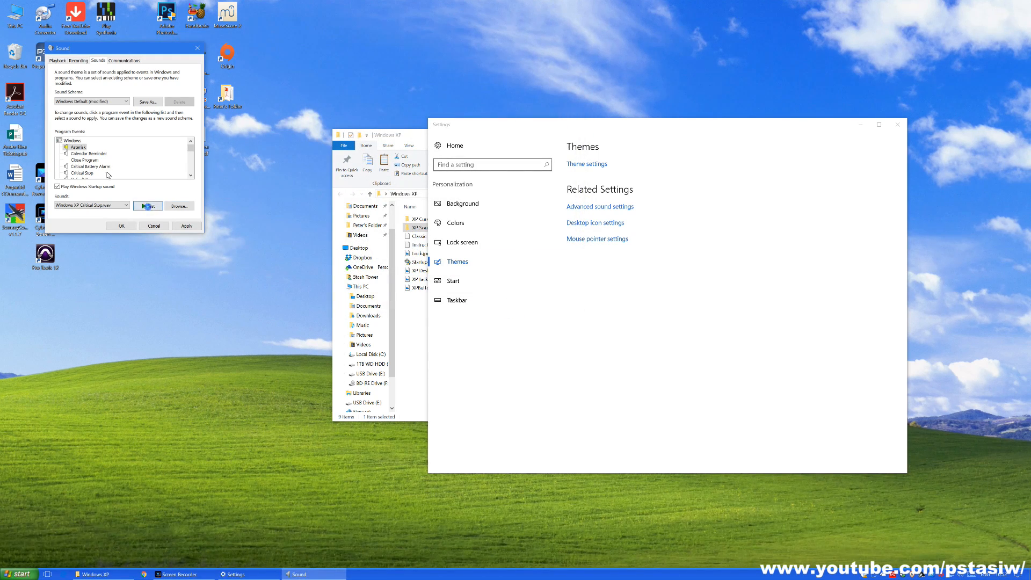
click(83, 159)
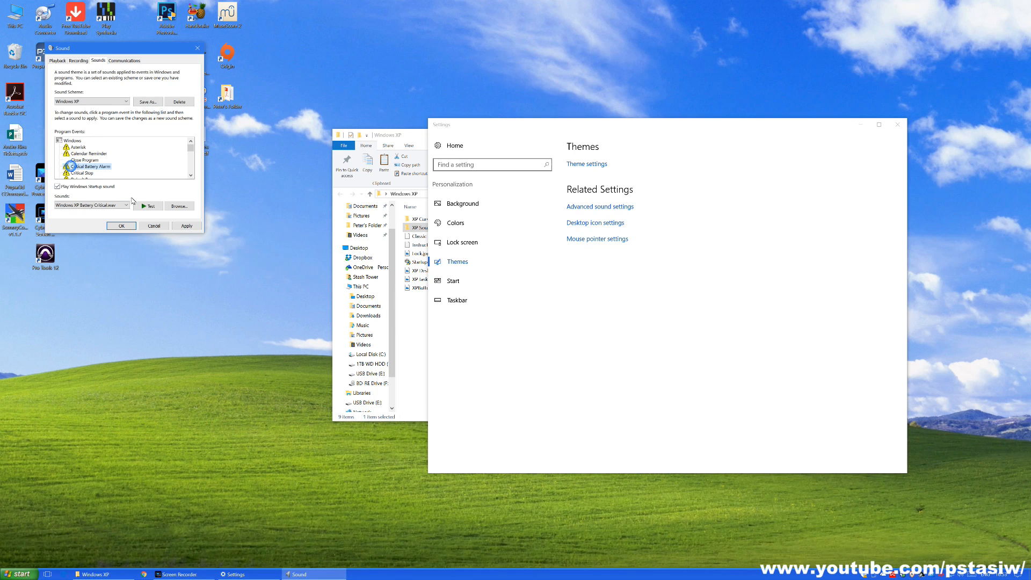
Give further events such as Device Connect XP sounds and apply the Windows XP sound scheme.
click(86, 166)
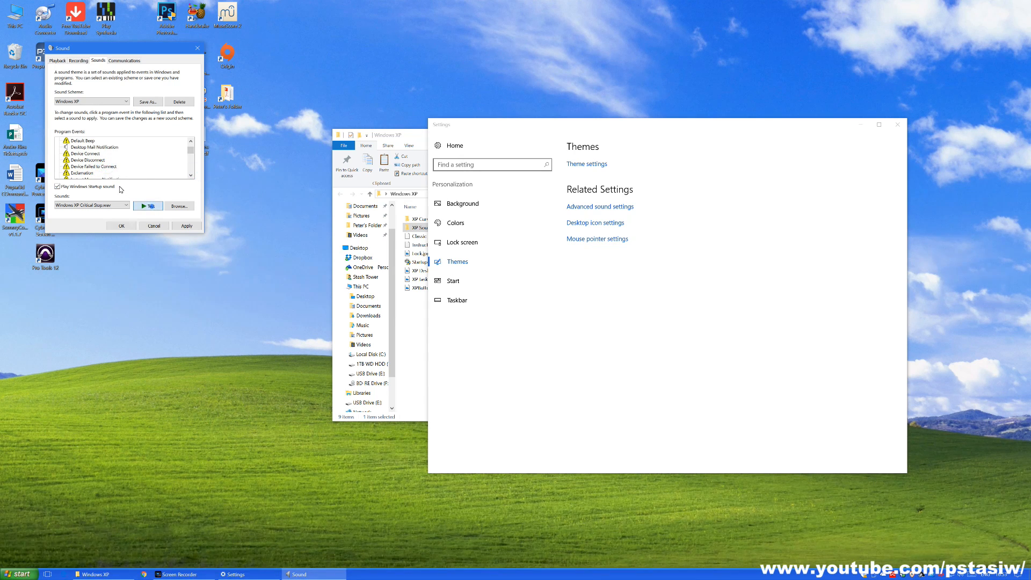
click(92, 166)
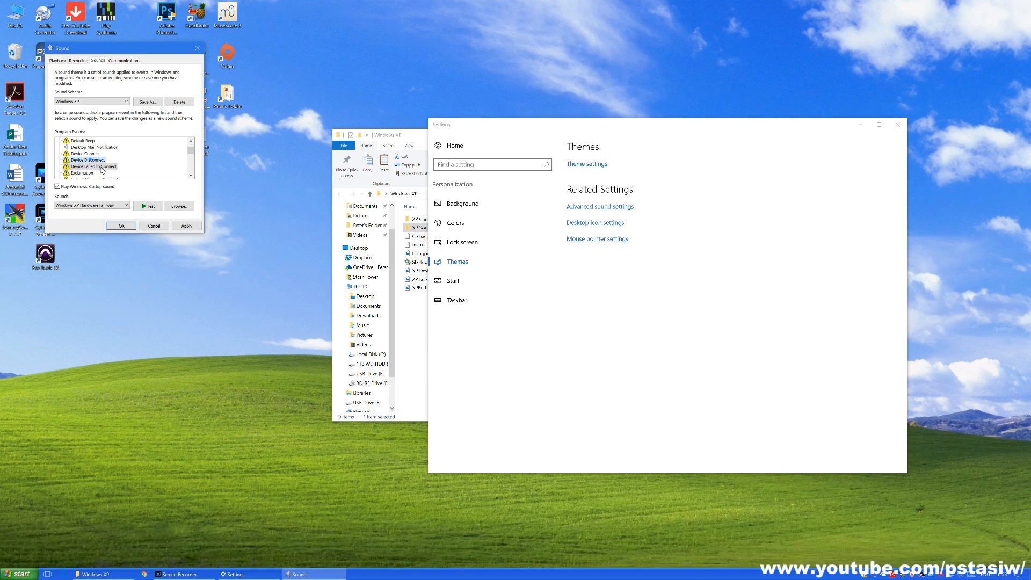
click(84, 154)
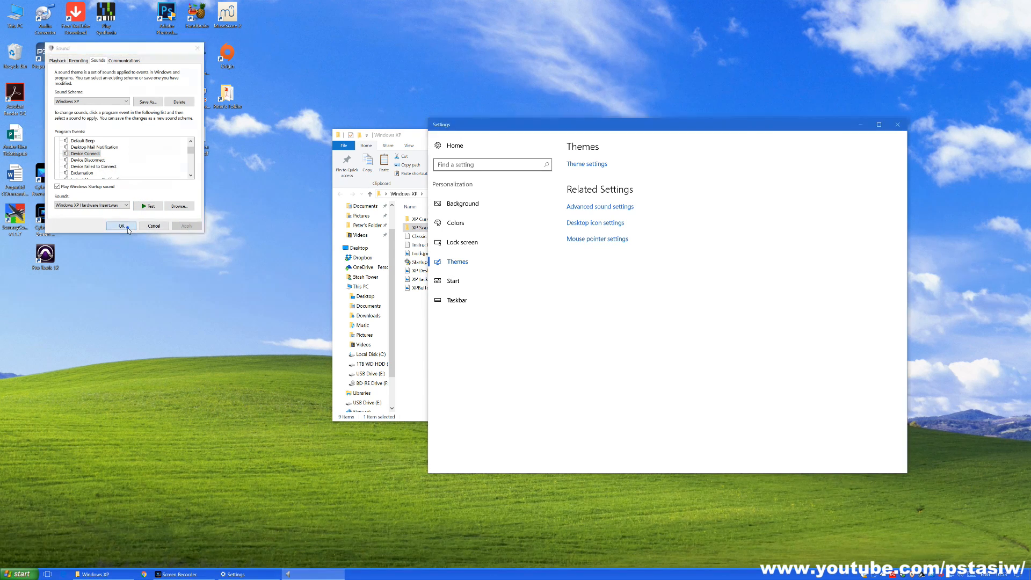
click(119, 226)
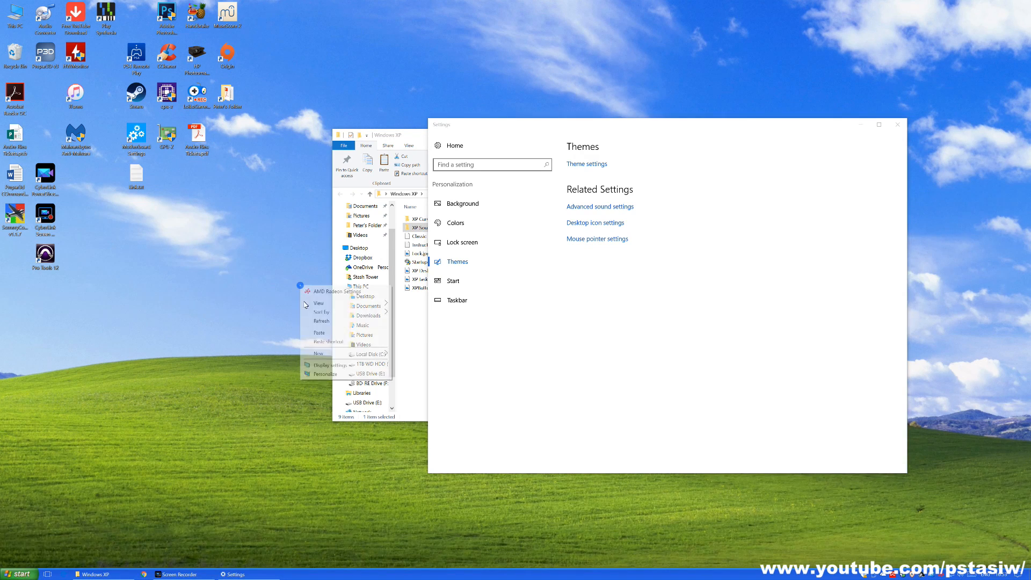
Save the current look as a theme named XP in classic theme settings.
click(462, 203)
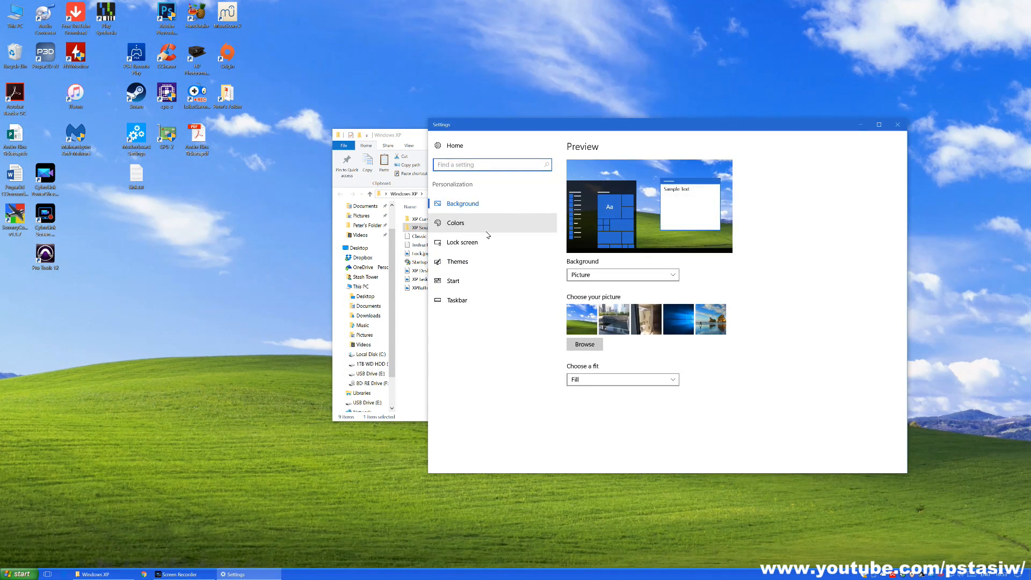
click(458, 261)
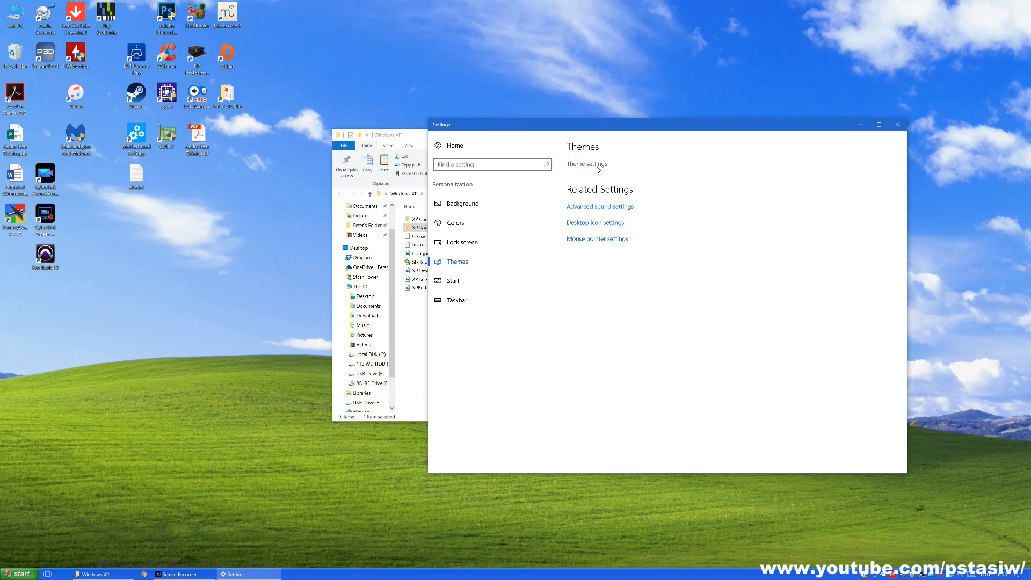
click(586, 163)
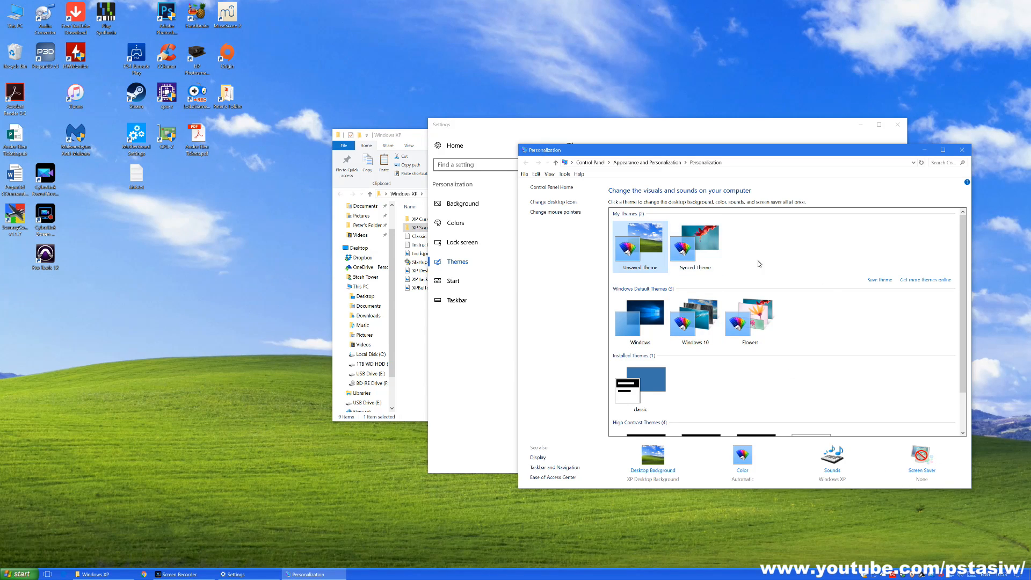
click(879, 279)
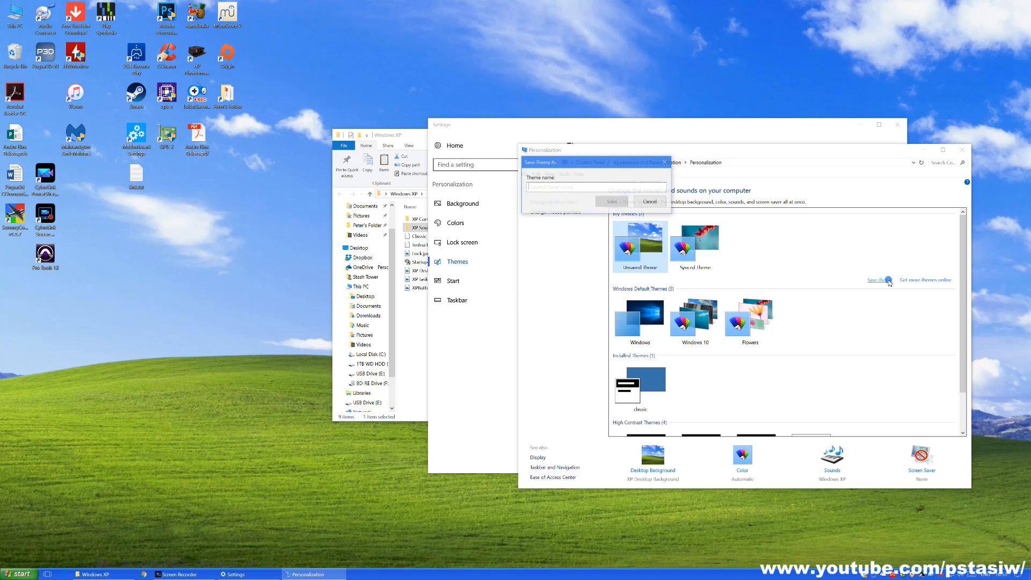
text(XP)
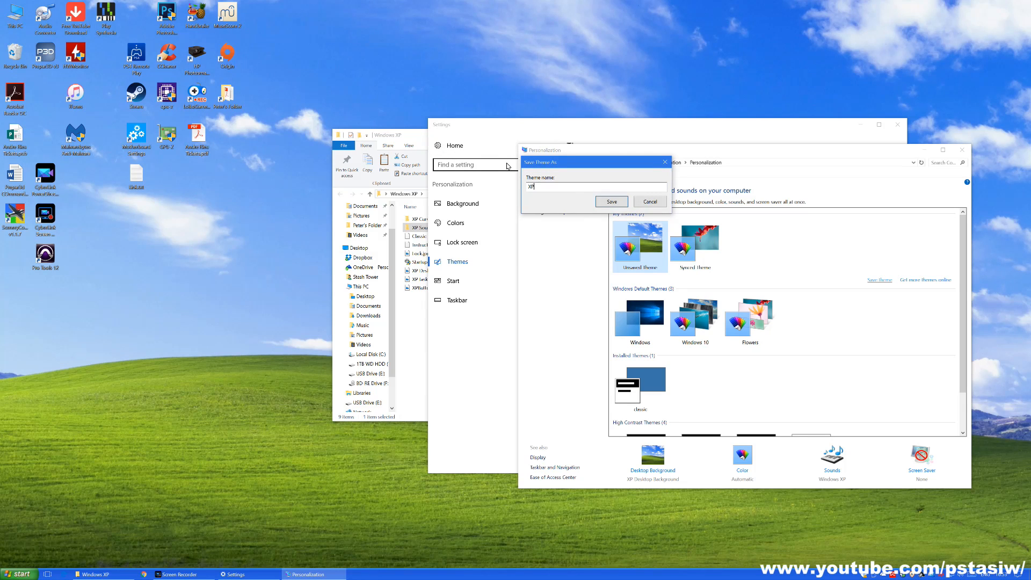
click(610, 200)
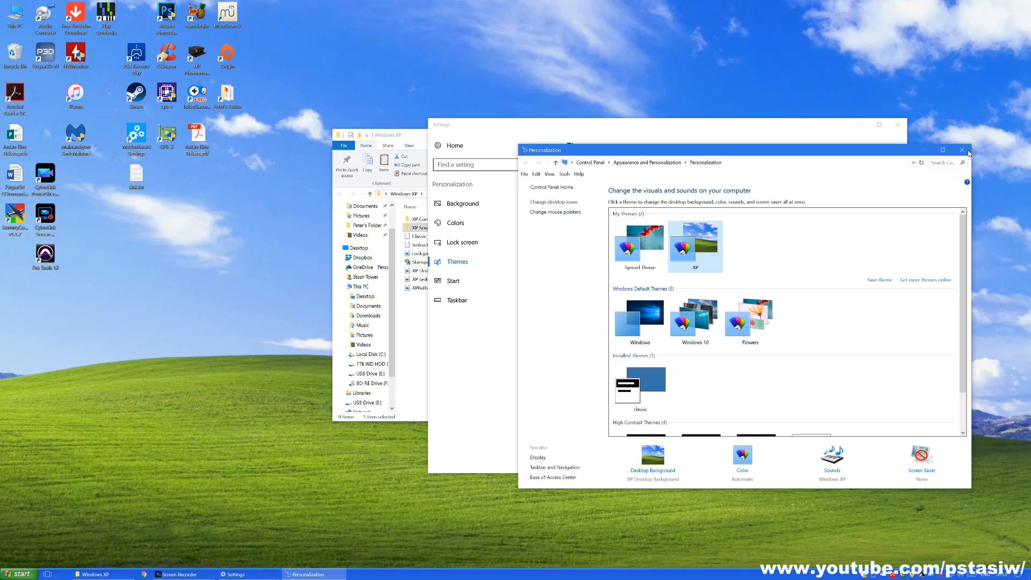
Close the personalization and Settings windows.
click(962, 150)
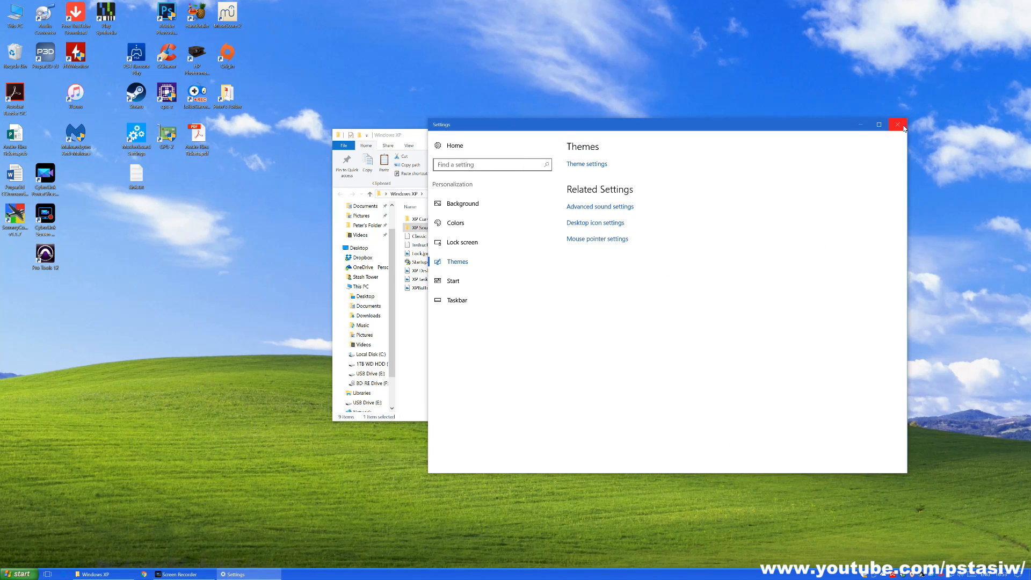
click(899, 125)
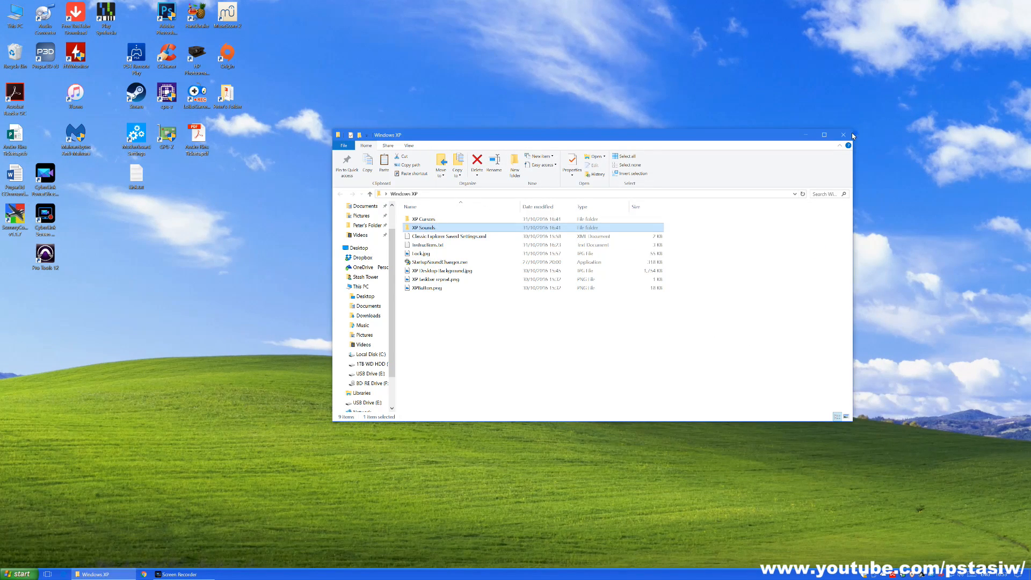
Set the accent colour to the custom blue swatch on the Colors page and head to Background.
right_click(567, 356)
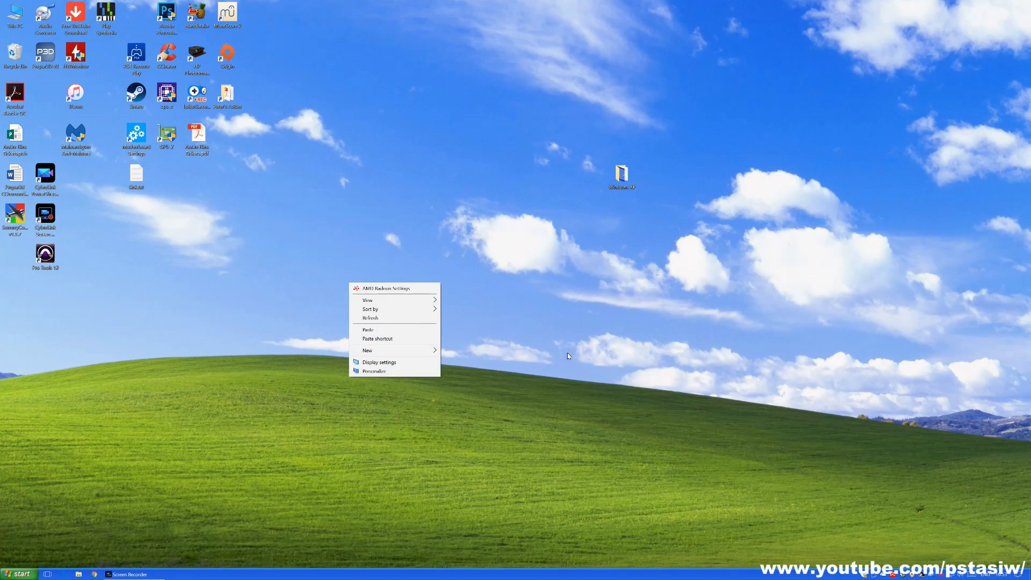
click(380, 362)
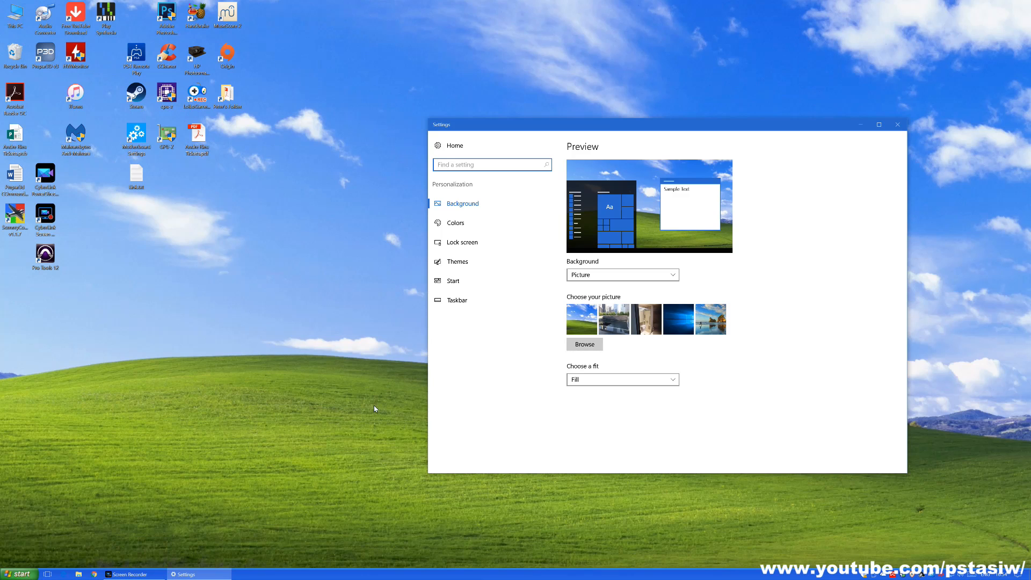
click(455, 223)
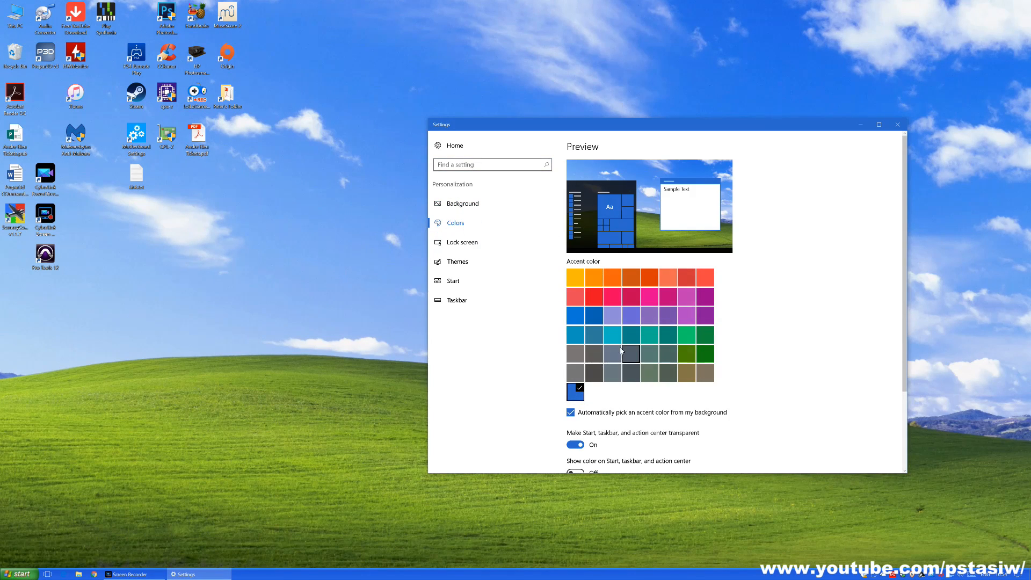
click(593, 315)
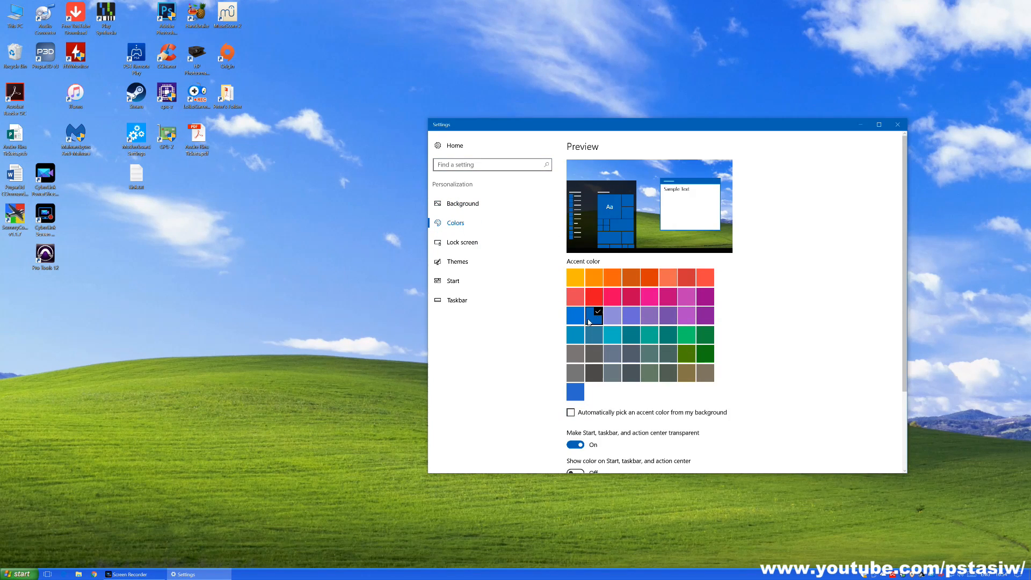
click(575, 315)
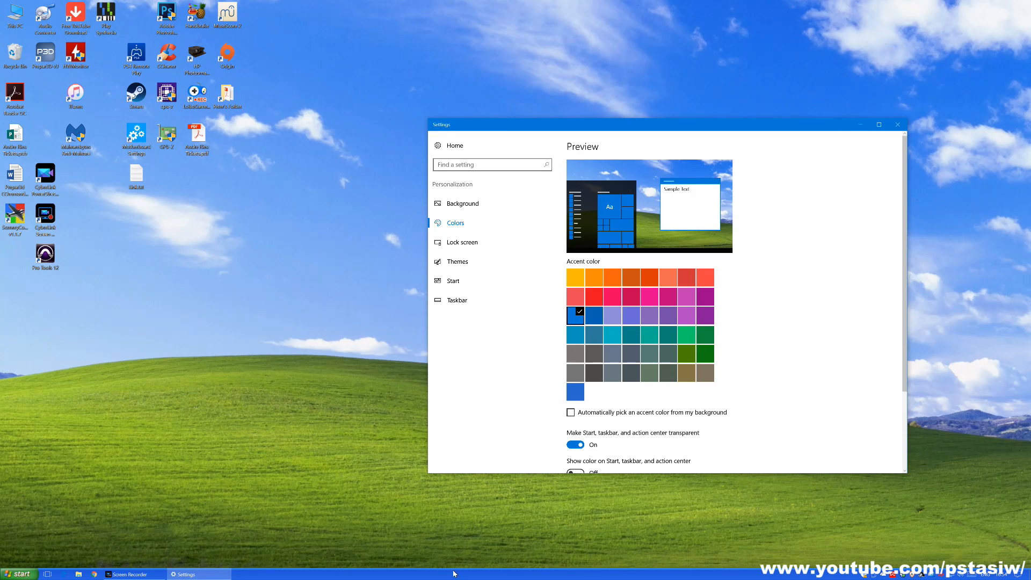
click(575, 391)
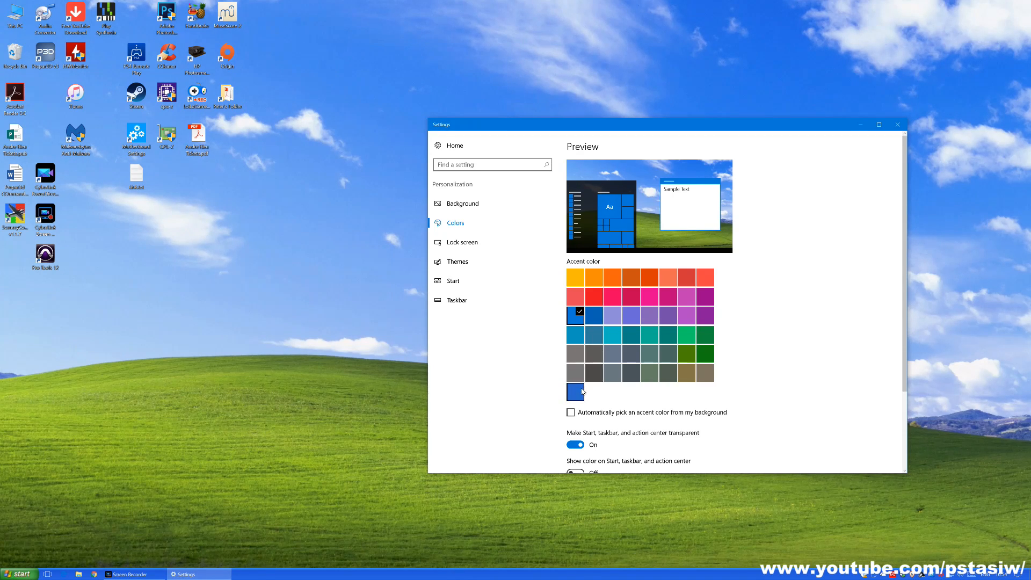
click(575, 392)
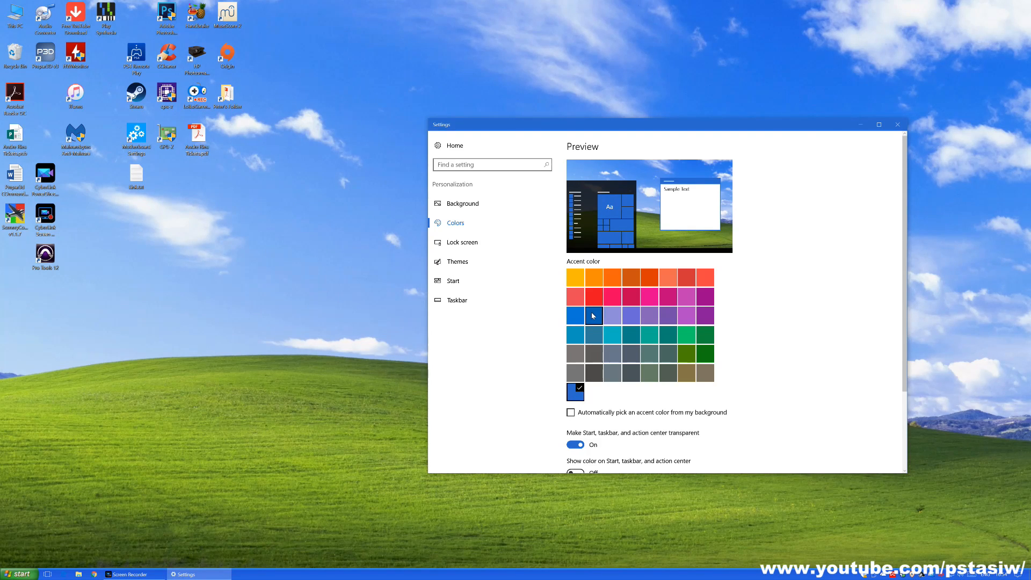
mouse_move(410, 243)
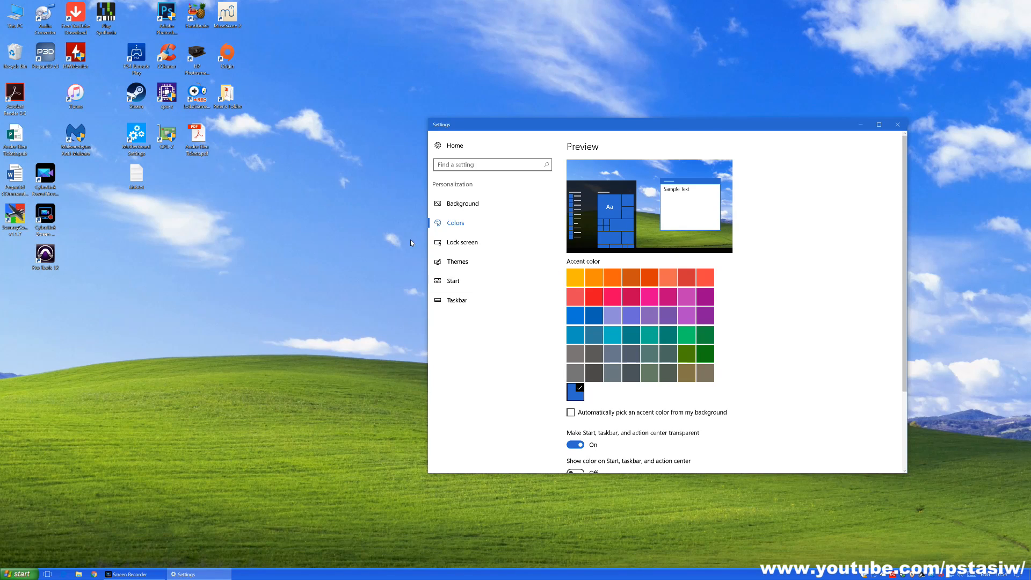
click(896, 124)
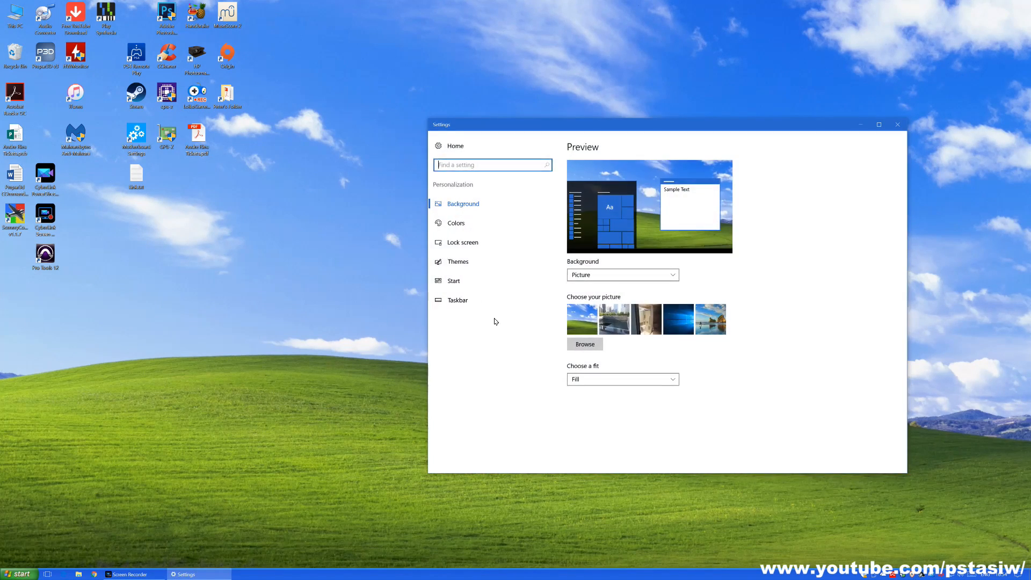
Reopen the Sound dialog from theme settings, confirm the Windows XP scheme without renaming it.
click(458, 261)
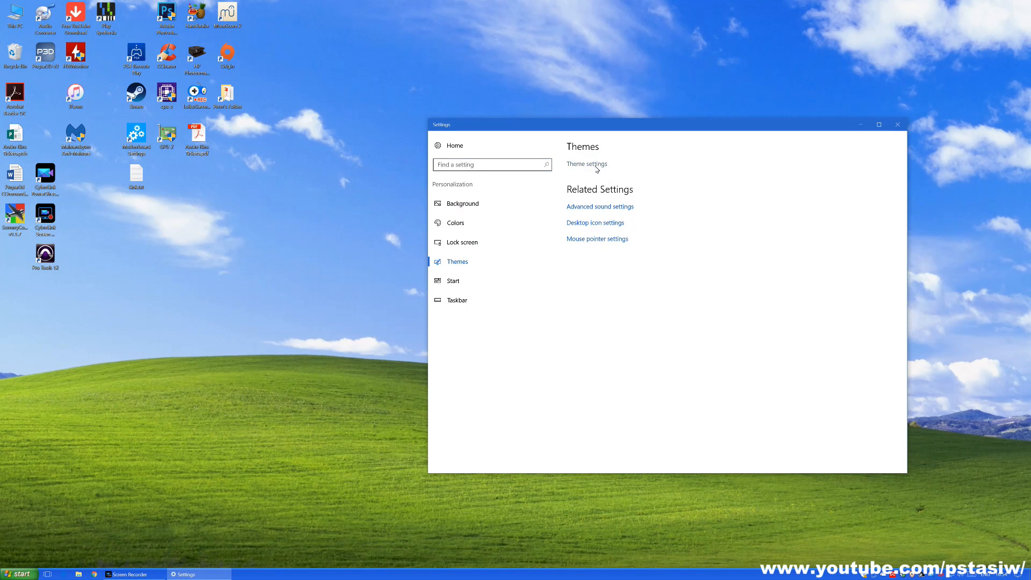
click(585, 163)
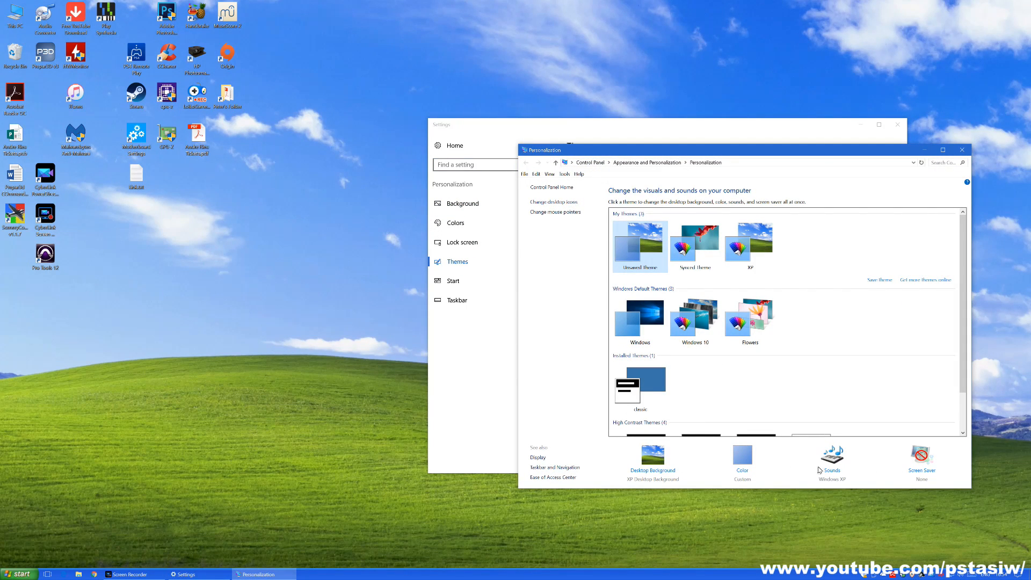
click(831, 457)
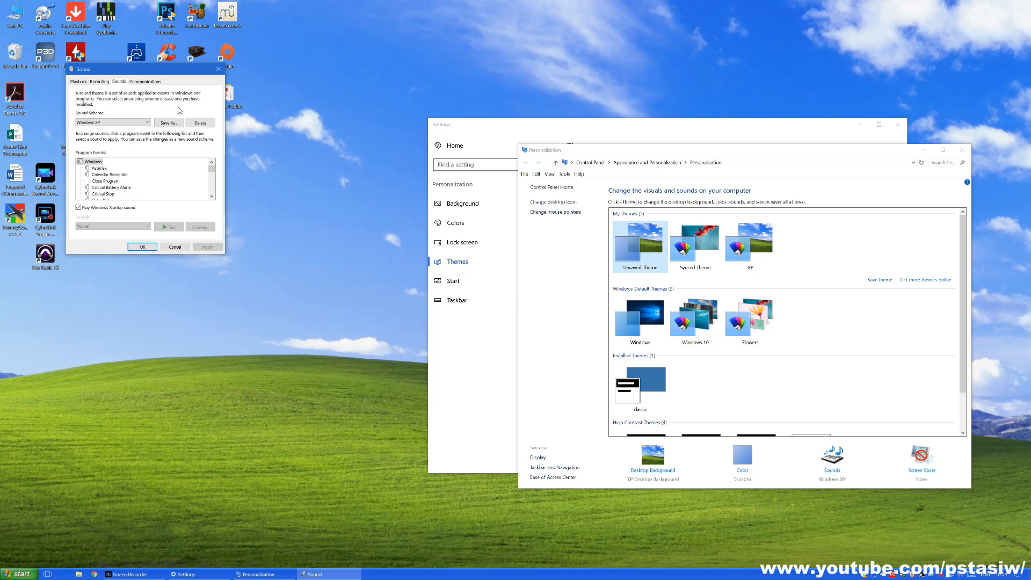
click(167, 122)
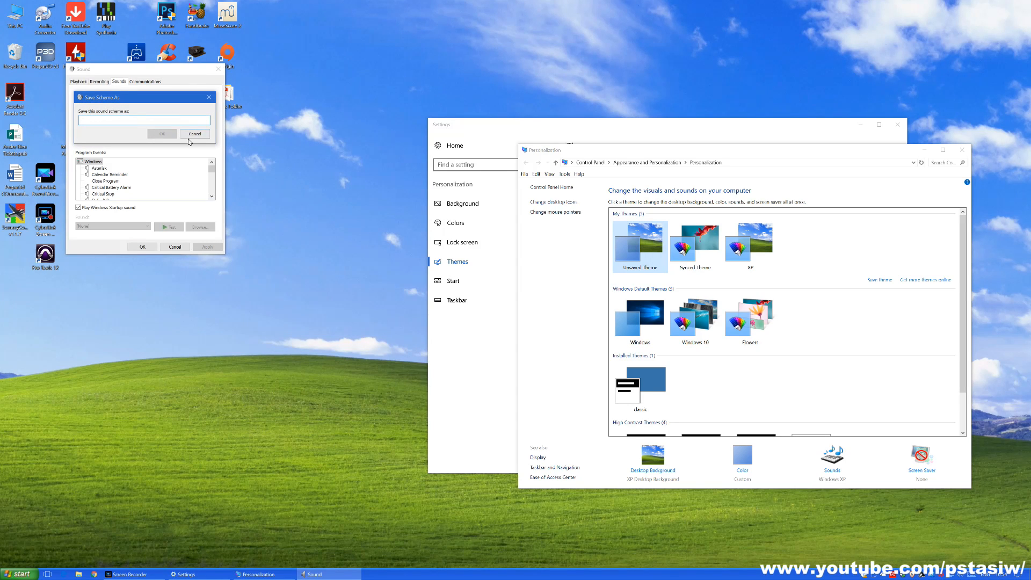
click(195, 133)
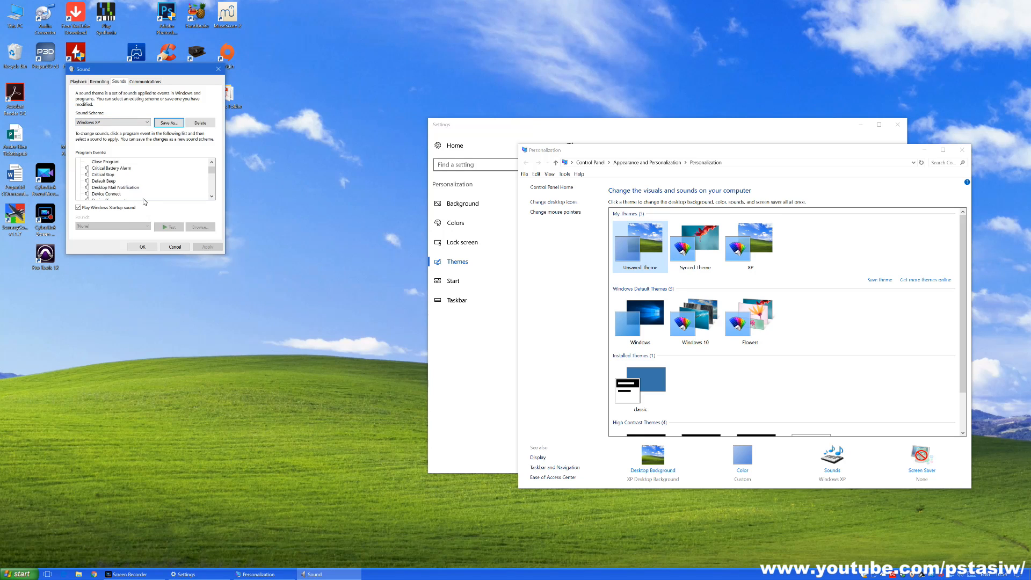
scroll(down, 3)
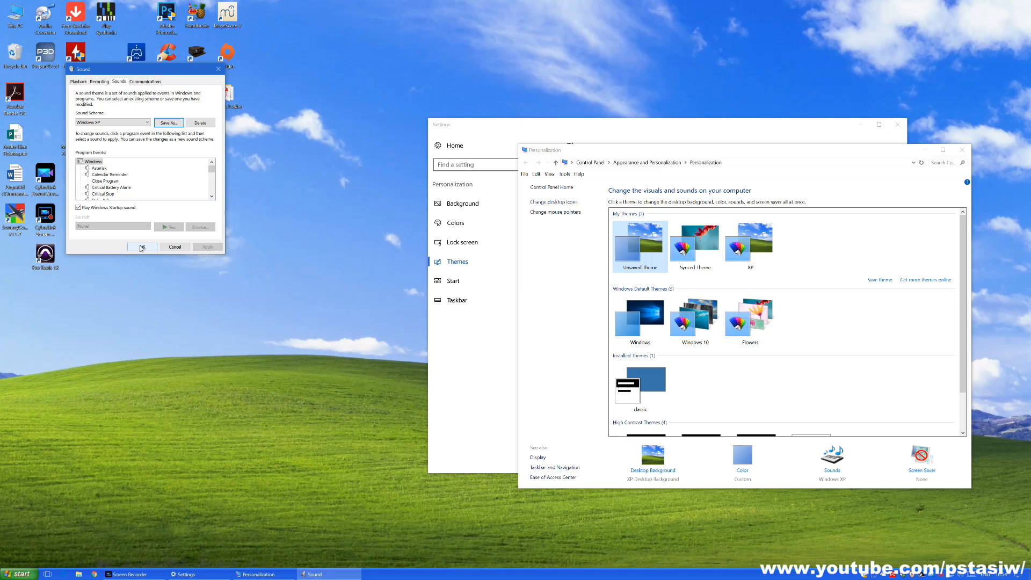
click(142, 247)
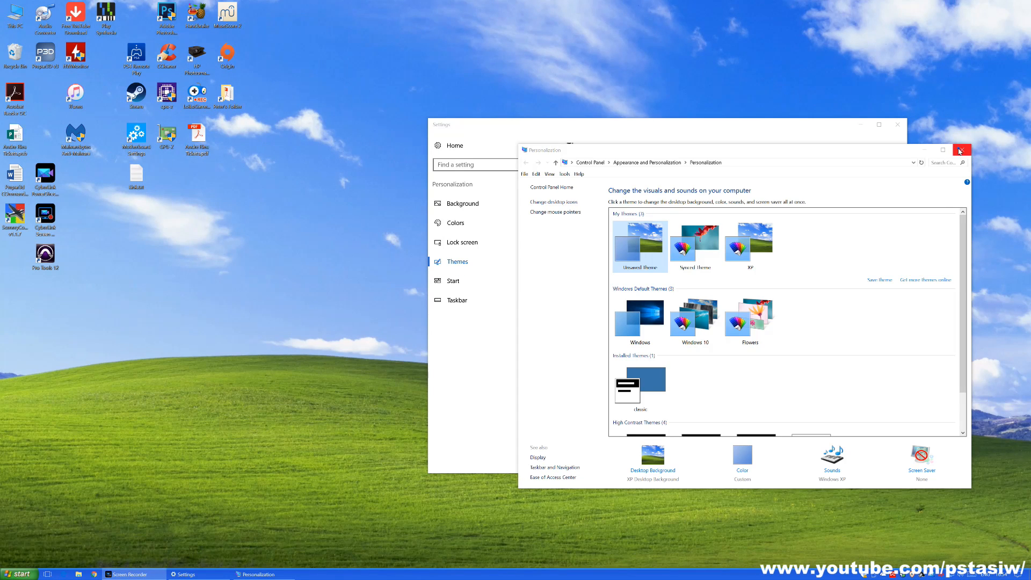
Close Personalization and open the Windows XP folder inside Installation Files and Instruction.
click(960, 150)
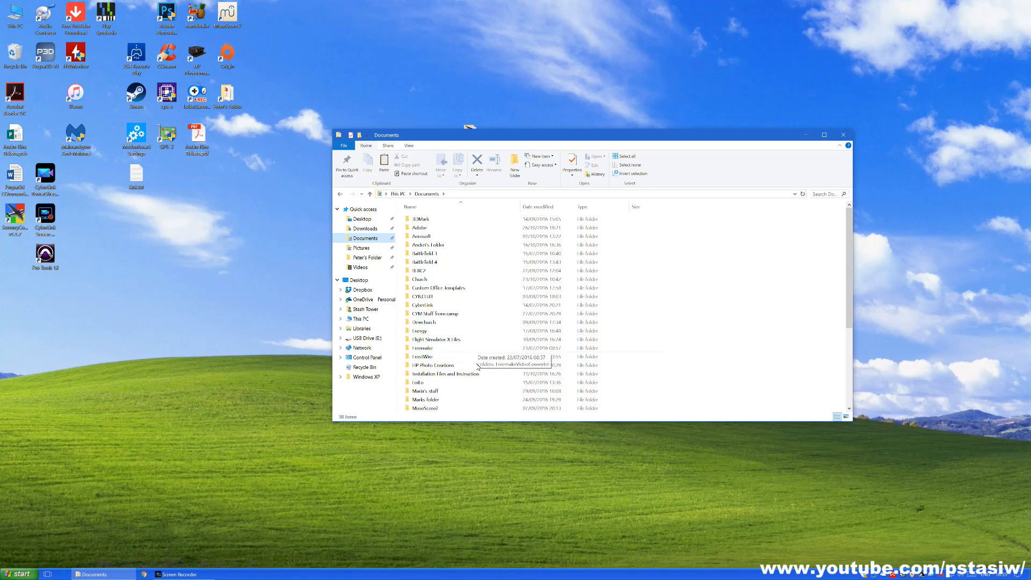
double_click(446, 374)
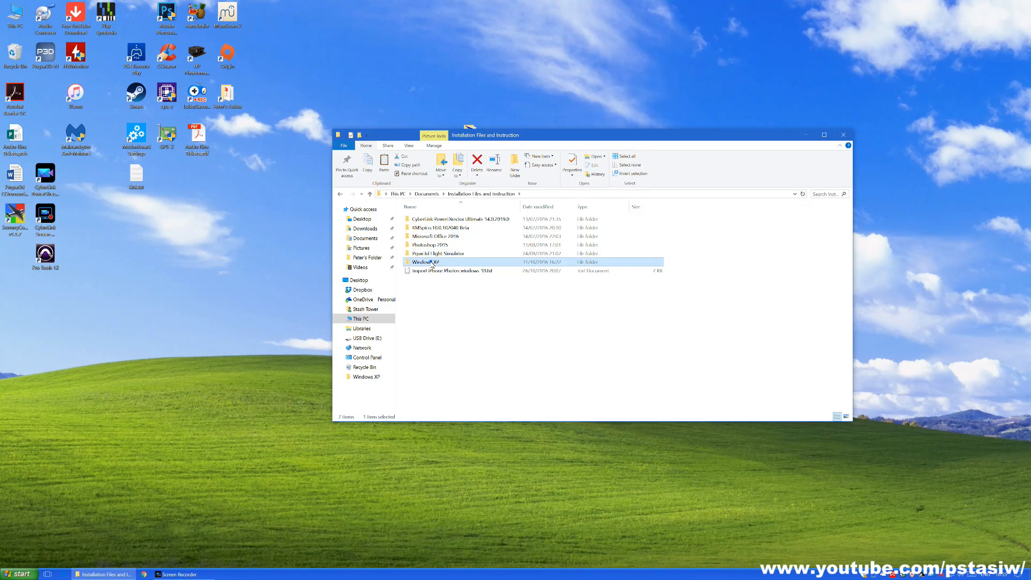
double_click(423, 261)
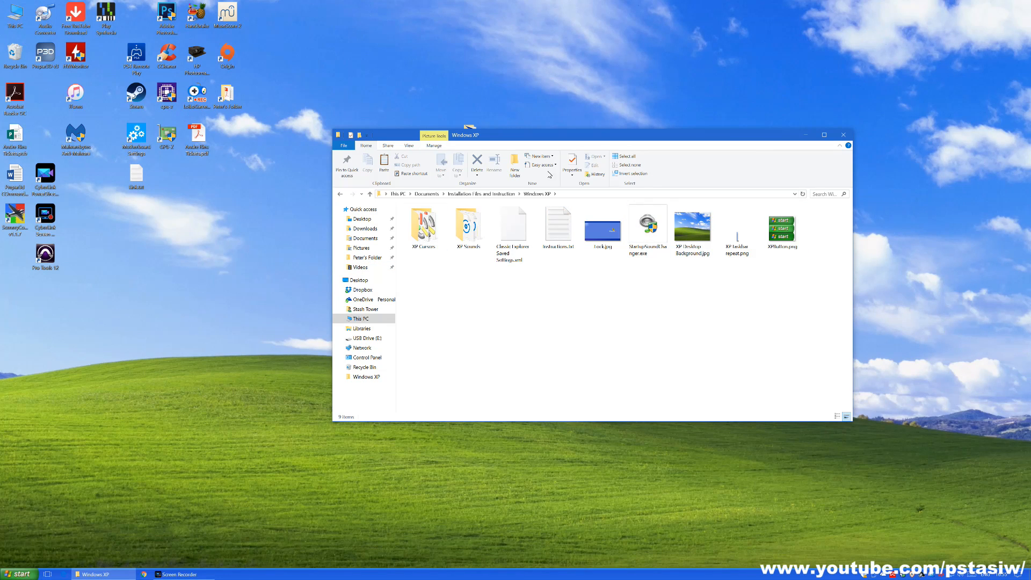
mouse_move(657, 327)
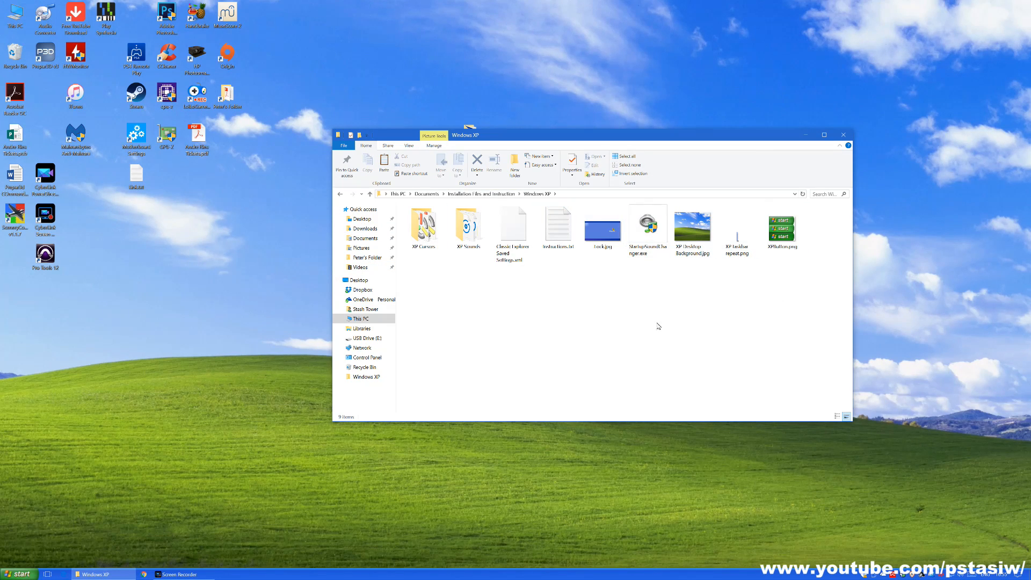
mouse_move(579, 269)
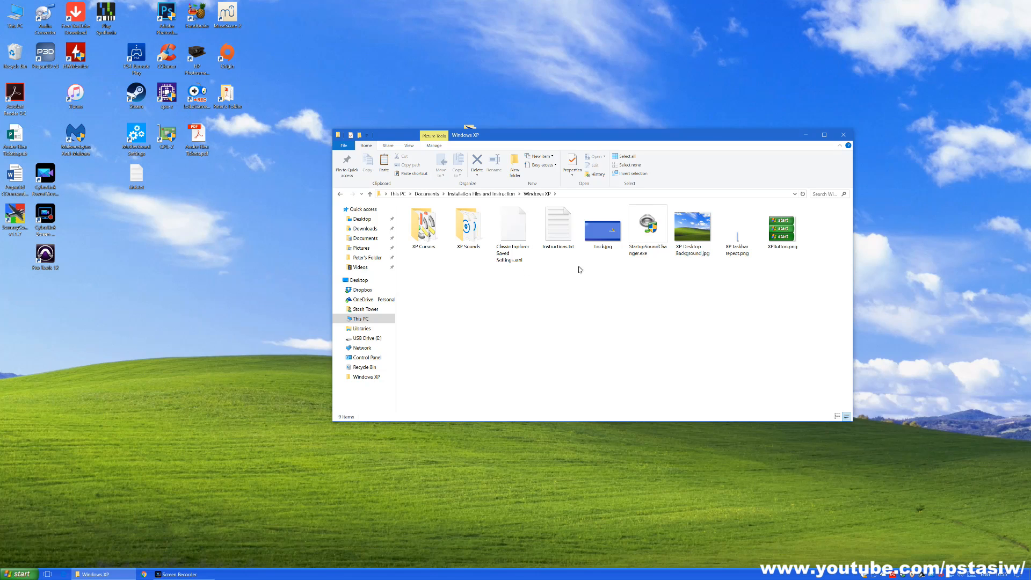
click(647, 227)
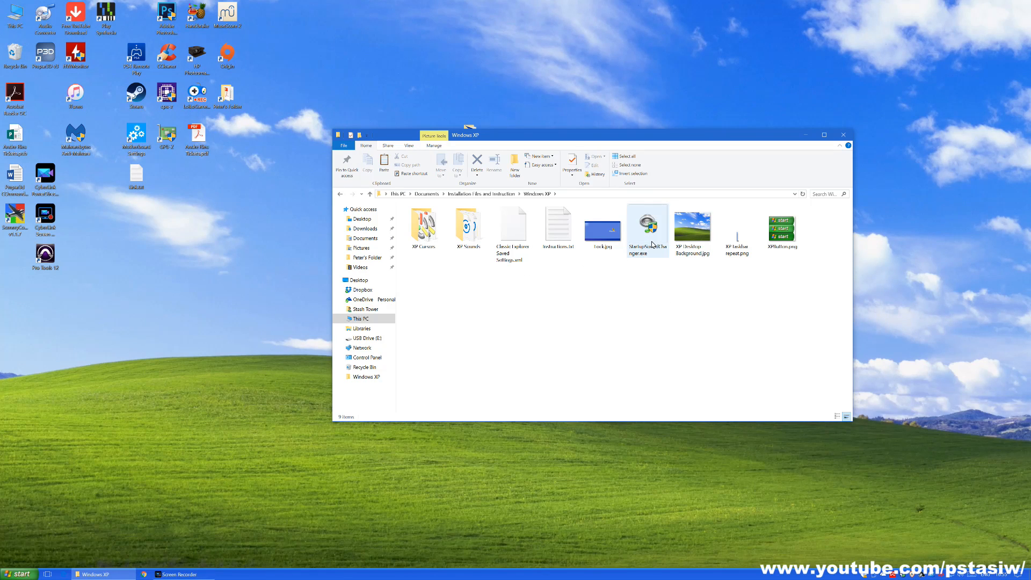
mouse_move(647, 229)
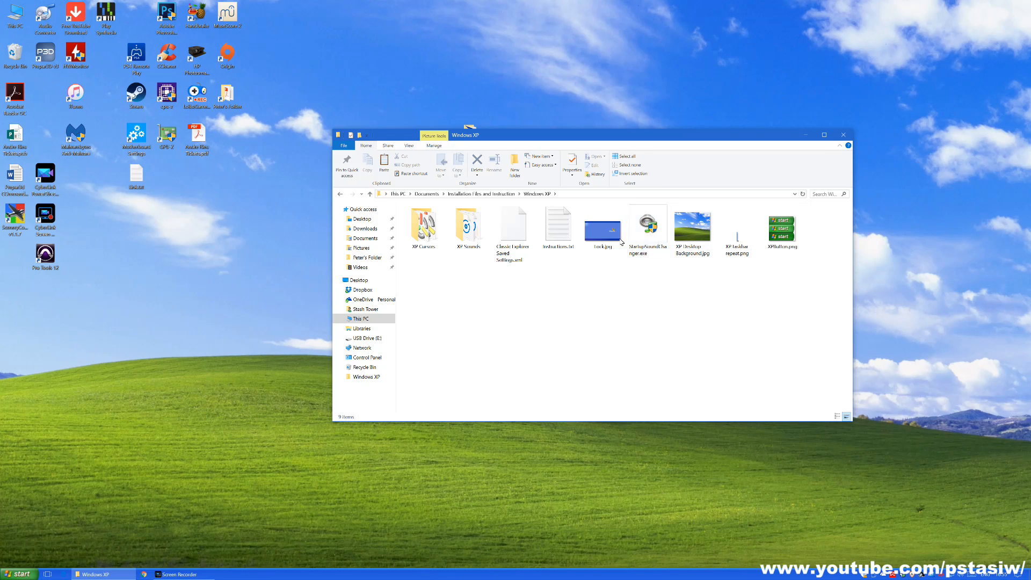
Launch StartupSoundChanger.exe and choose to replace the startup sound.
click(647, 229)
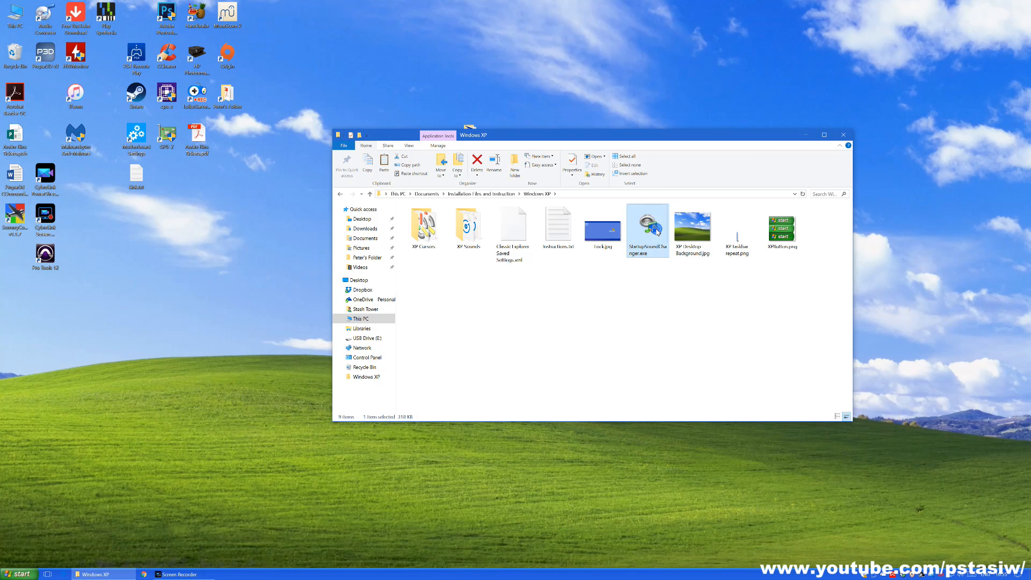
double_click(646, 228)
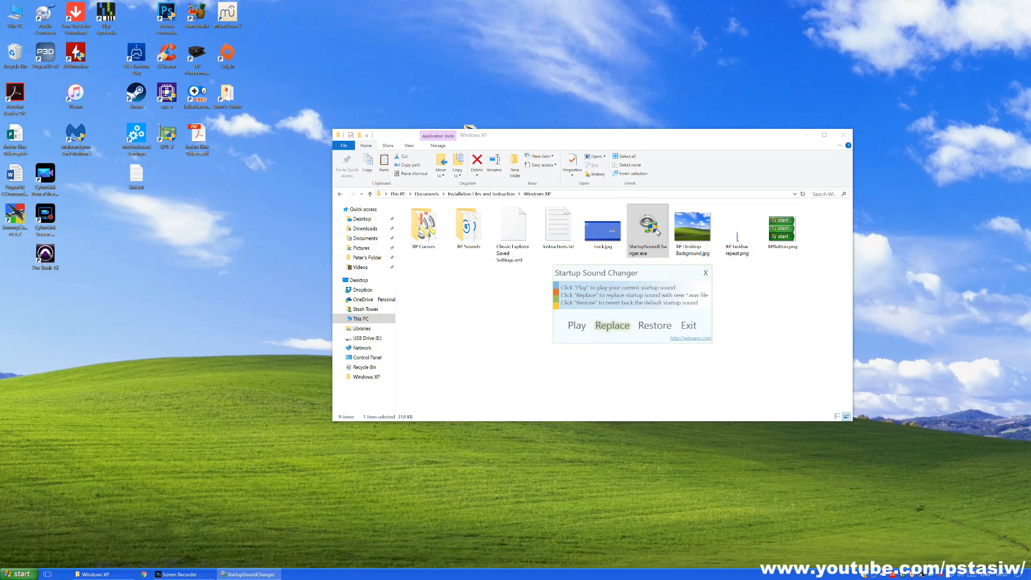
click(611, 325)
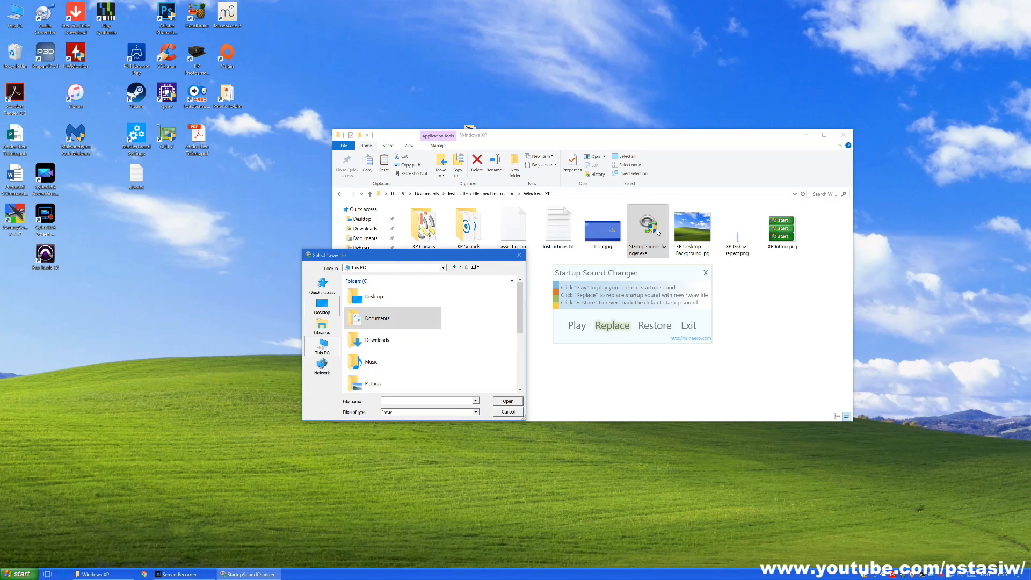
Pick Windows XP Startup.wav from C:\Windows\Media as the new startup sound.
click(321, 328)
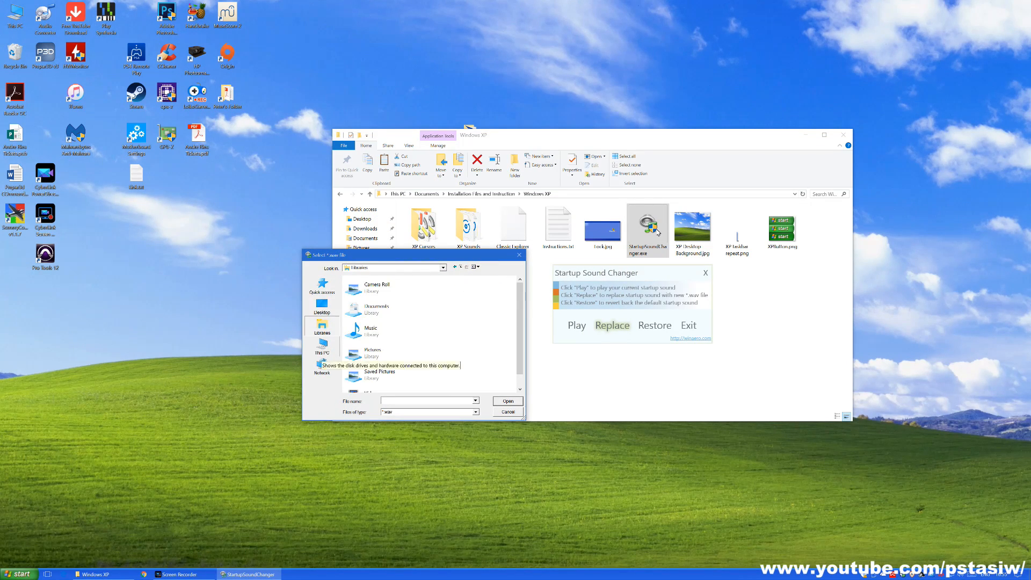
click(443, 267)
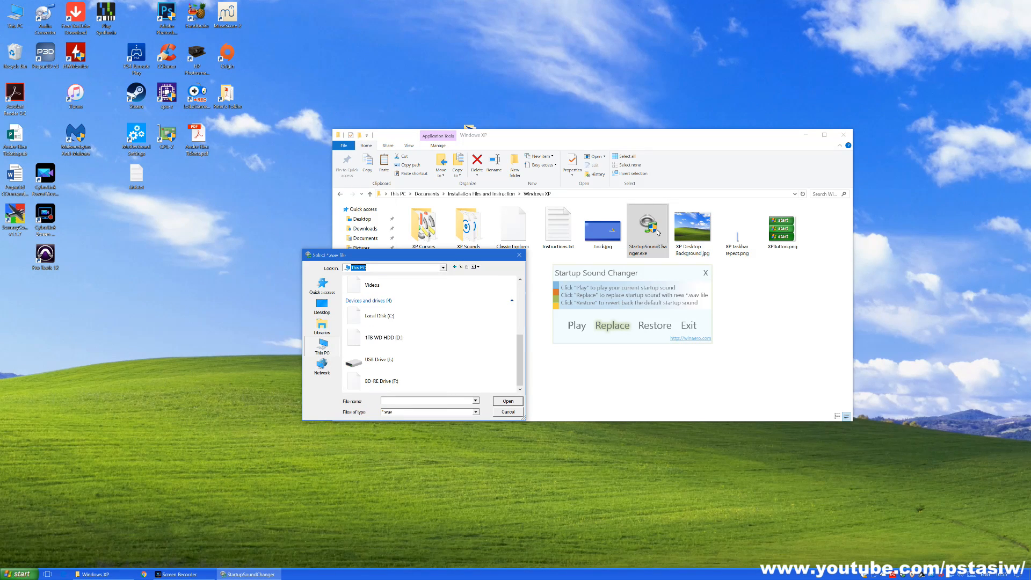
double_click(377, 315)
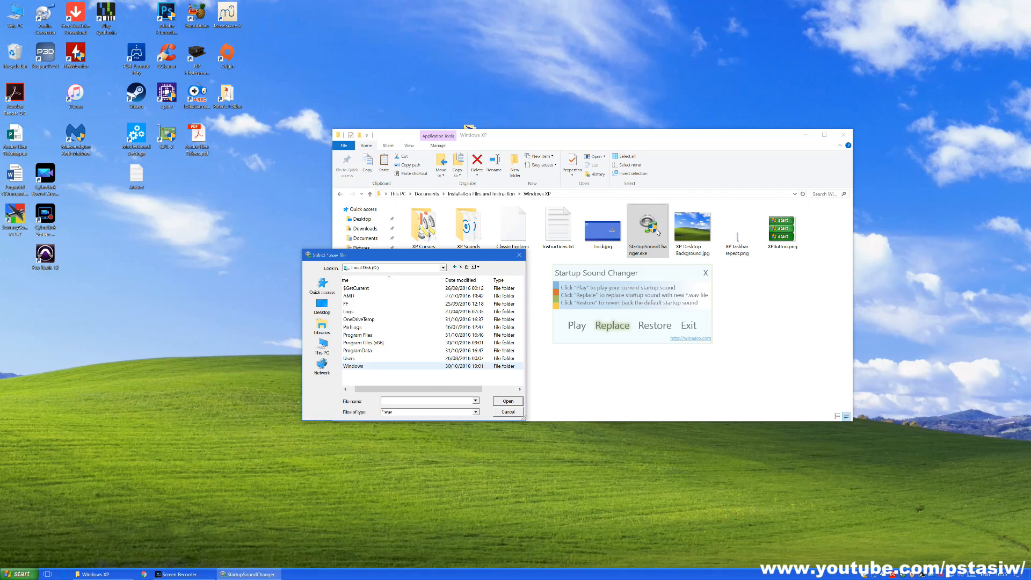
double_click(353, 366)
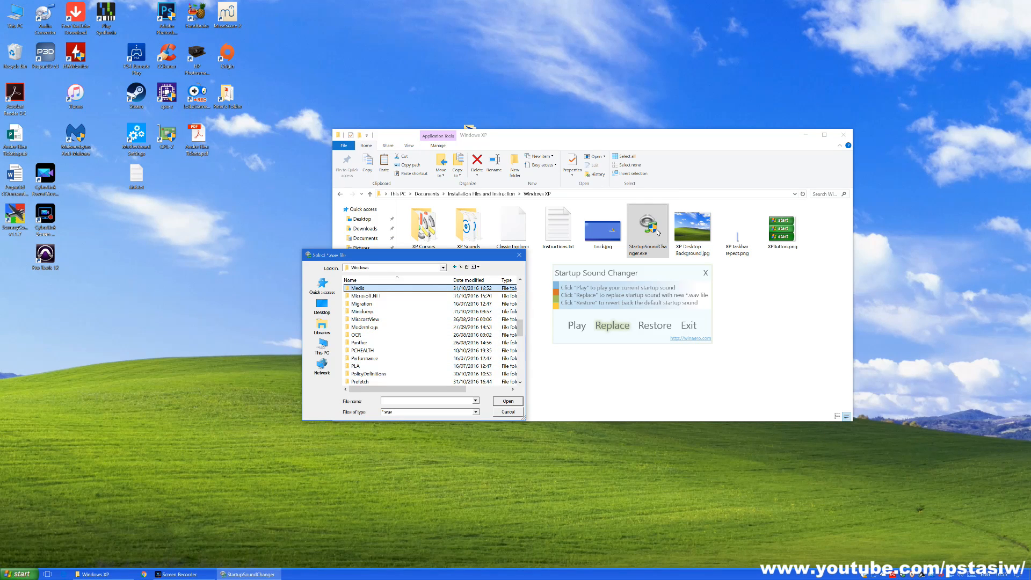
double_click(357, 288)
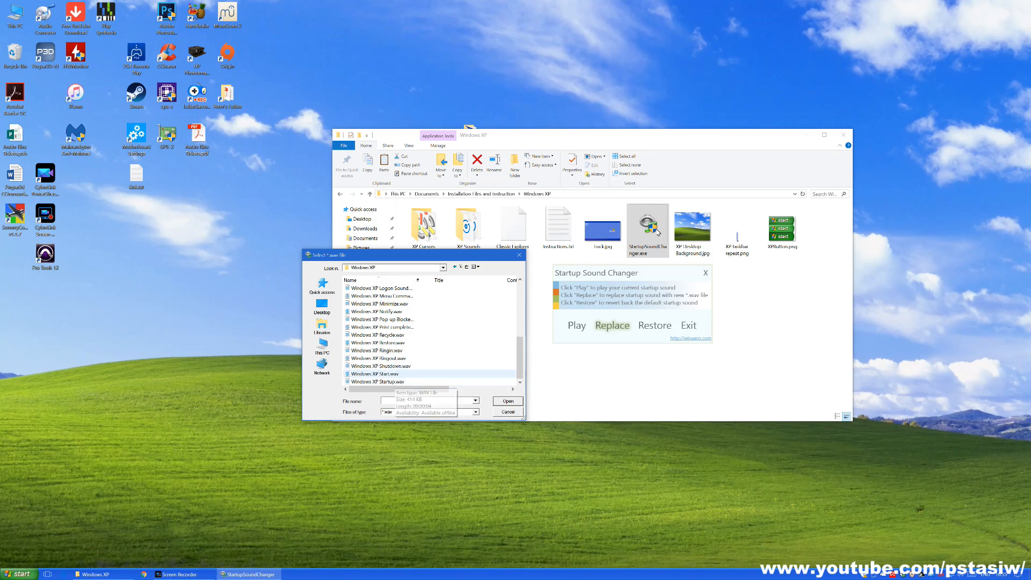
click(379, 381)
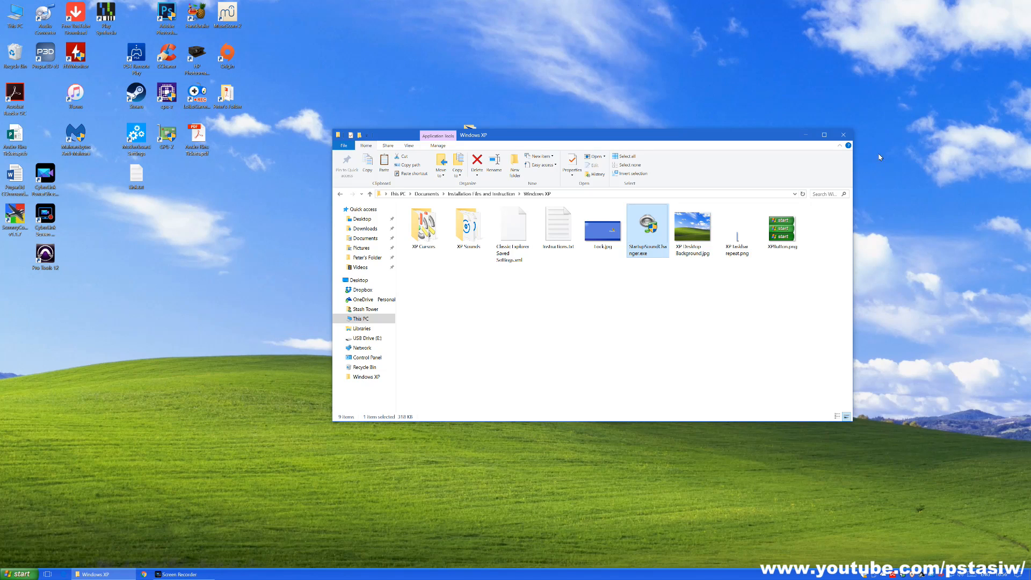
Close File Explorer to leave the finished XP-style desktop with the Bliss wallpaper.
click(843, 135)
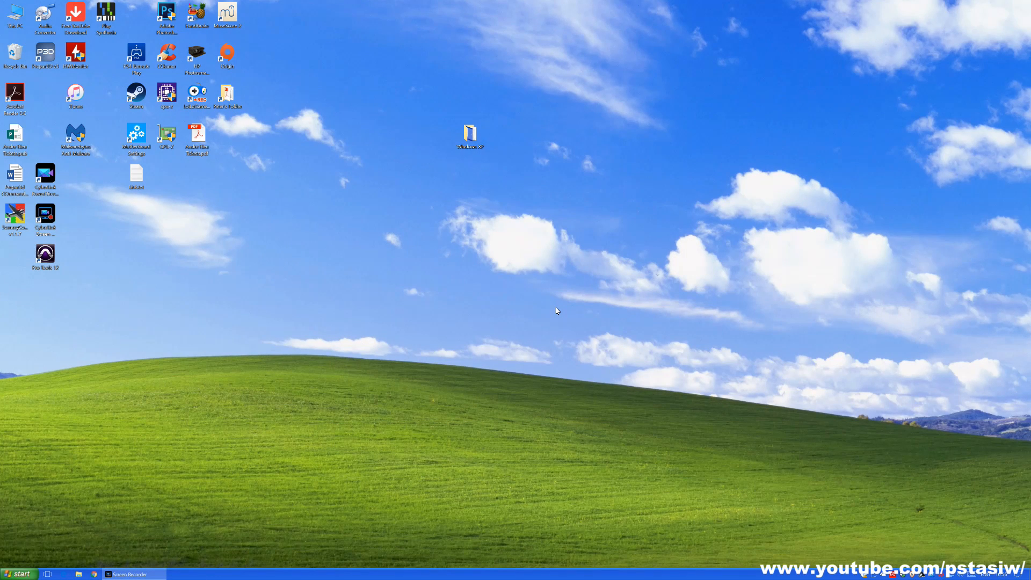
mouse_move(546, 319)
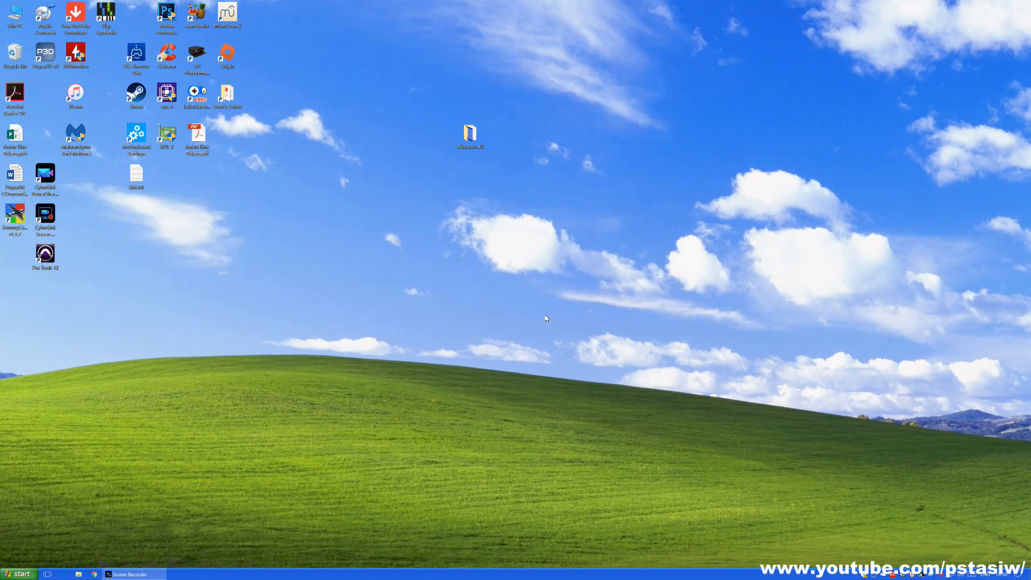
mouse_move(194, 546)
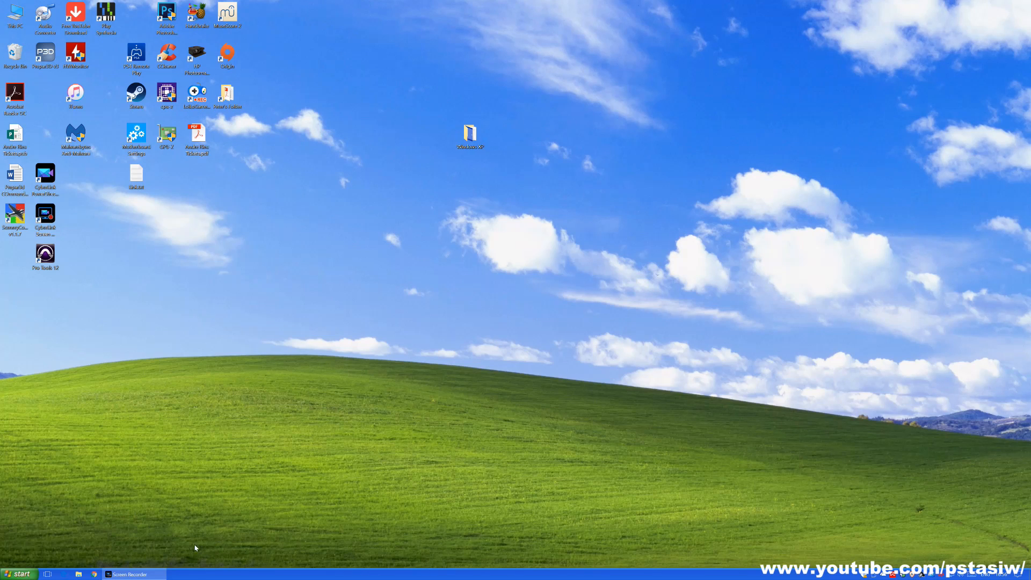
mouse_move(294, 496)
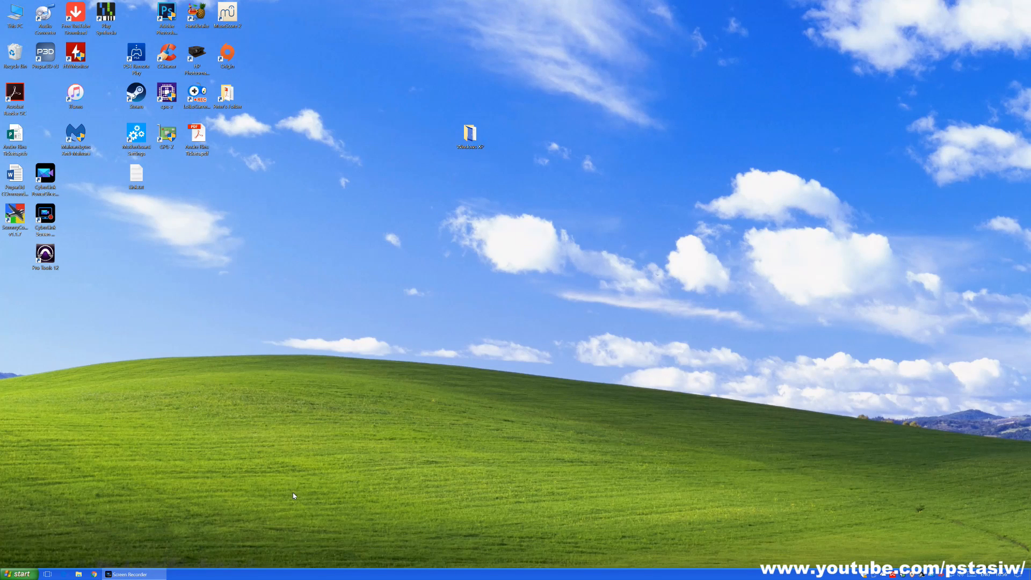